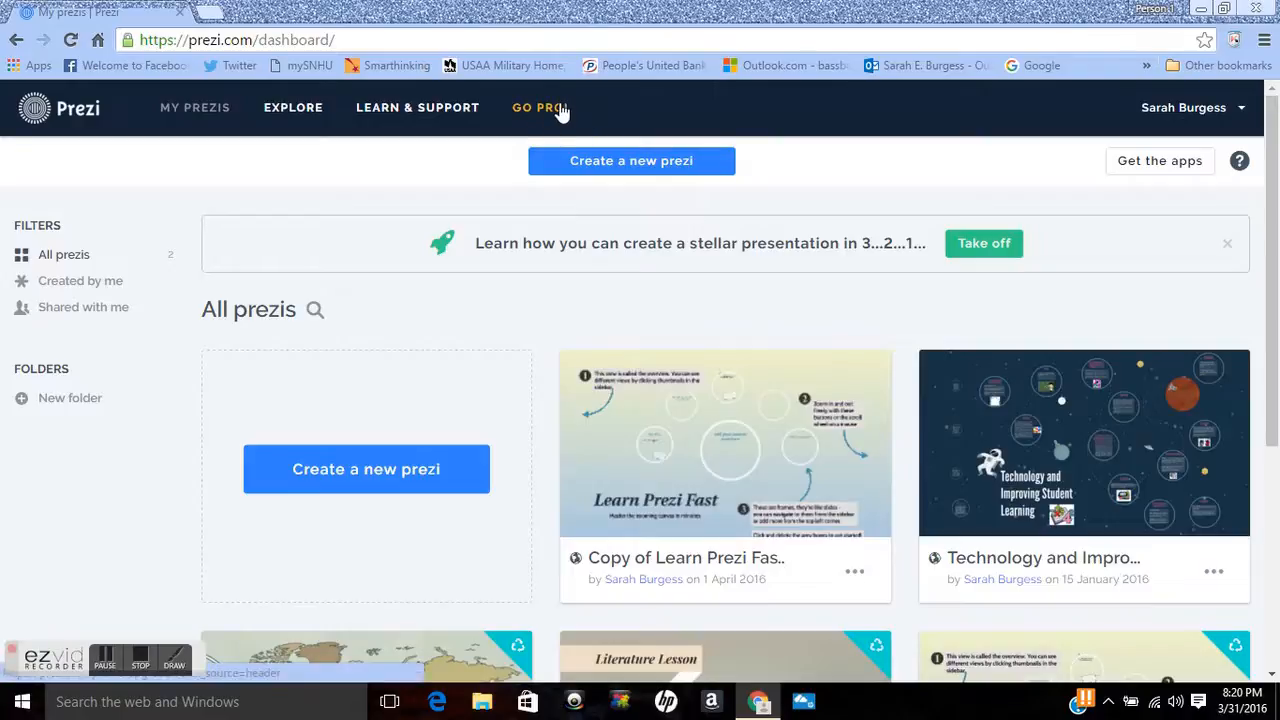
mouse_move(557, 110)
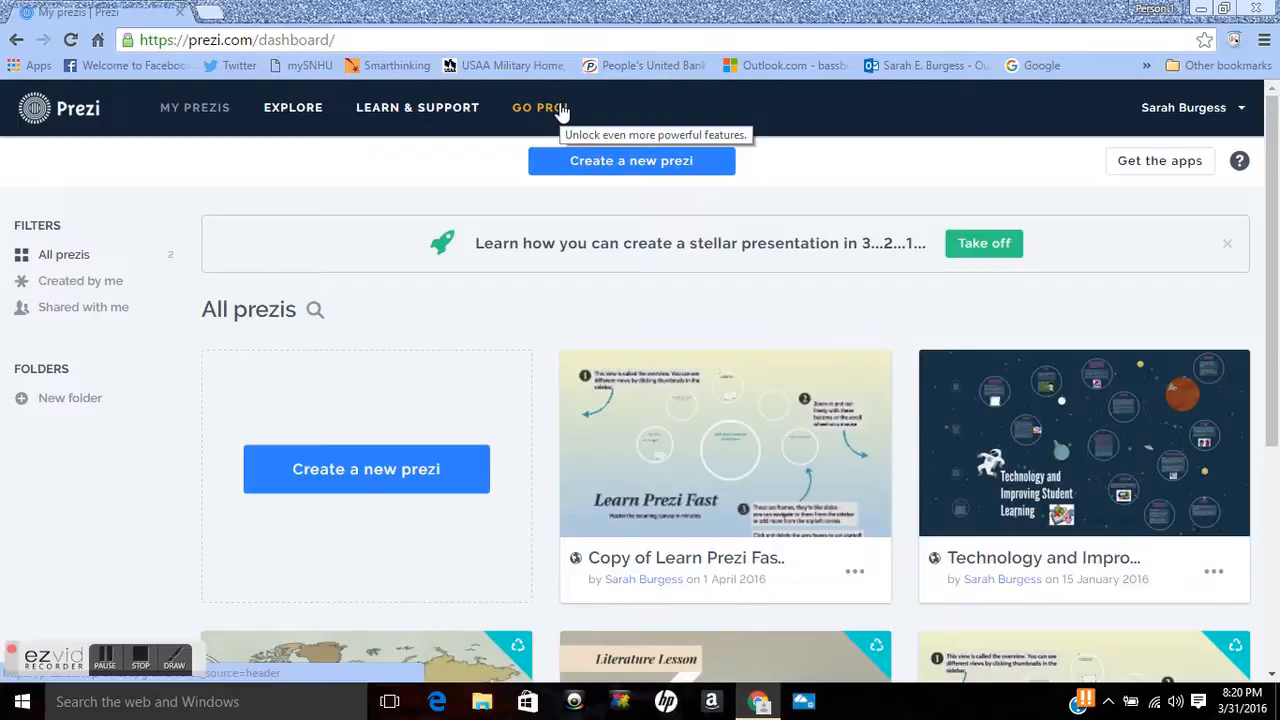
mouse_move(704, 113)
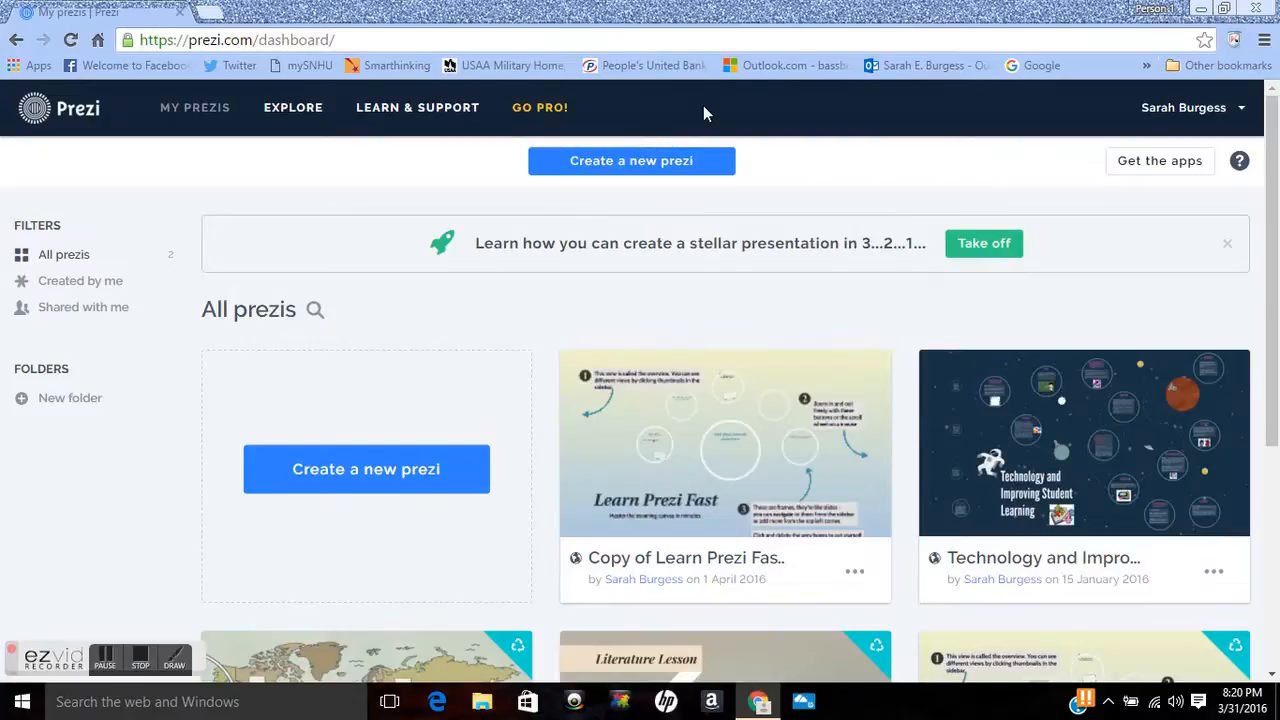
mouse_move(963, 337)
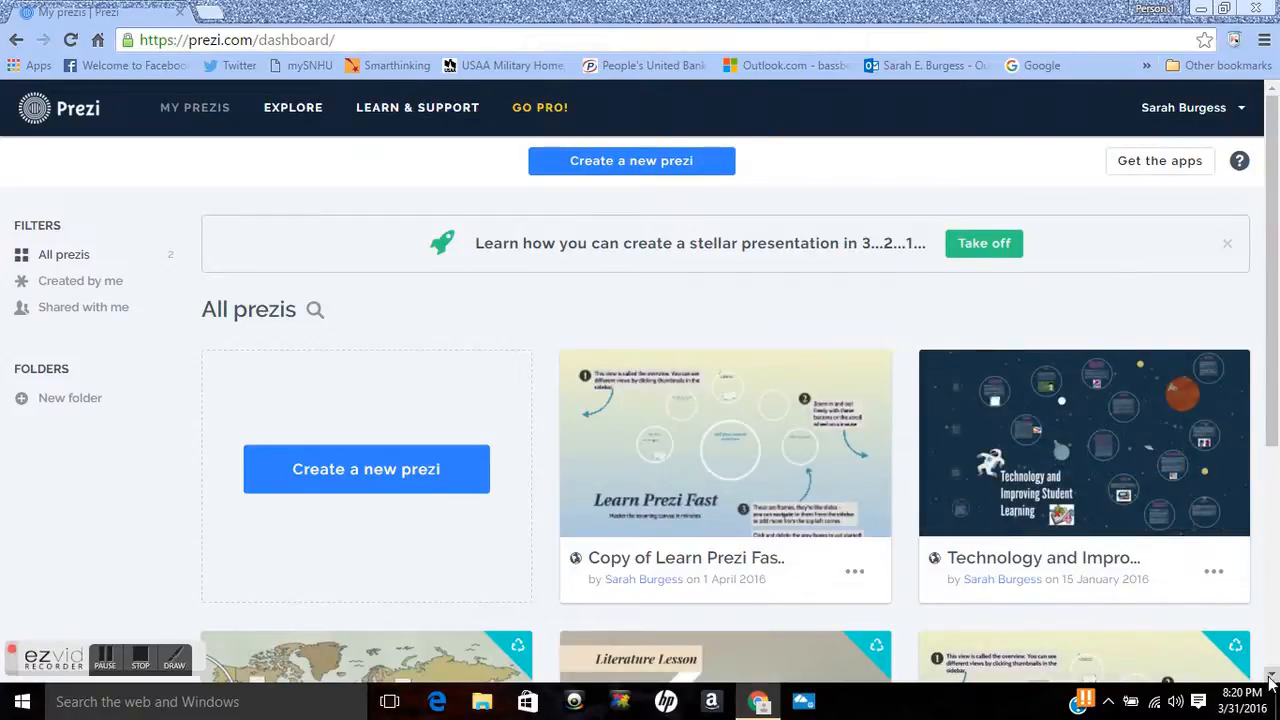
Step: Open the Learn Prezi Fast copy, then go back to the All prezis dashboard
scroll(down, 3)
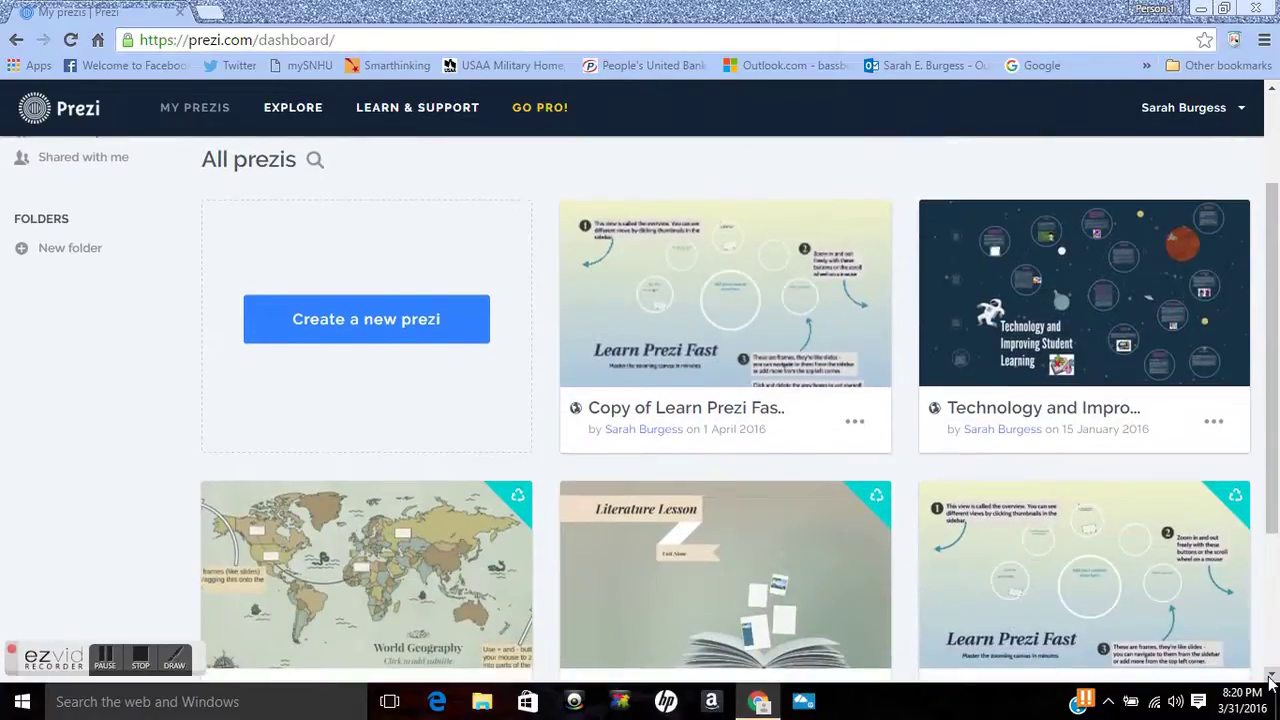
scroll(down, 3)
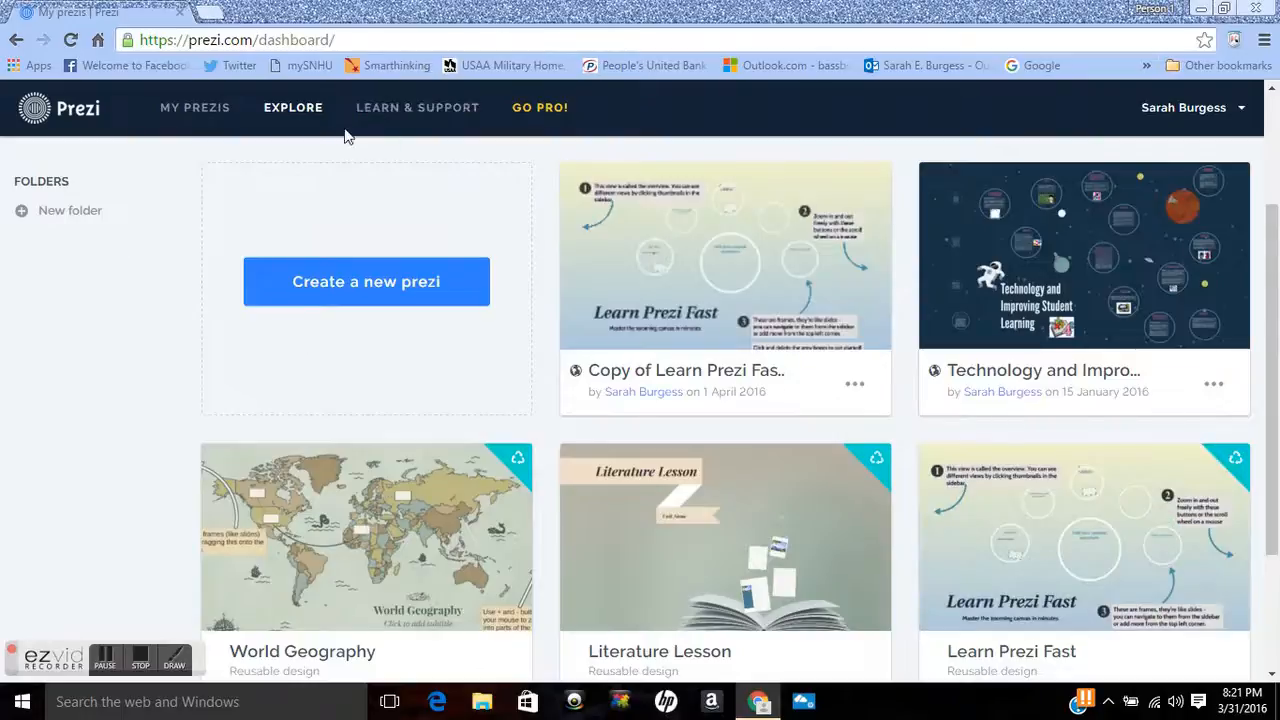
mouse_move(400, 251)
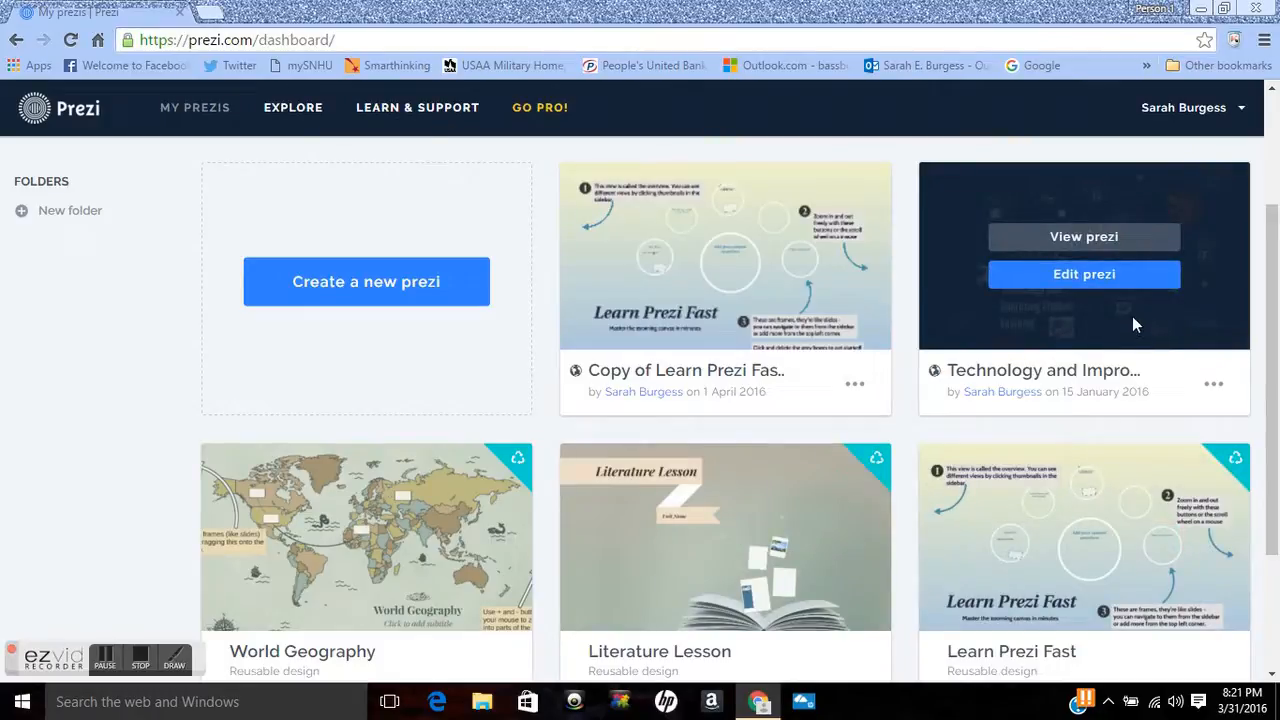
mouse_move(1139, 432)
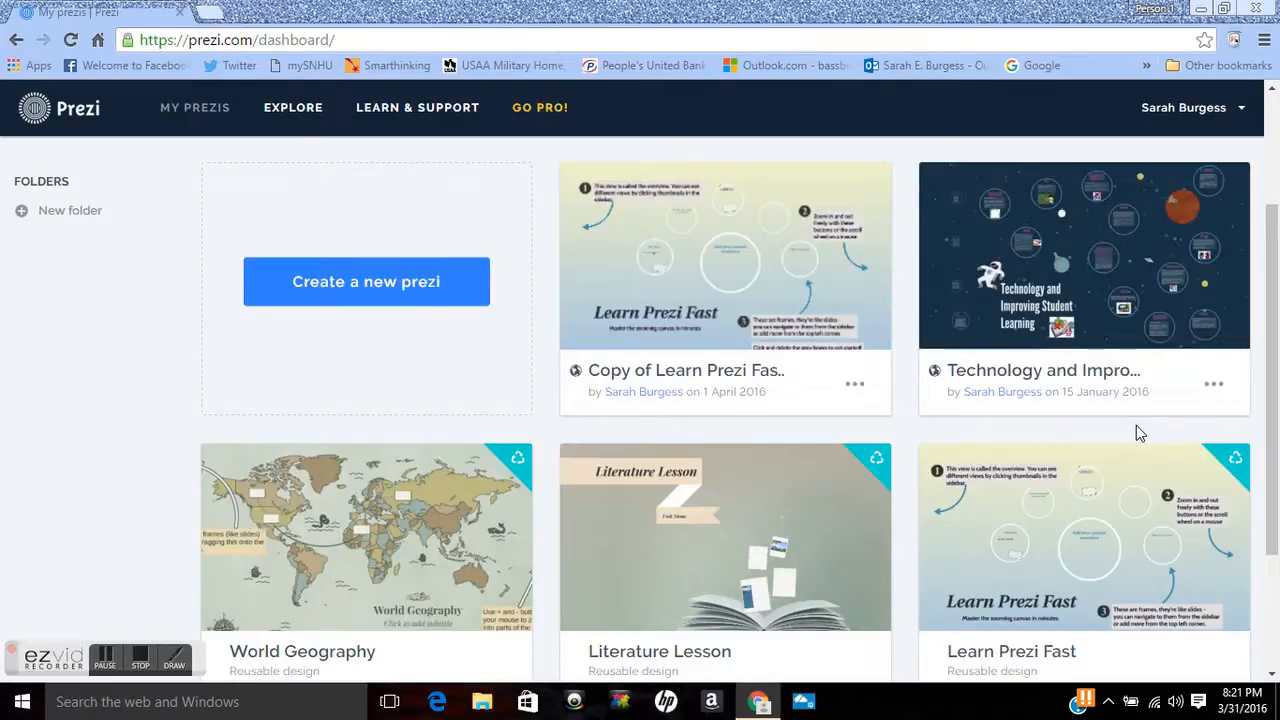
mouse_move(1088, 208)
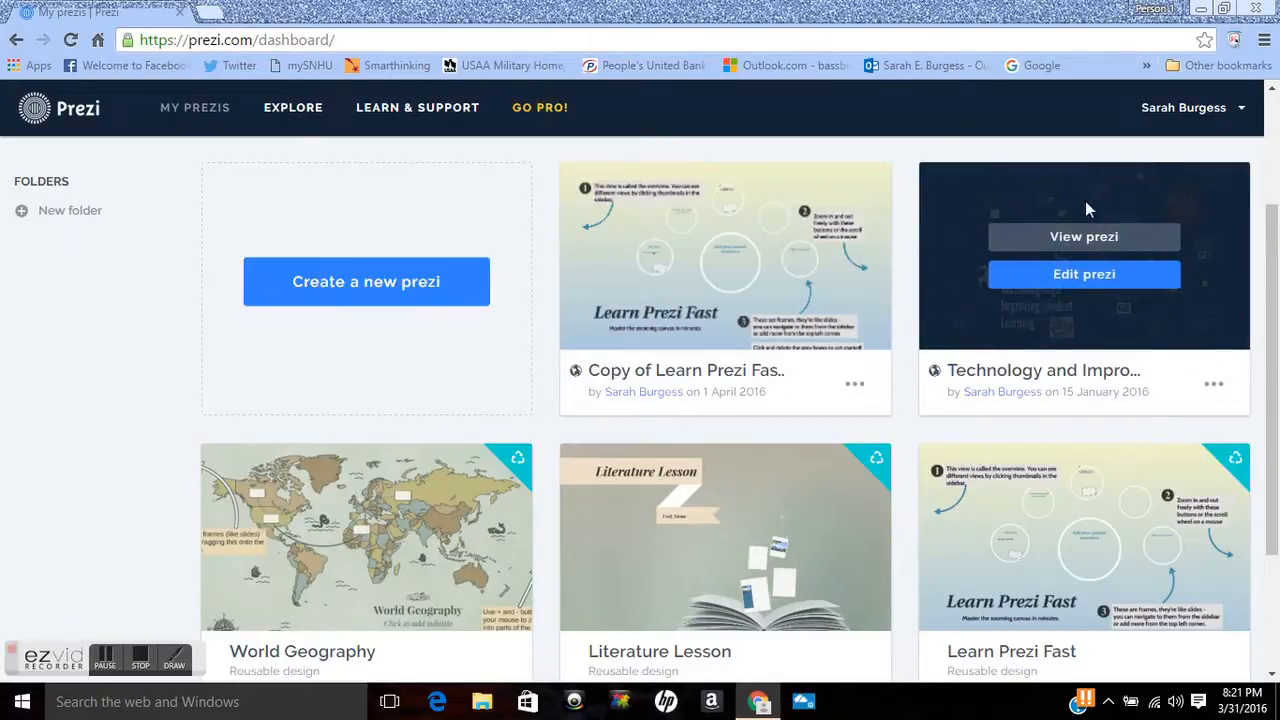
mouse_move(1020, 238)
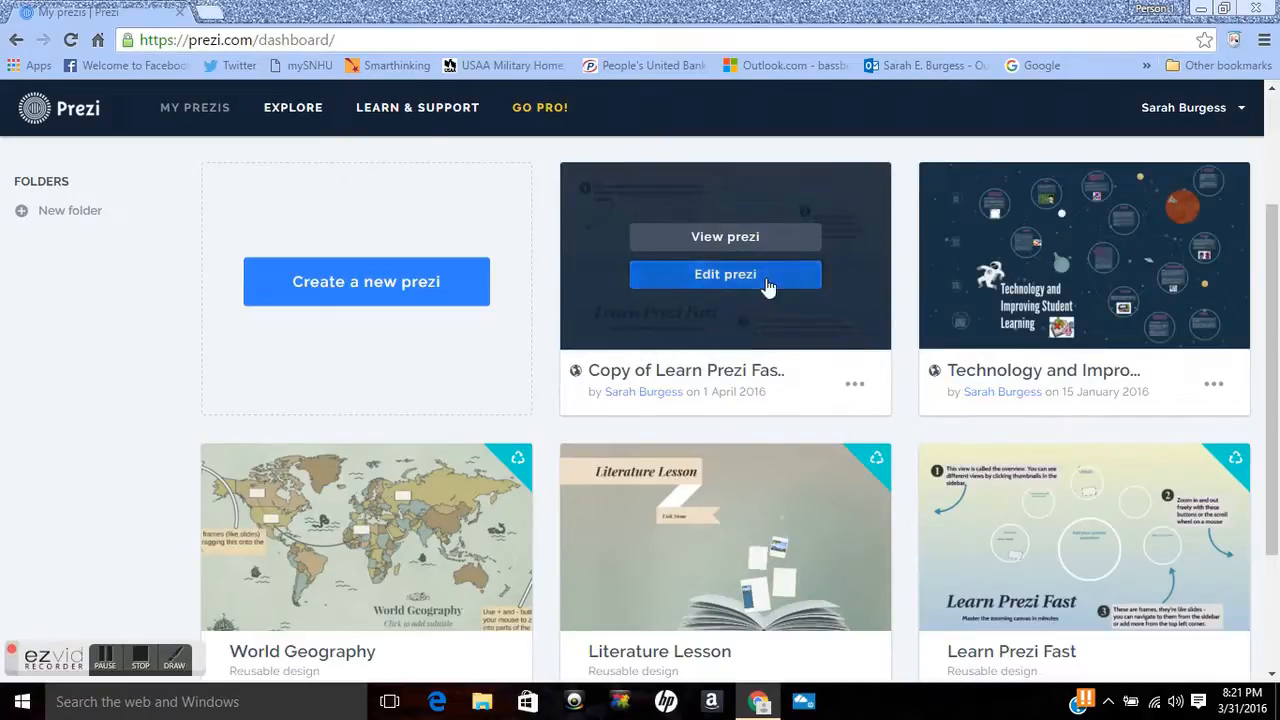
click(725, 274)
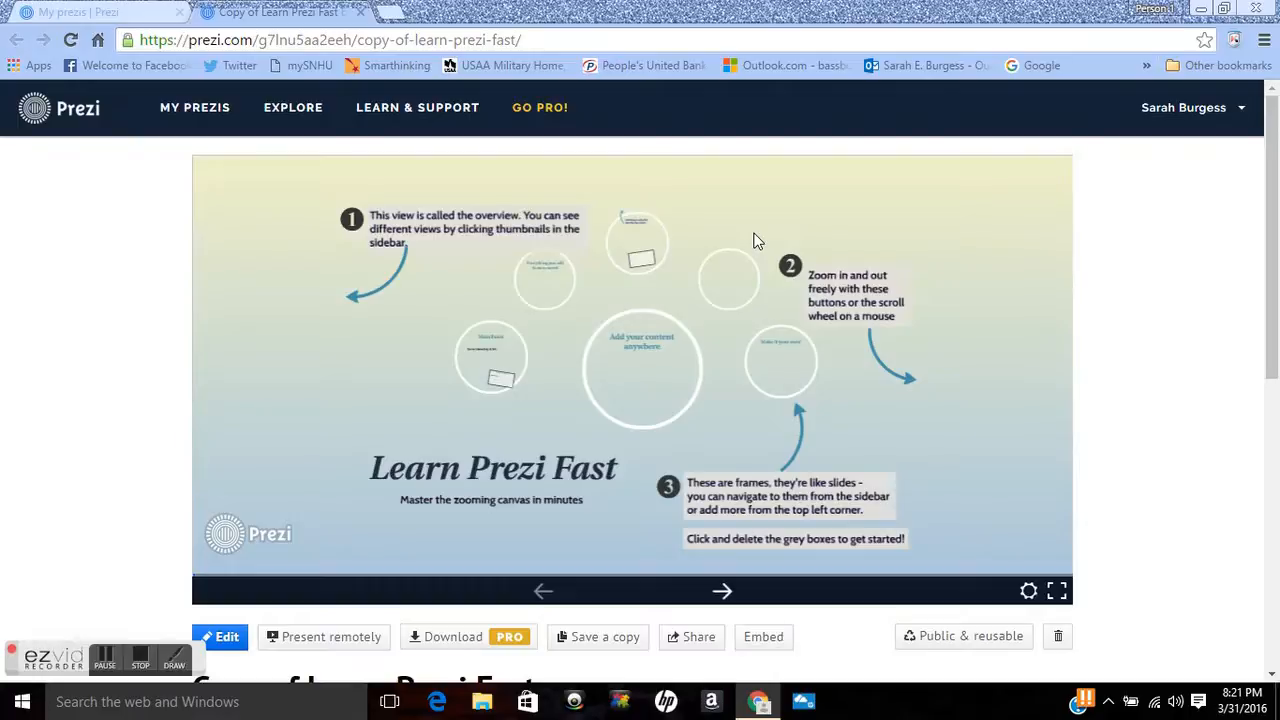
mouse_move(258, 63)
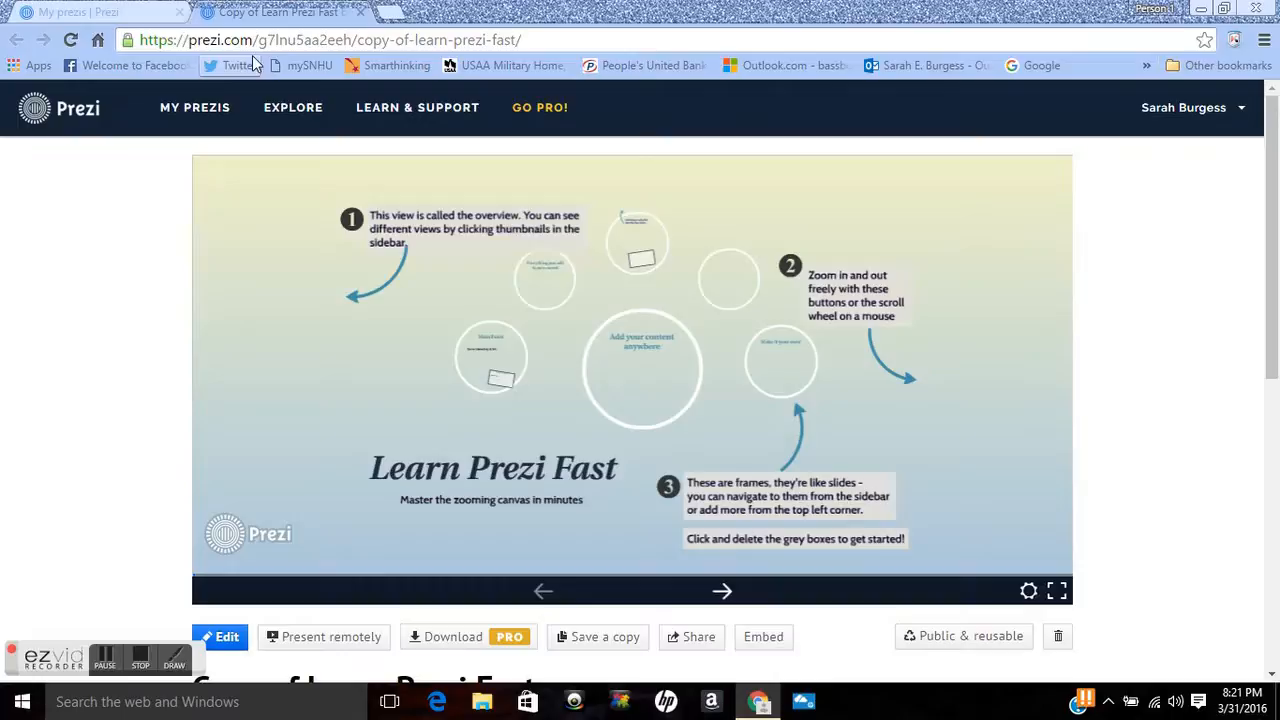
click(195, 107)
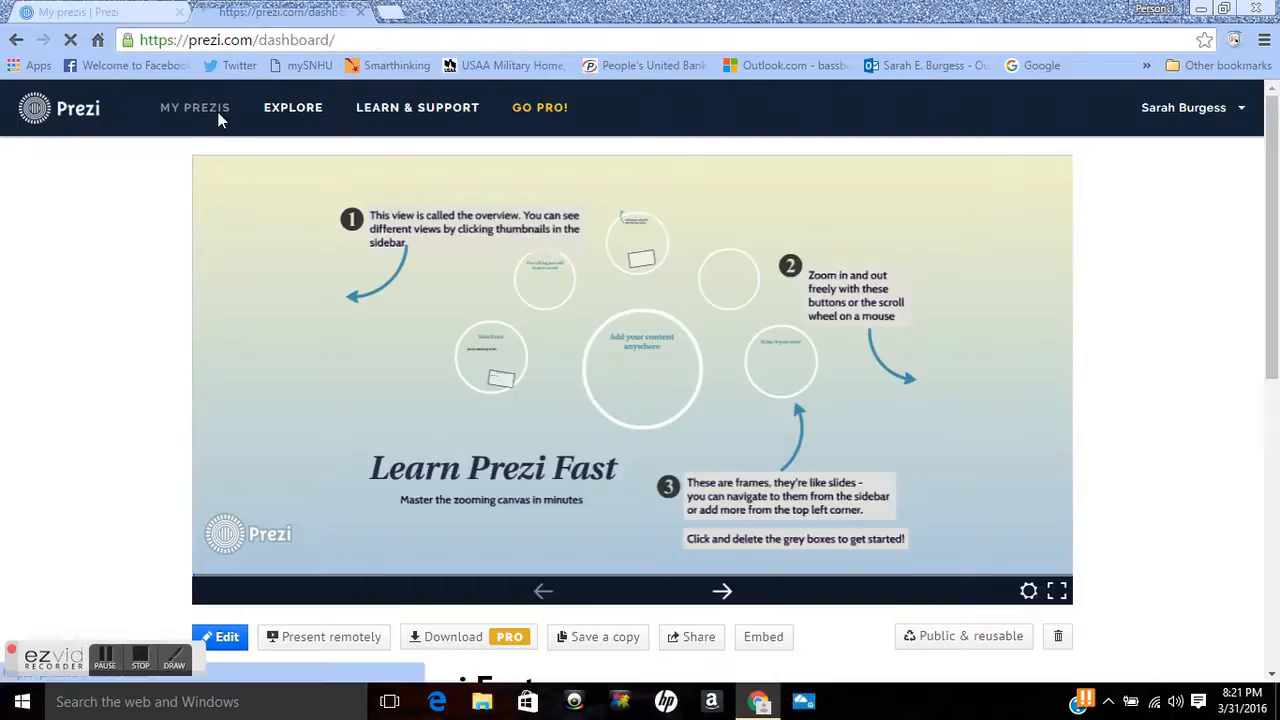
click(195, 107)
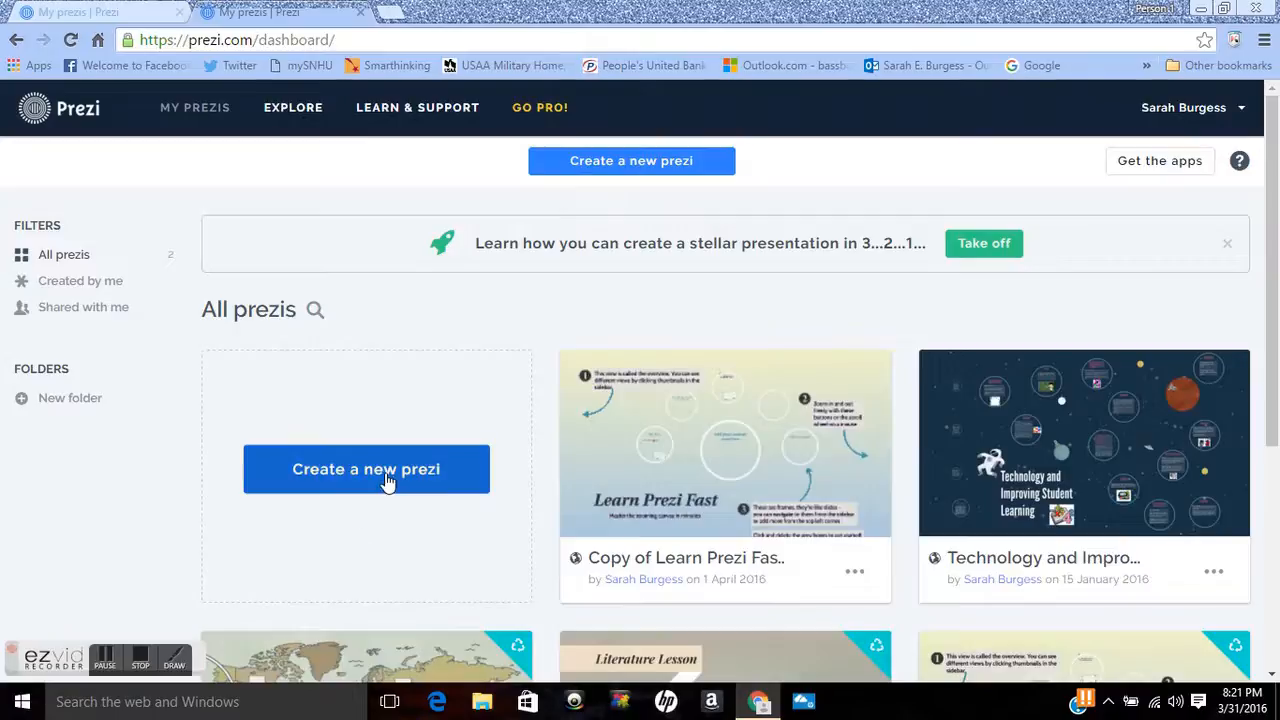
click(366, 469)
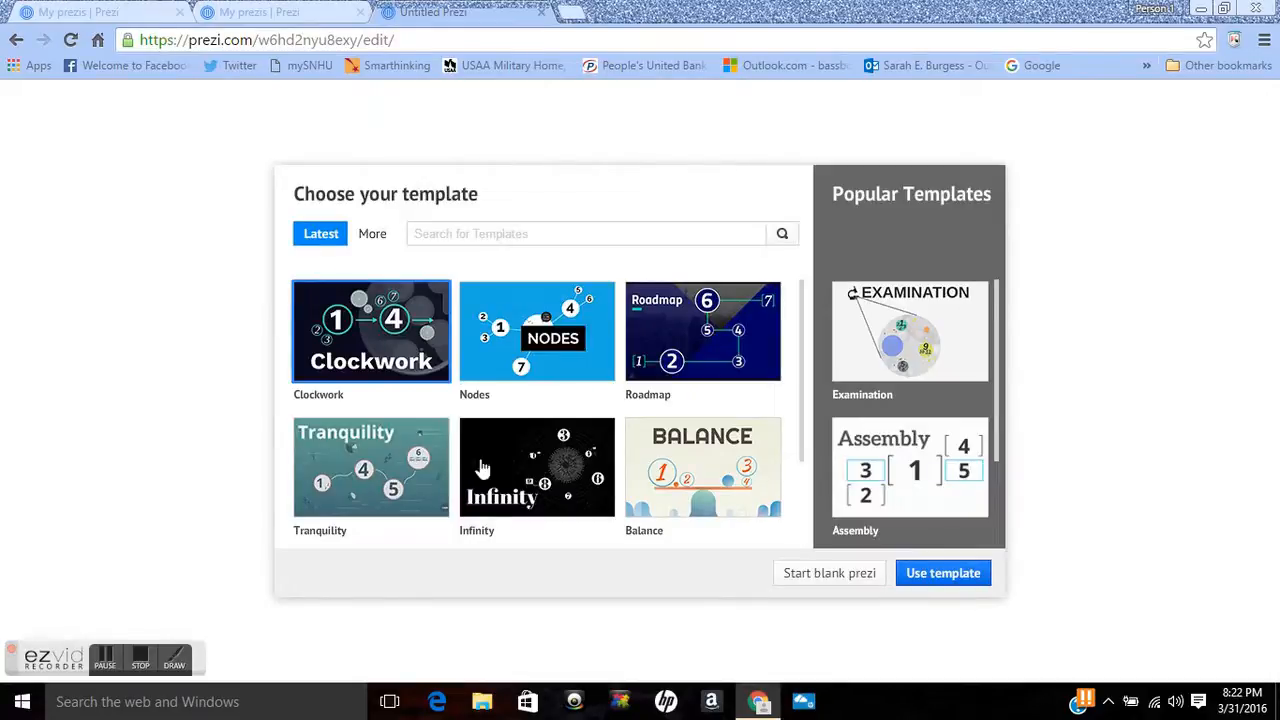
mouse_move(457, 287)
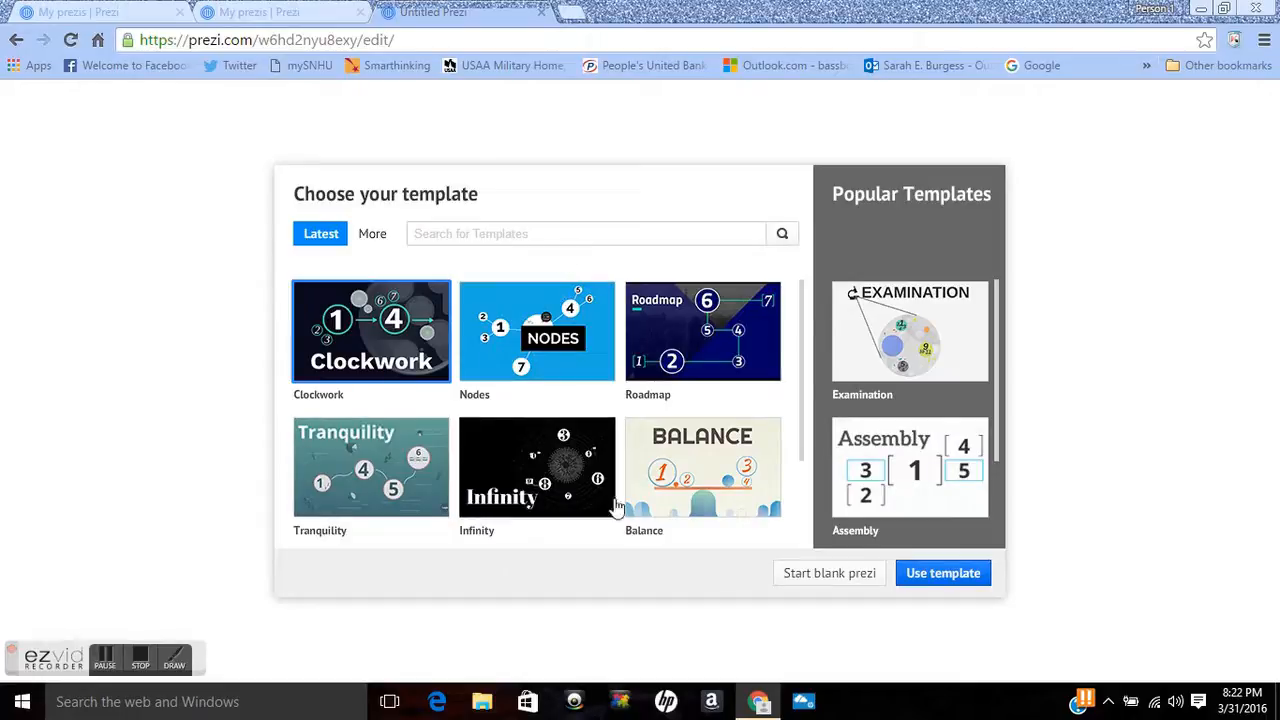
mouse_move(802, 430)
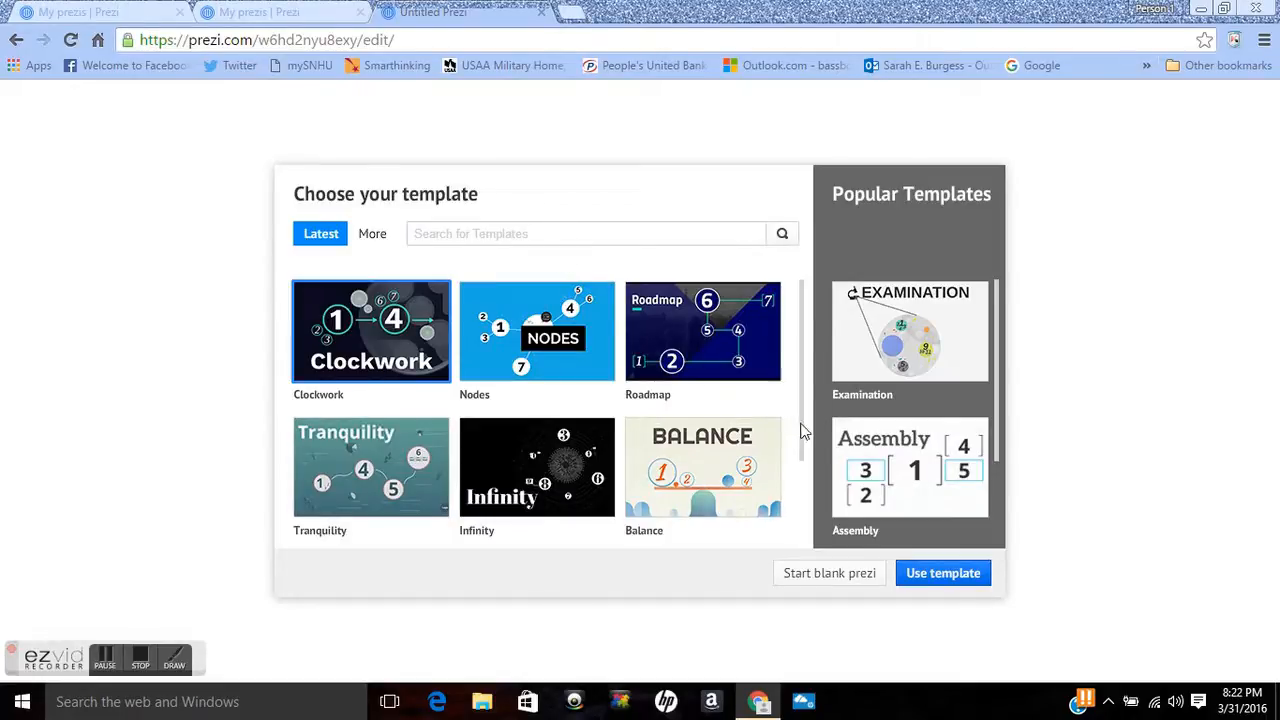
click(372, 233)
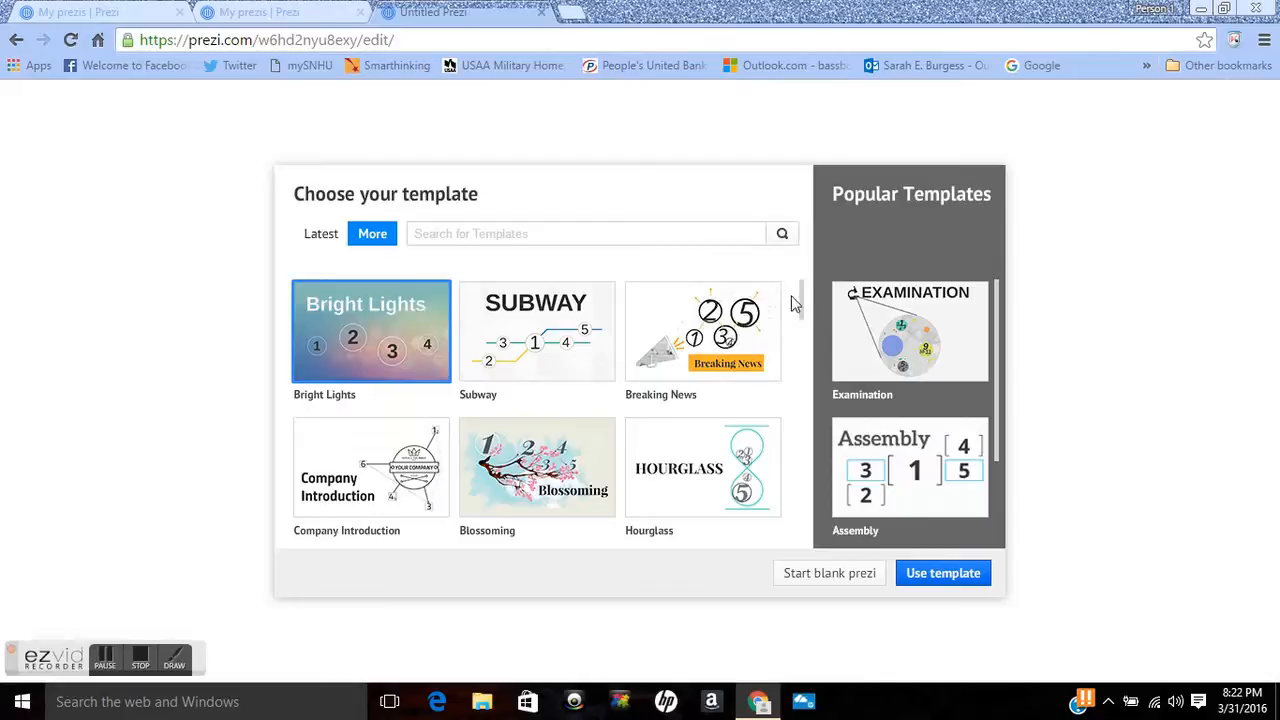
scroll(down, 3)
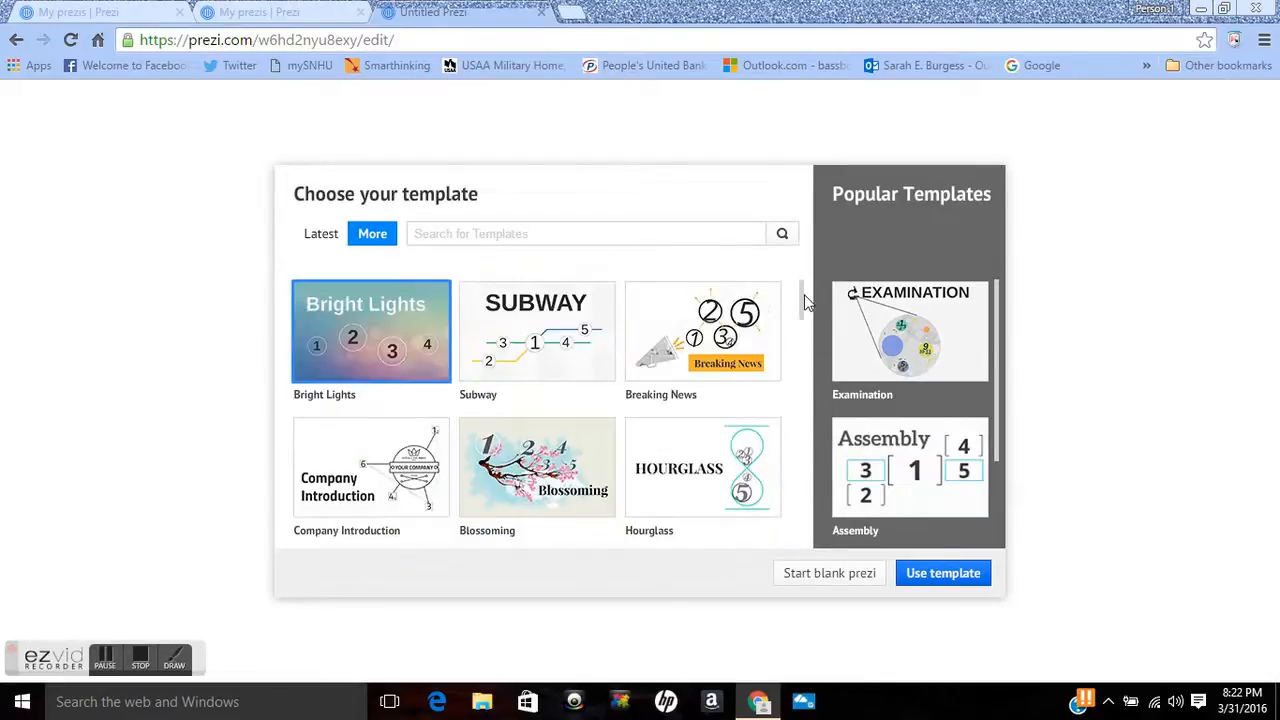
mouse_move(550, 388)
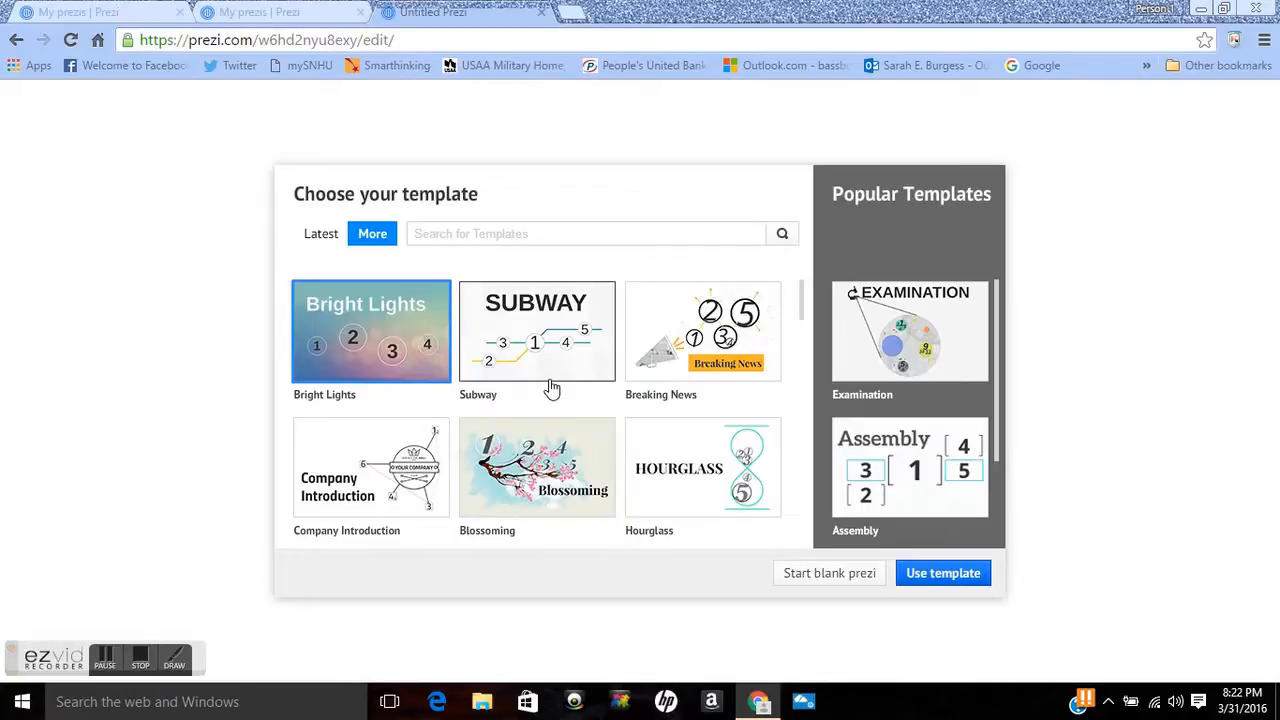
mouse_move(811, 343)
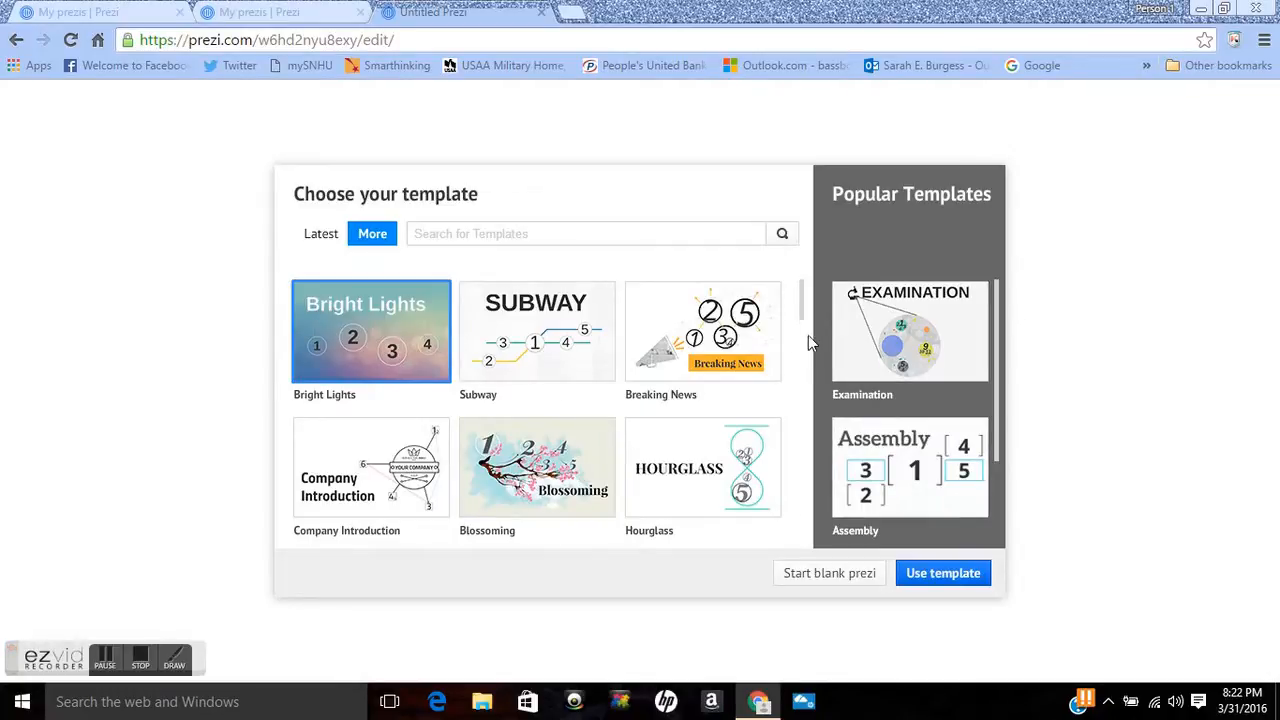
mouse_move(888, 560)
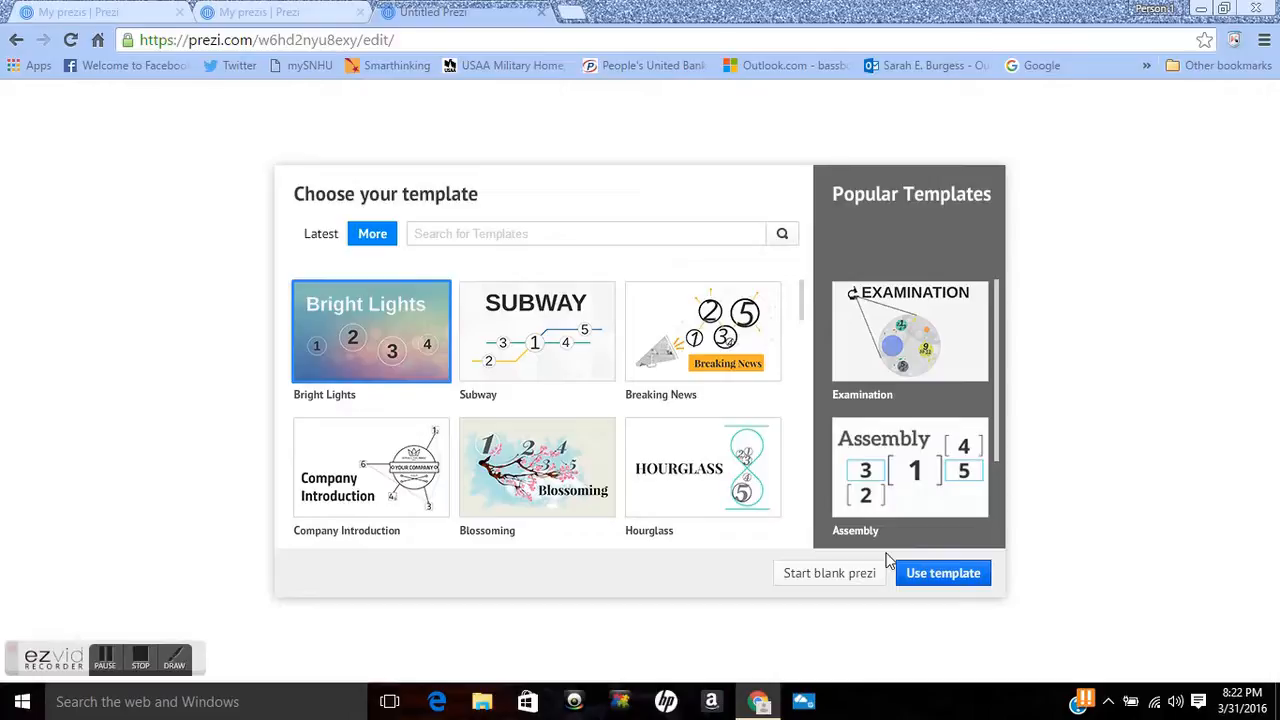
mouse_move(550, 26)
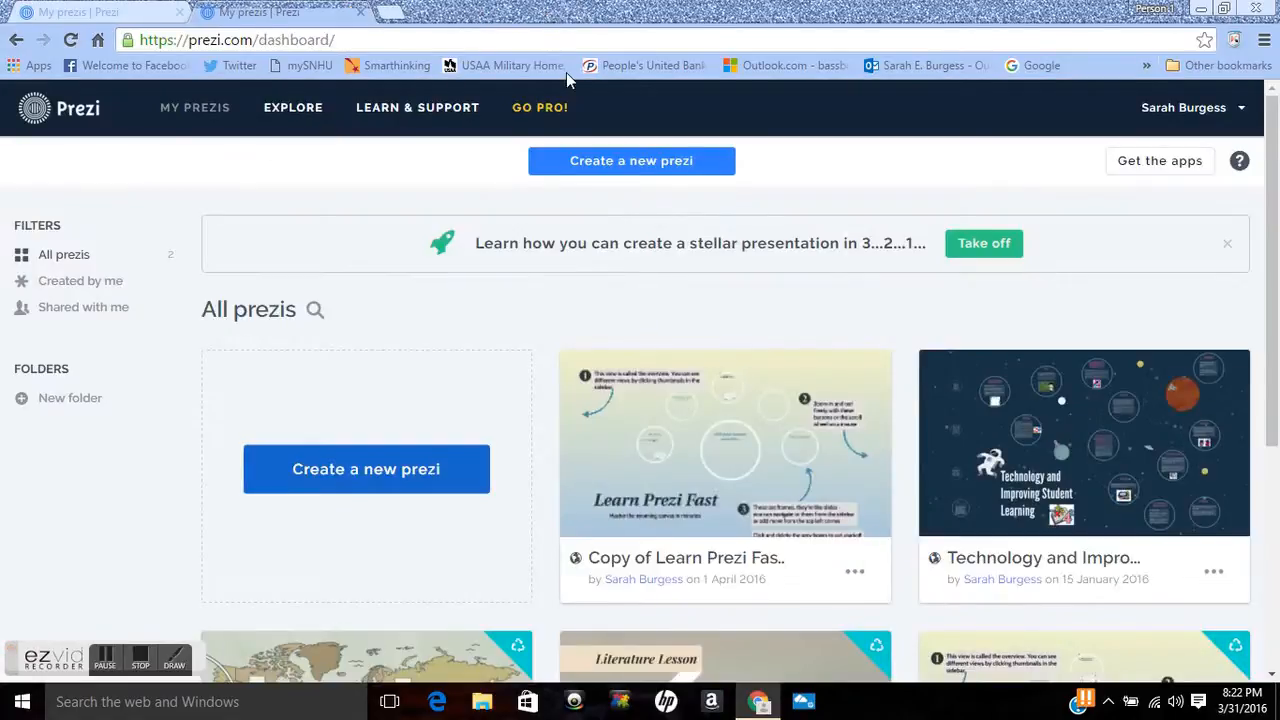
mouse_move(789, 529)
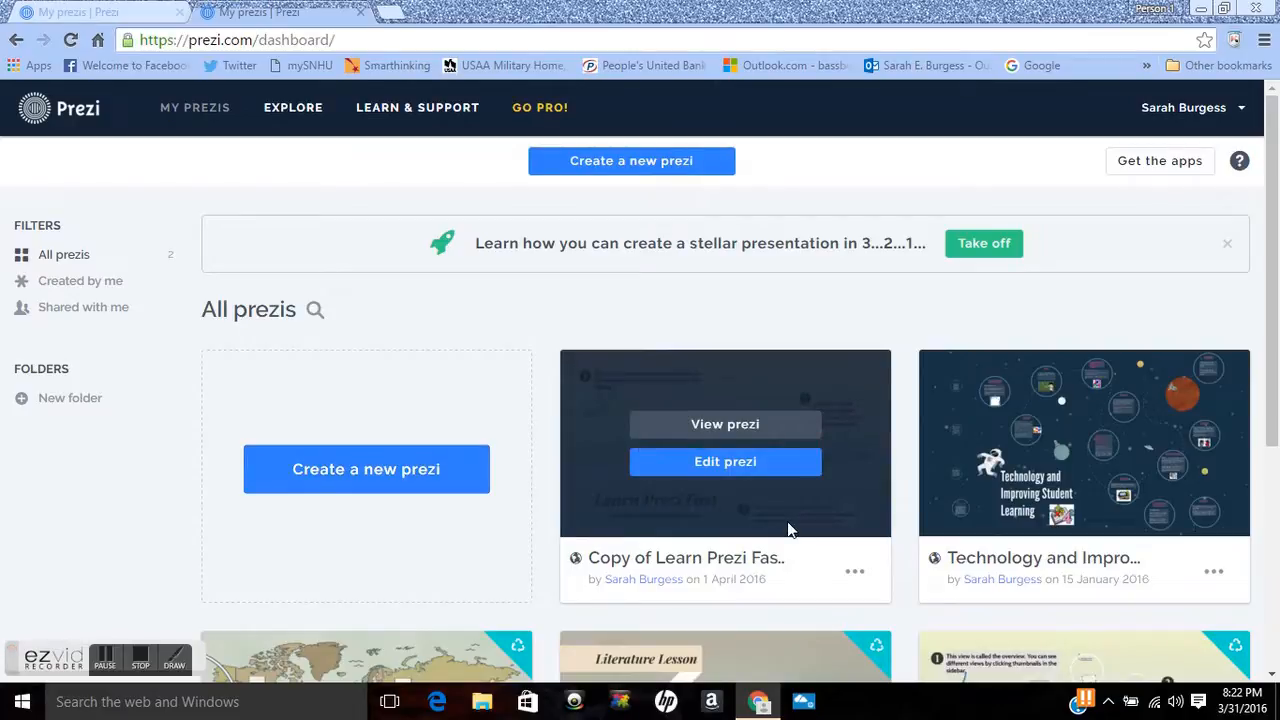
Step: Open Copy of Learn Prezi Fast from its thumbnail with Edit prezi
click(725, 424)
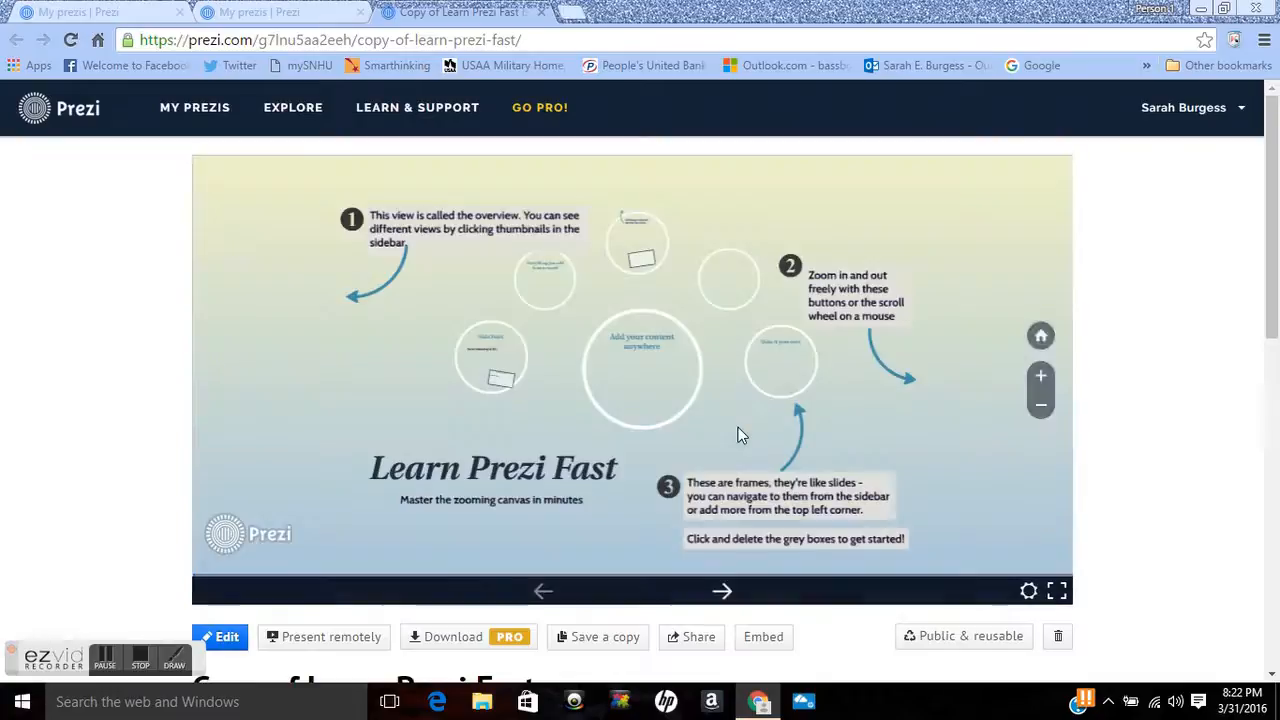
mouse_move(1260, 244)
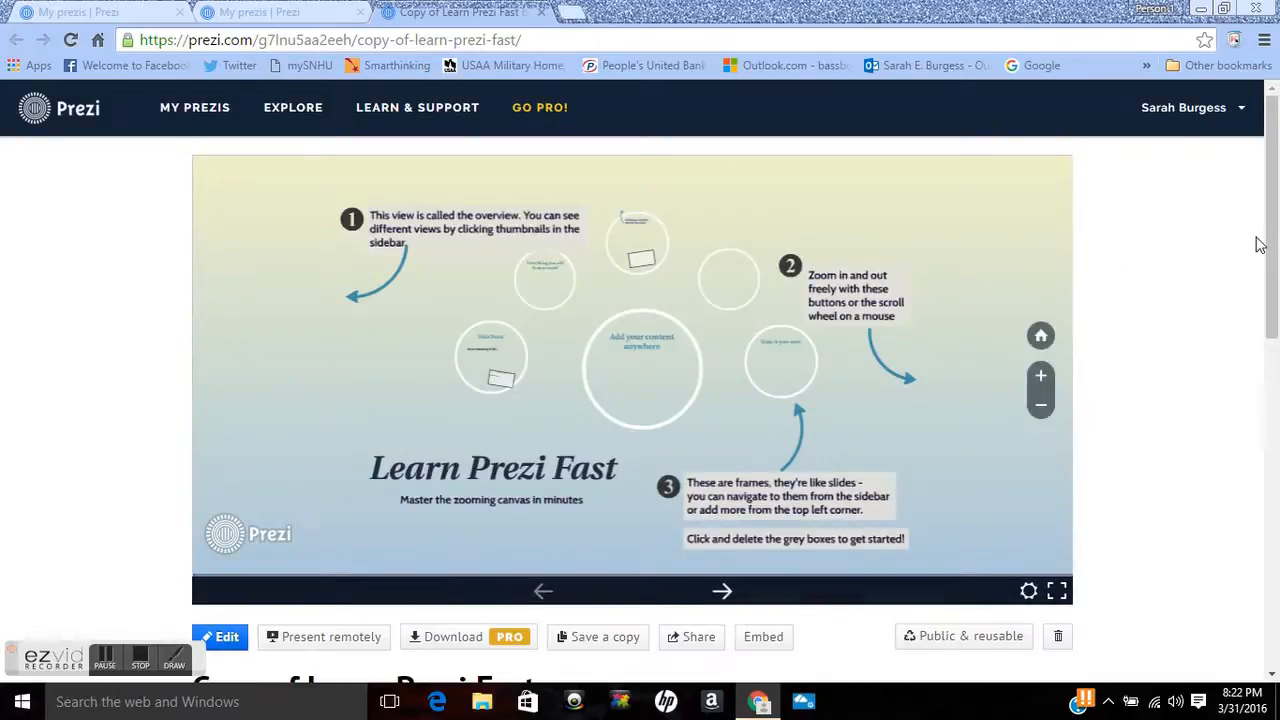
Step: Scroll down the viewing page and open Copy of Learn Prezi Fast in the editor
scroll(down, 3)
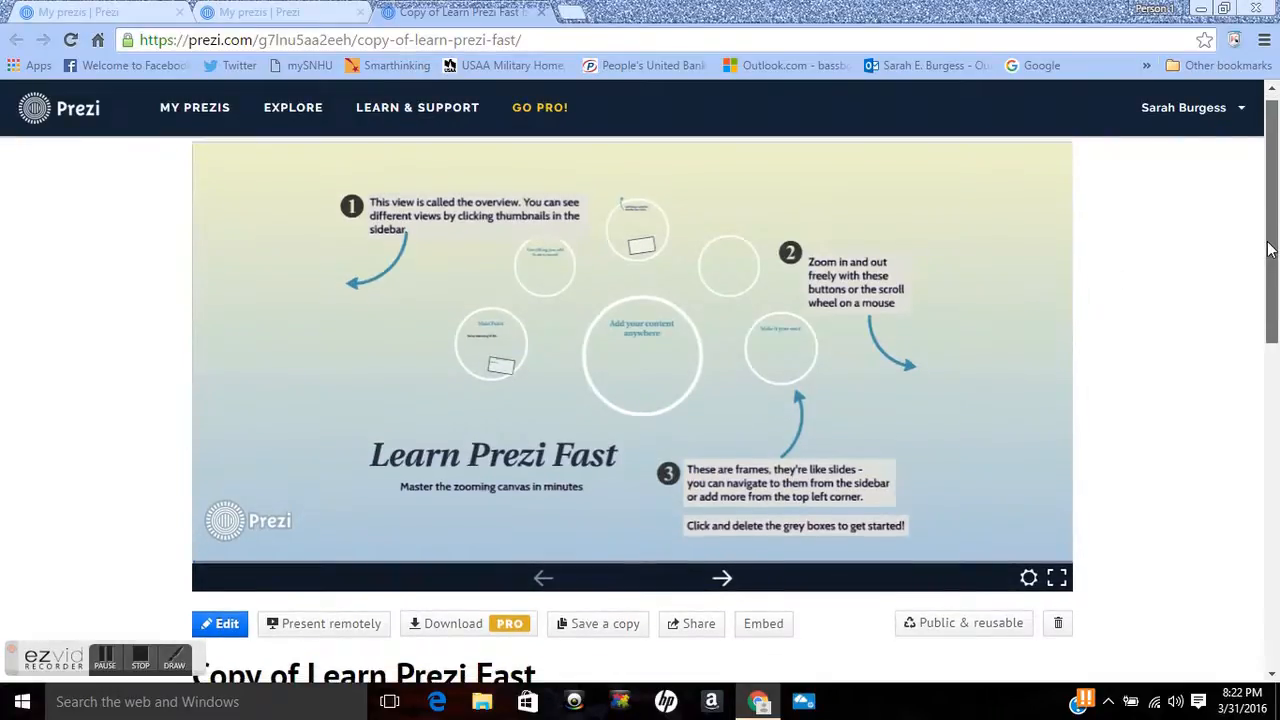
mouse_move(366, 555)
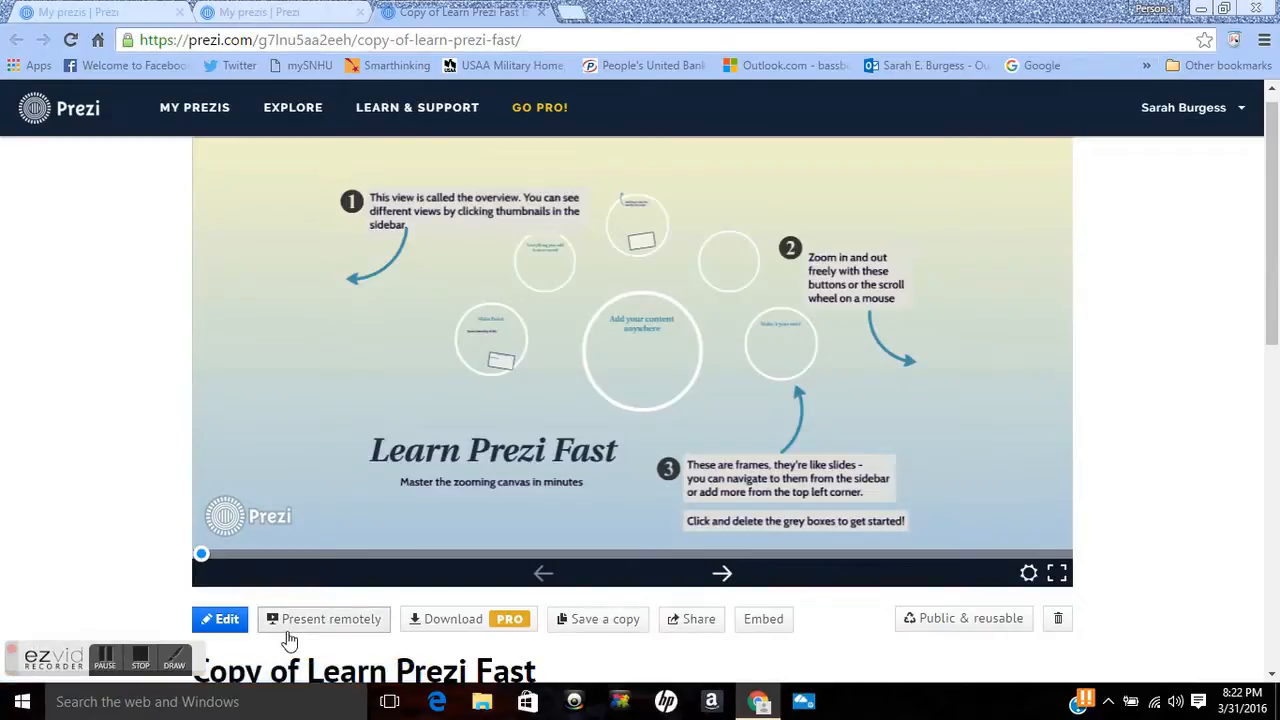
mouse_move(353, 636)
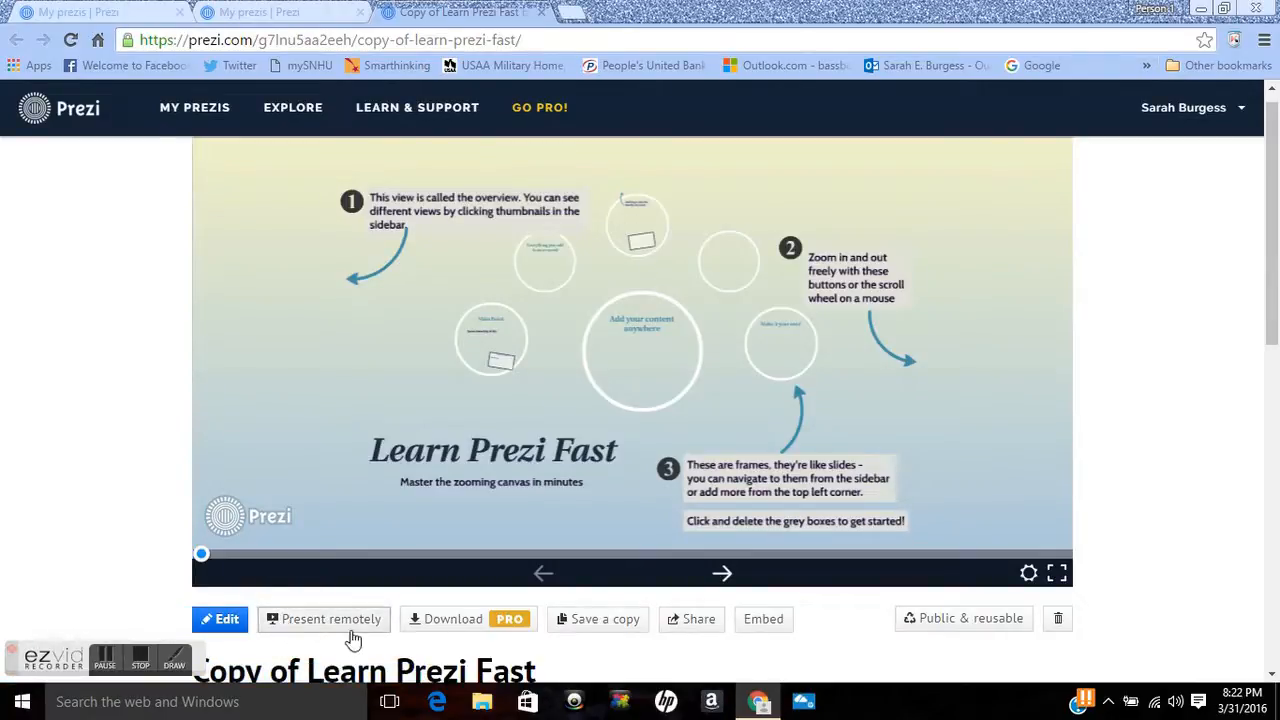
mouse_move(430, 650)
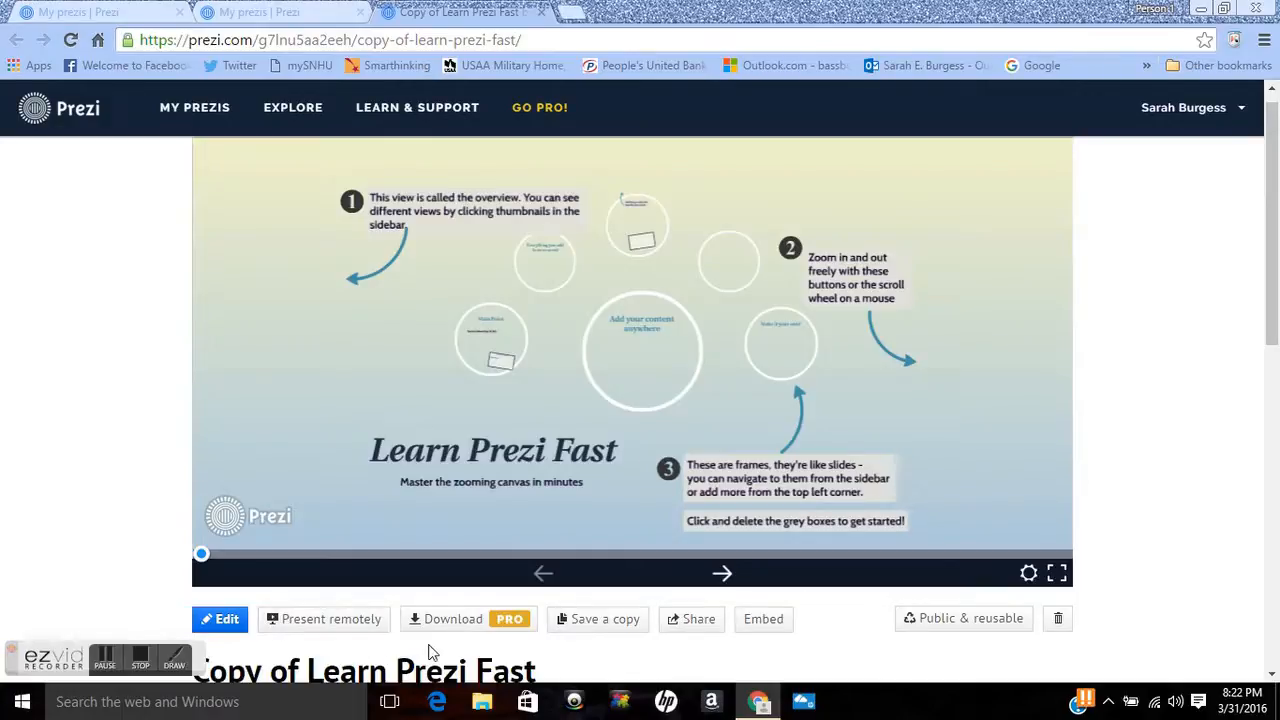
mouse_move(499, 648)
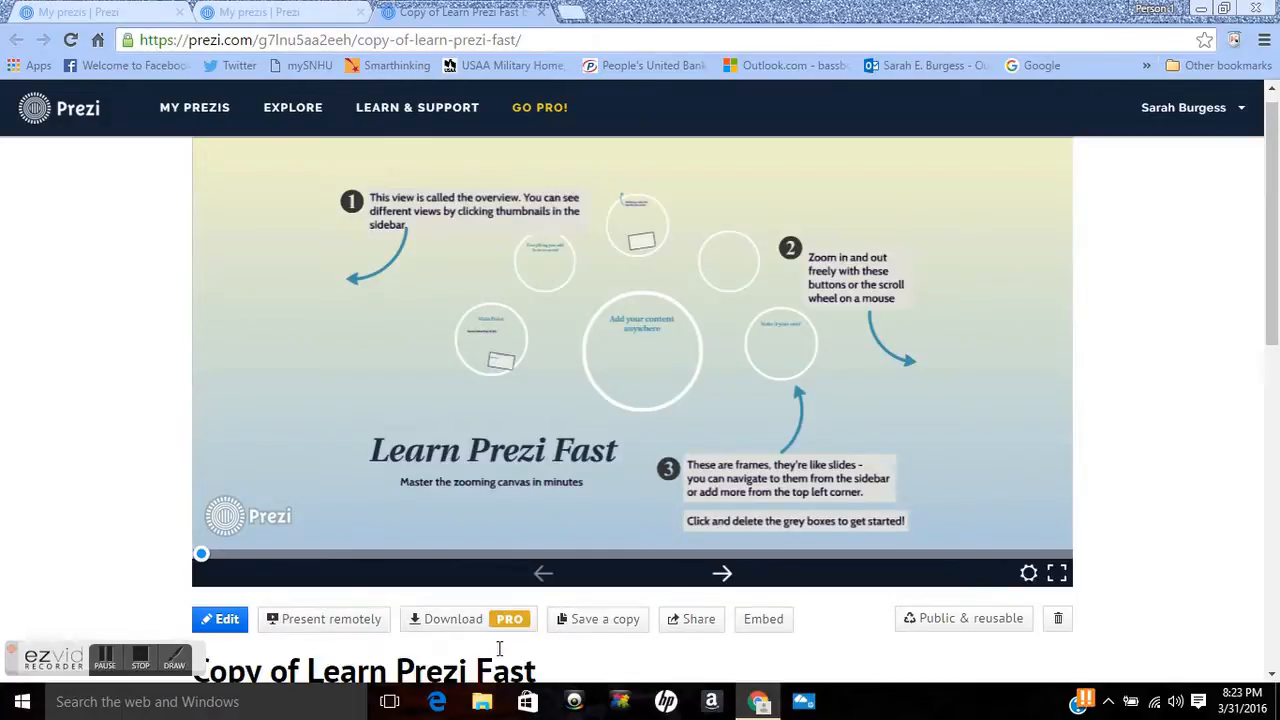
mouse_move(601, 658)
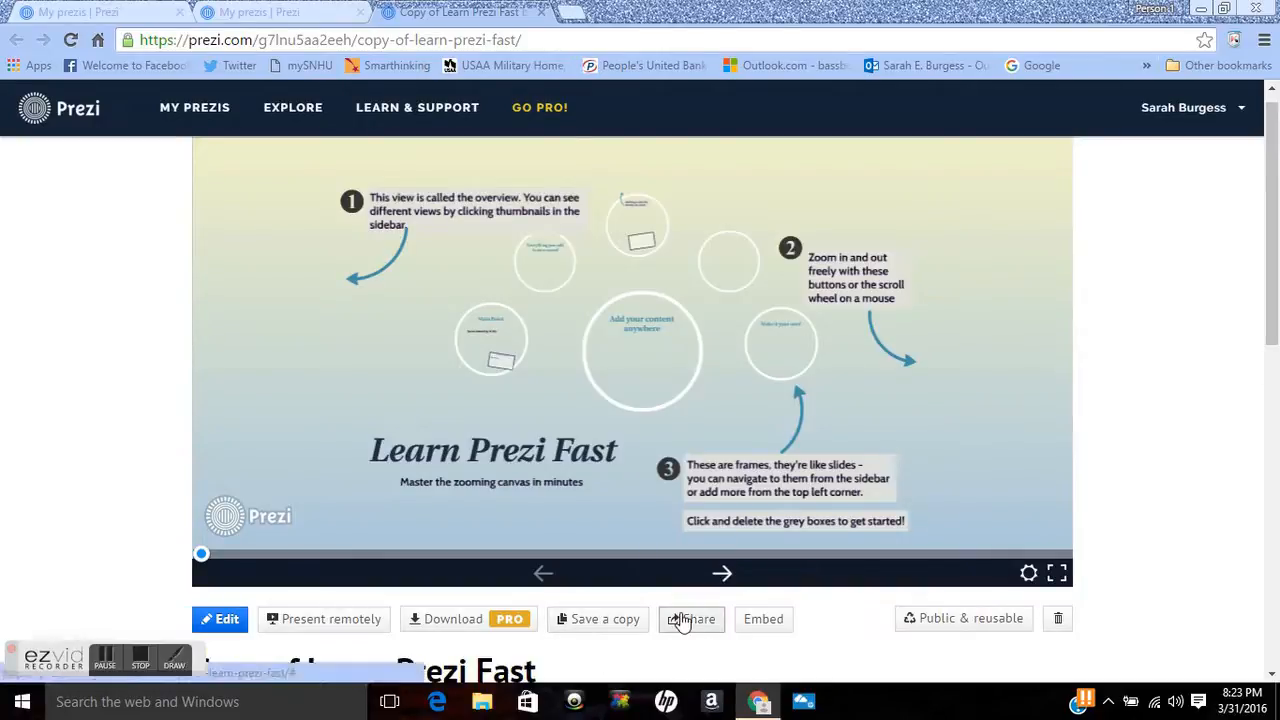
mouse_move(781, 625)
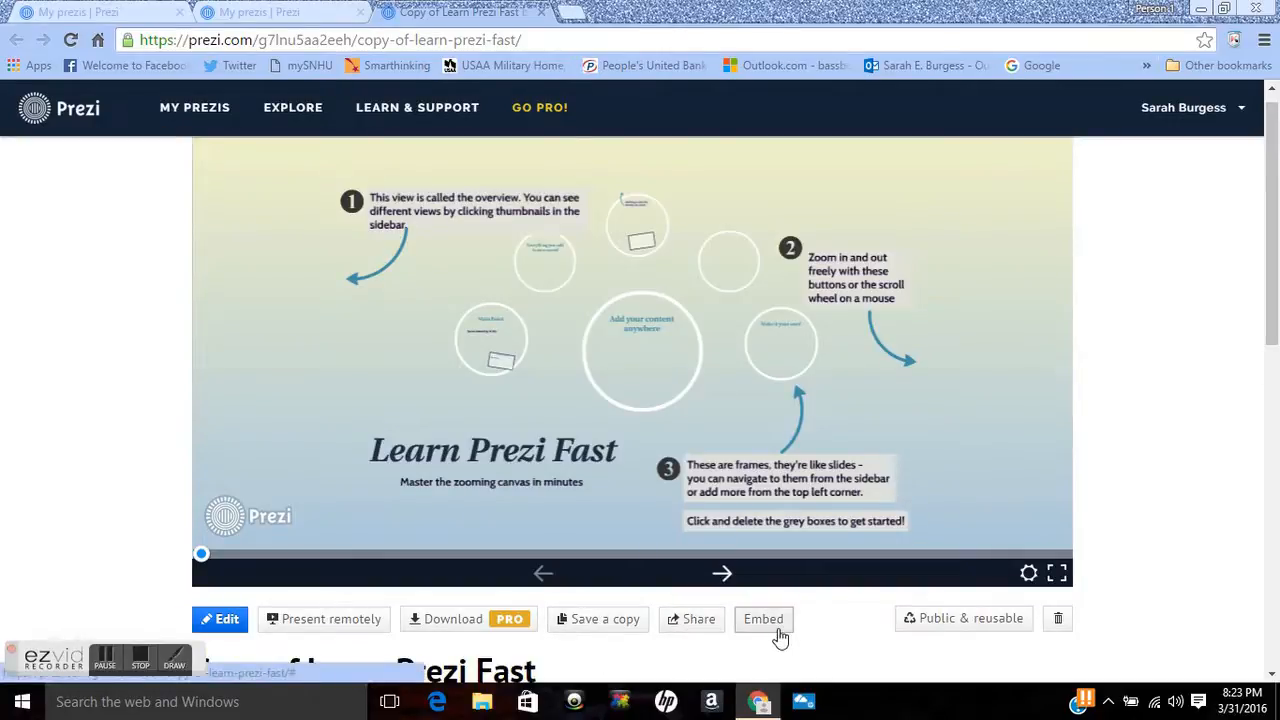
mouse_move(808, 634)
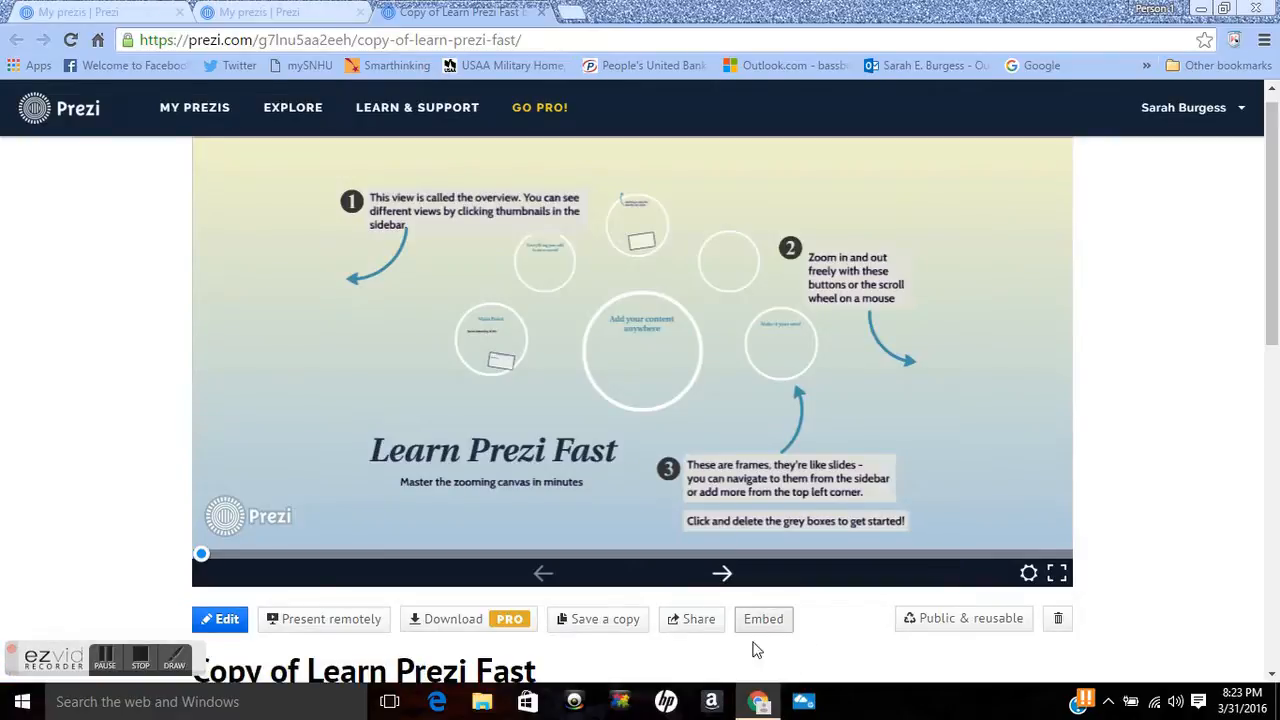
mouse_move(314, 521)
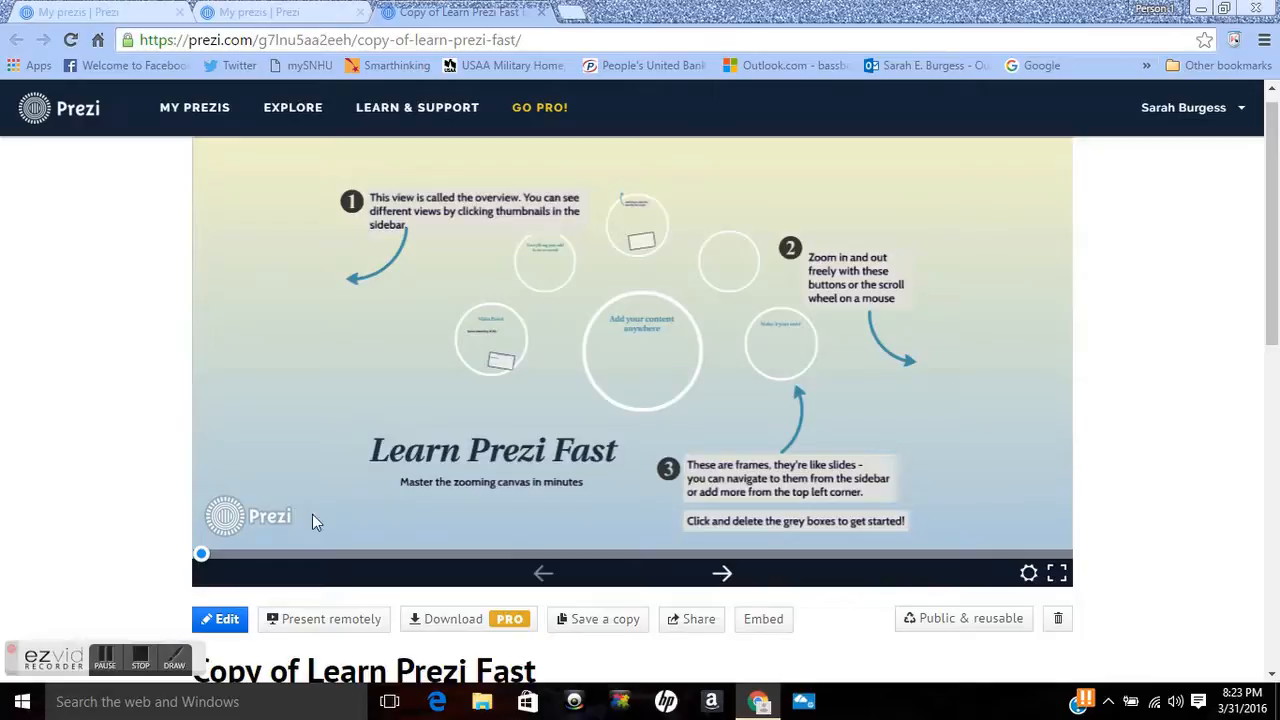
mouse_move(1154, 350)
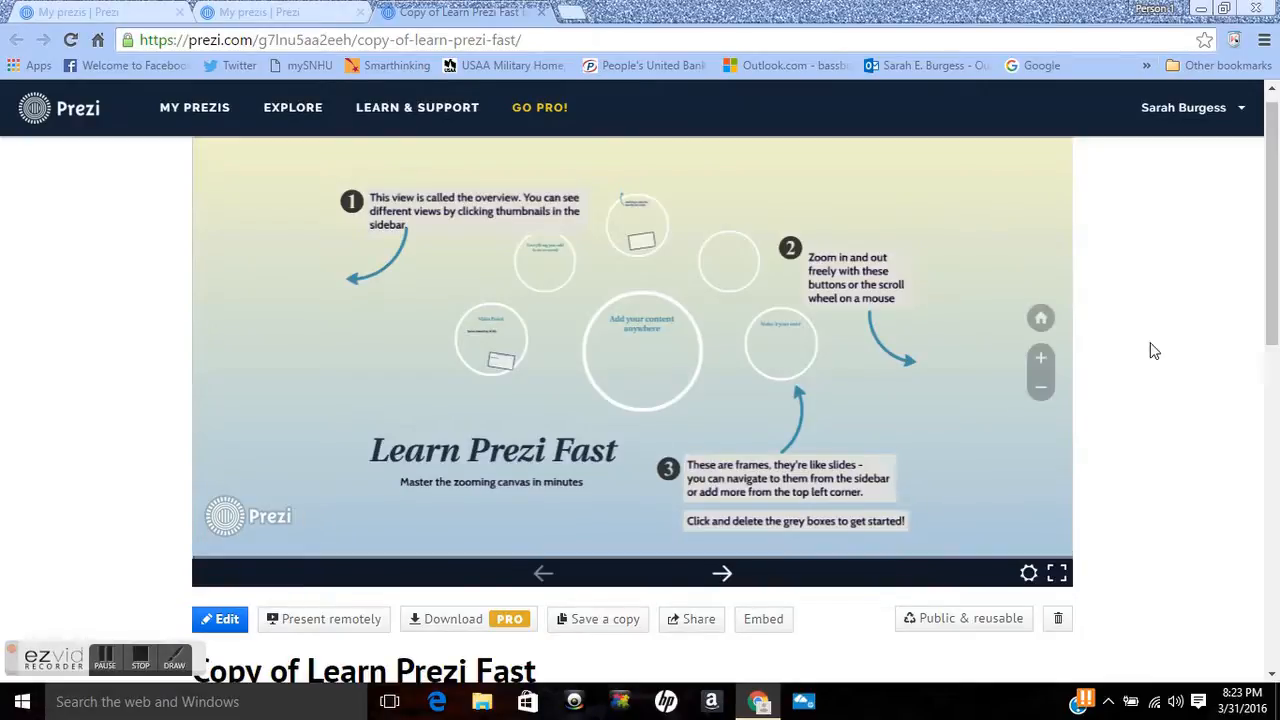
scroll(down, 3)
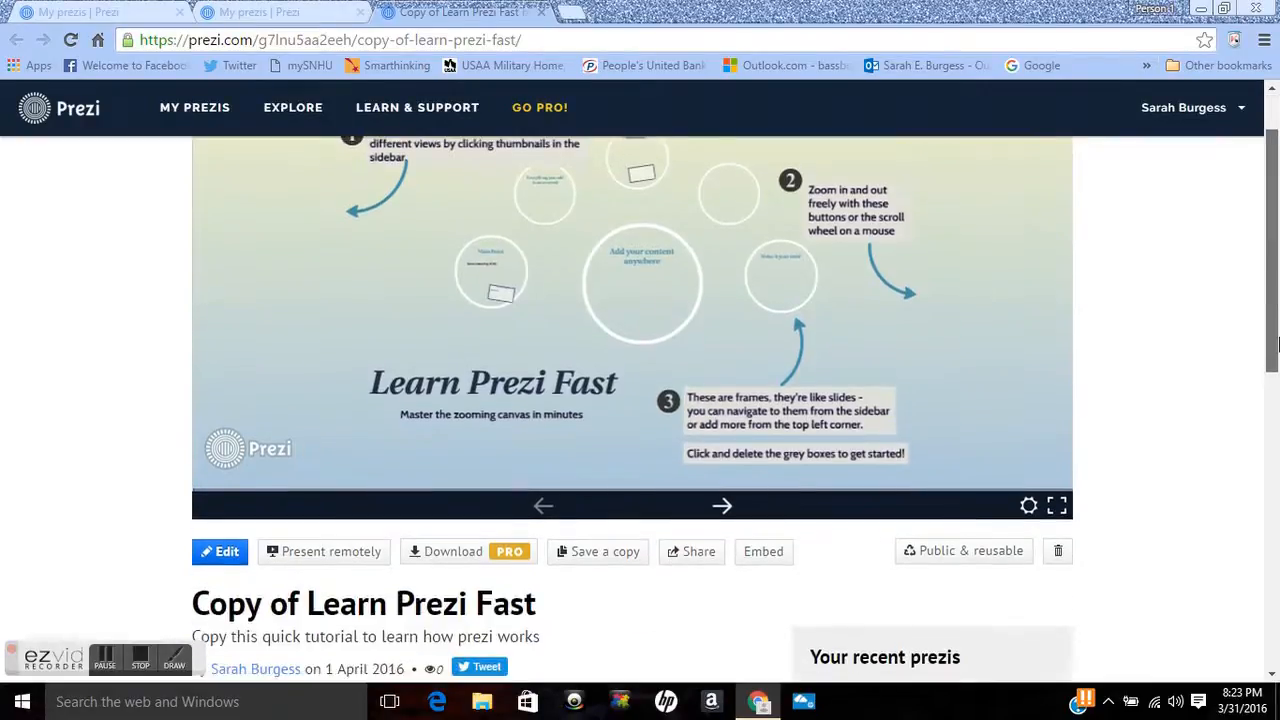
scroll(down, 3)
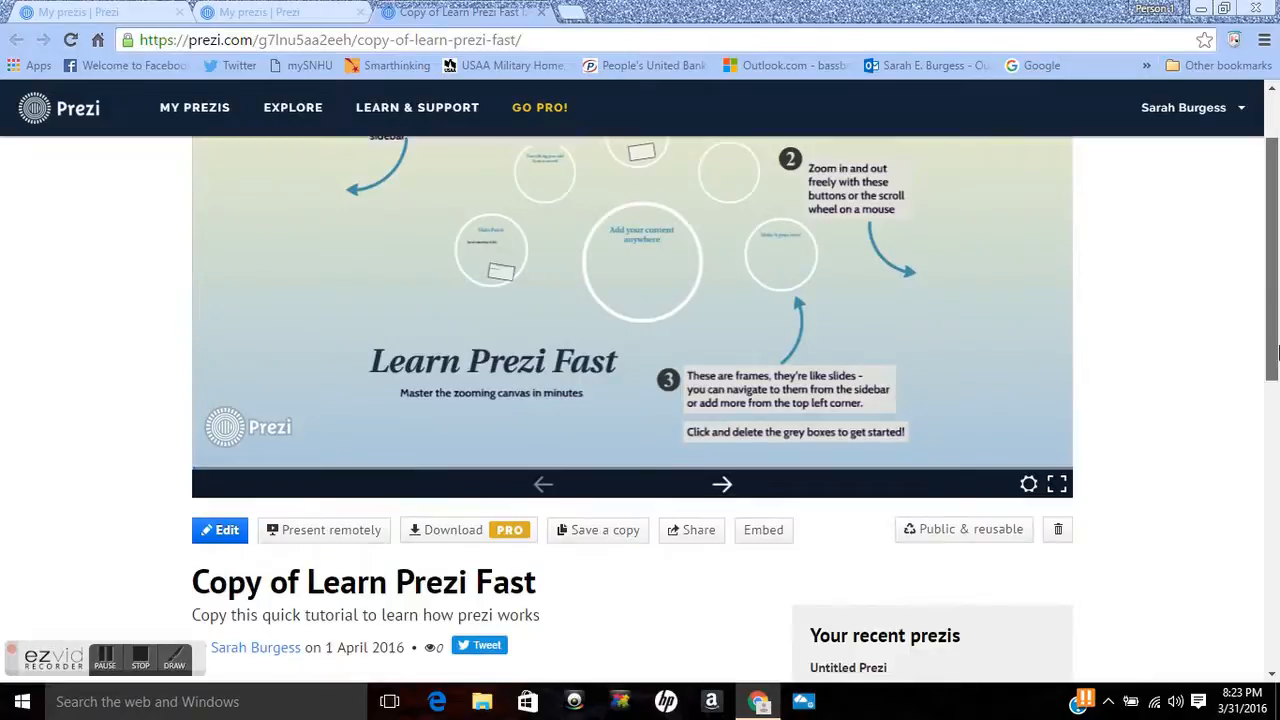
mouse_move(590, 502)
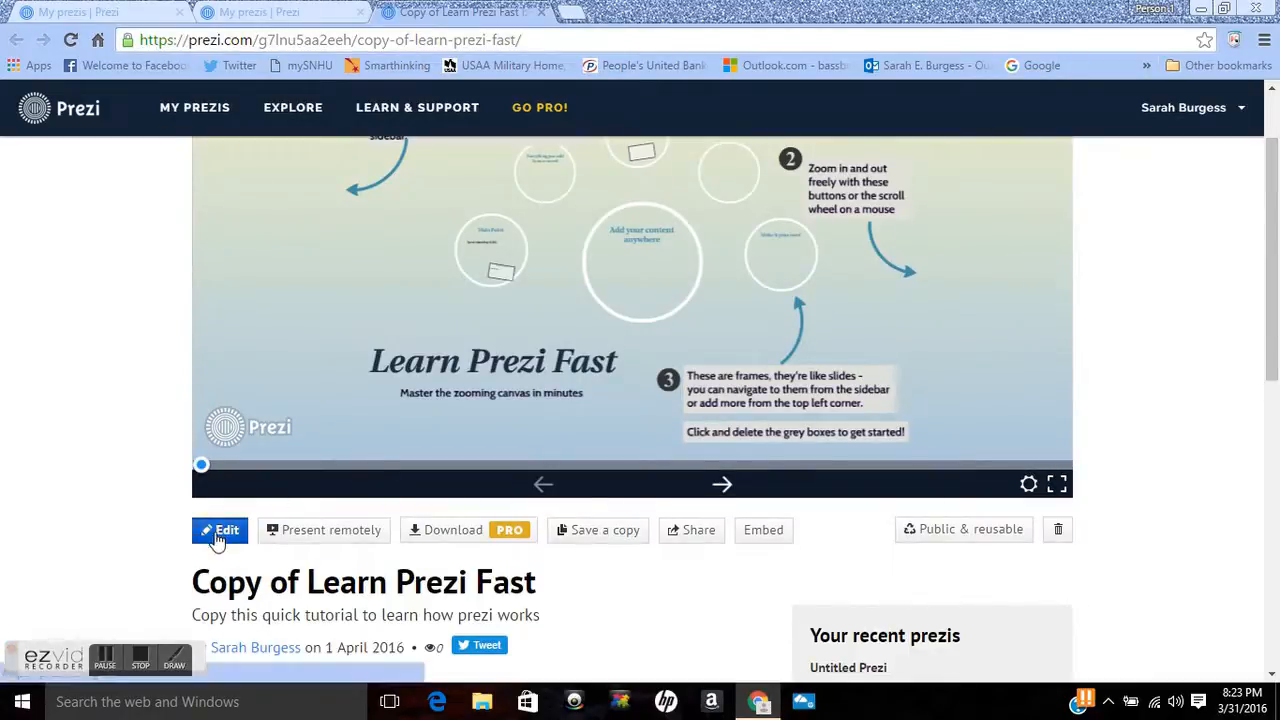
click(219, 530)
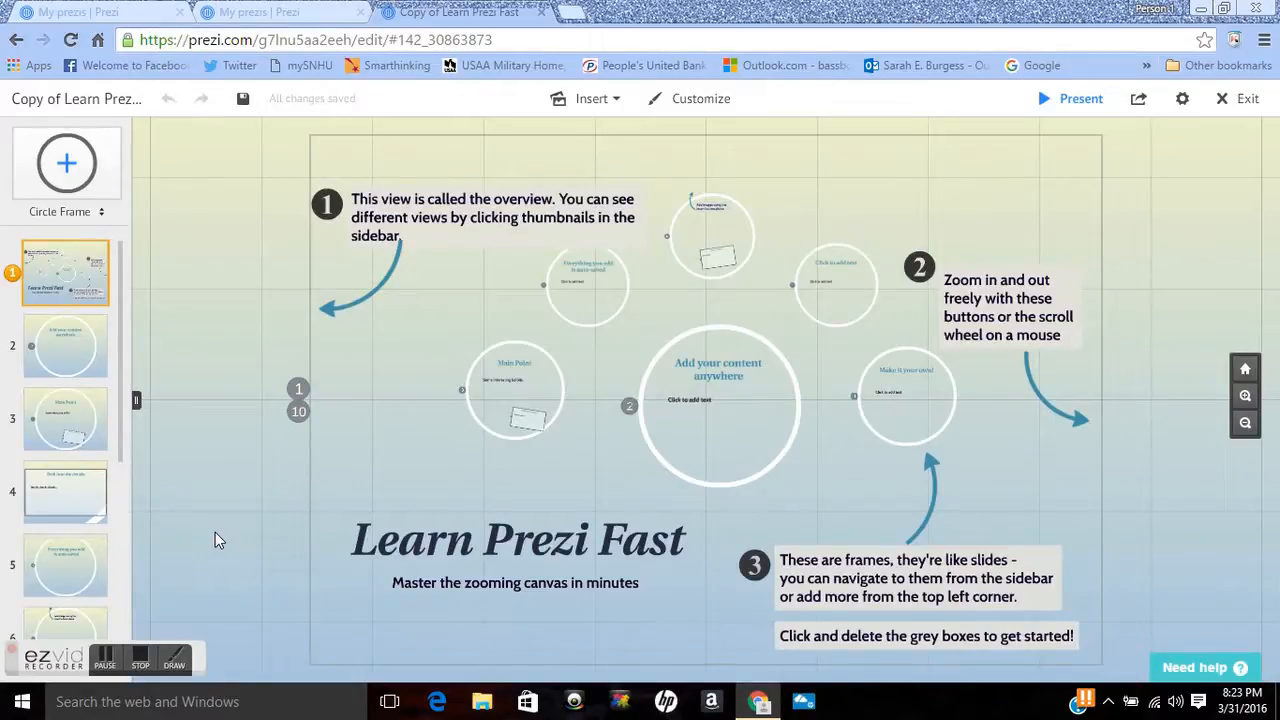
mouse_move(358, 156)
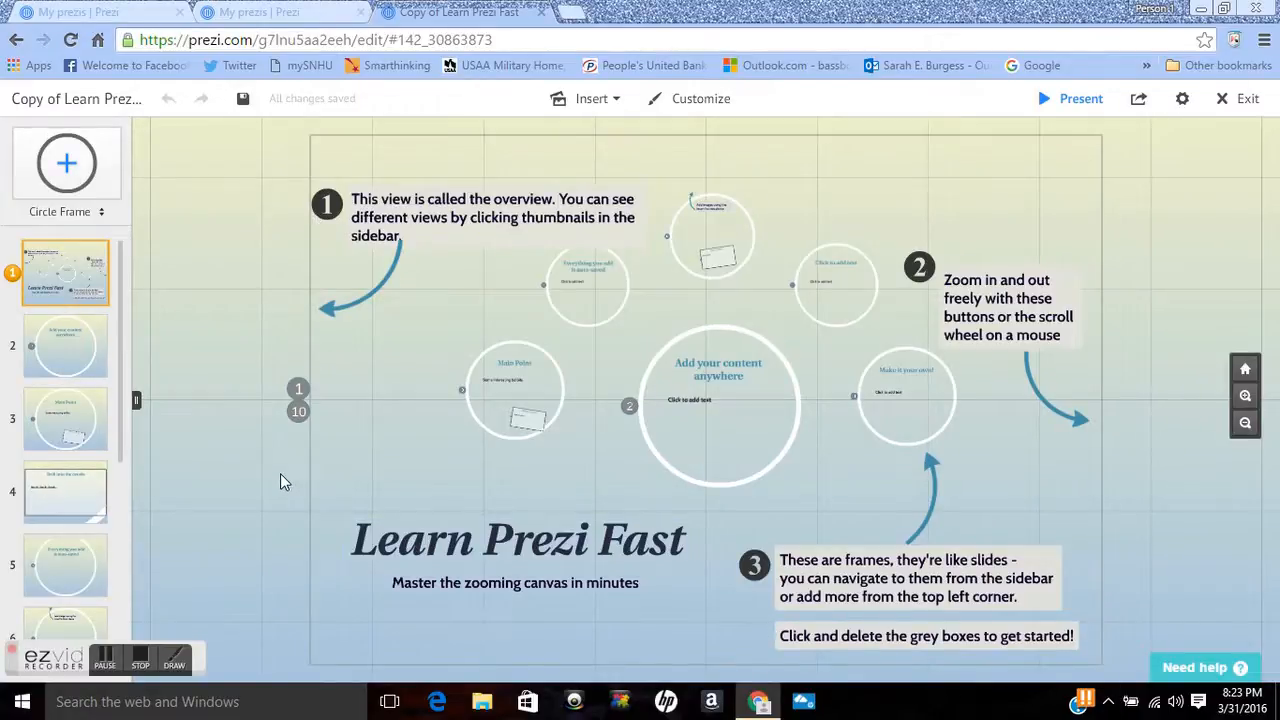
mouse_move(395, 260)
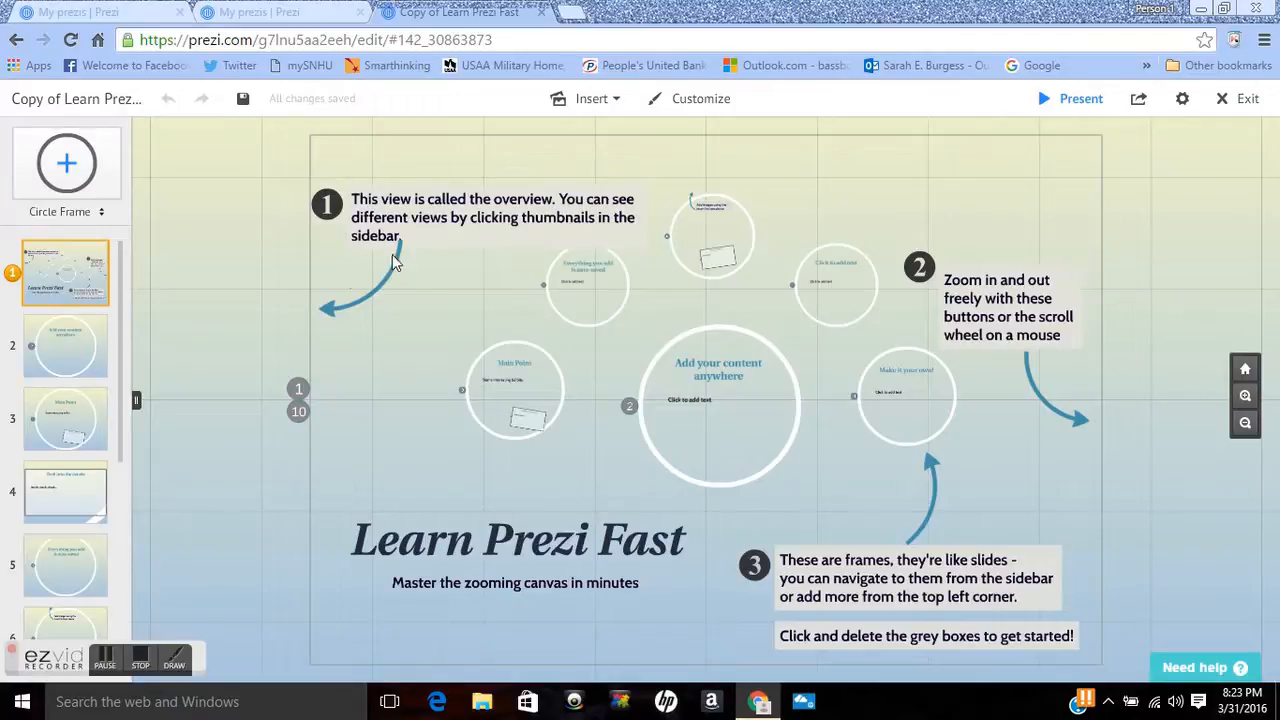
mouse_move(303, 359)
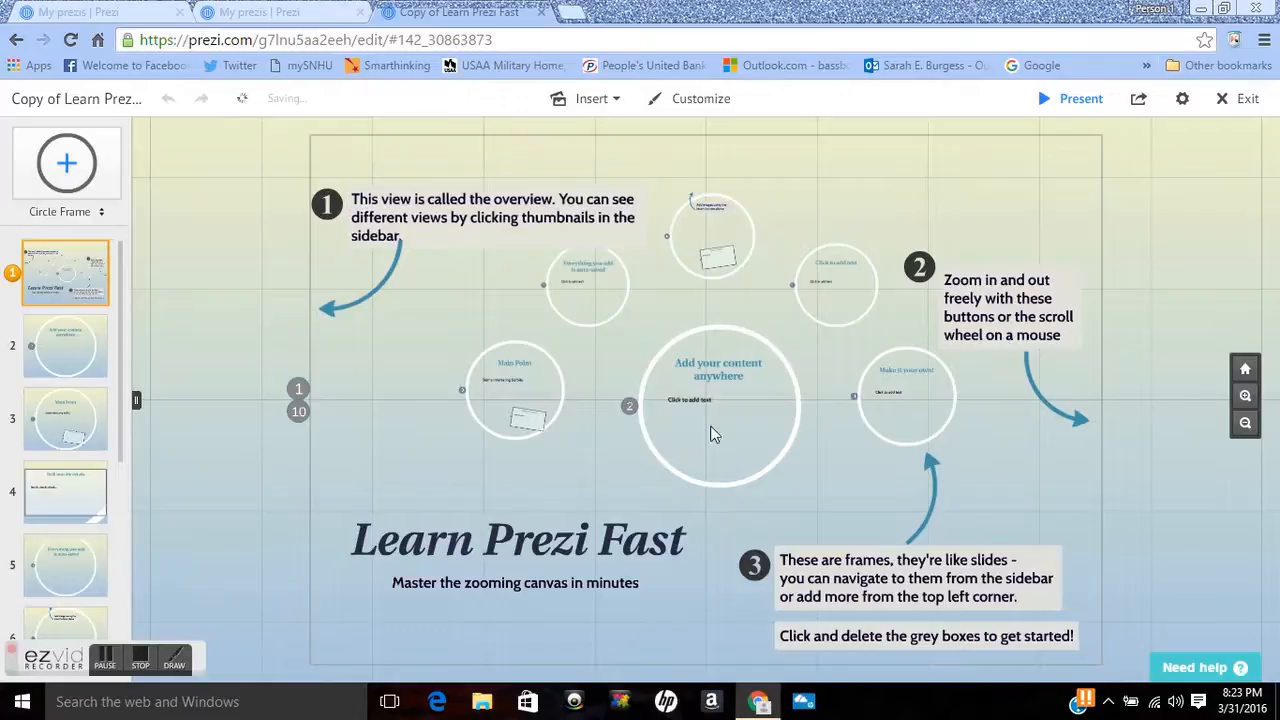
mouse_move(156, 170)
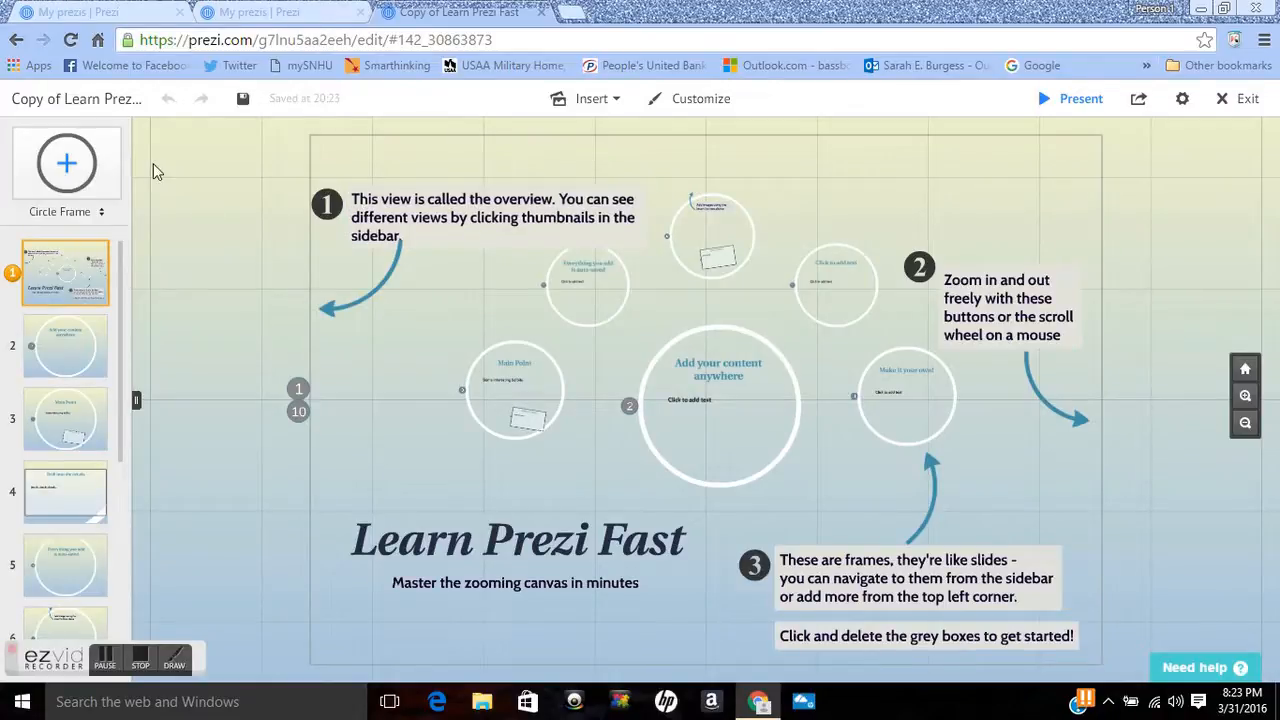
mouse_move(213, 338)
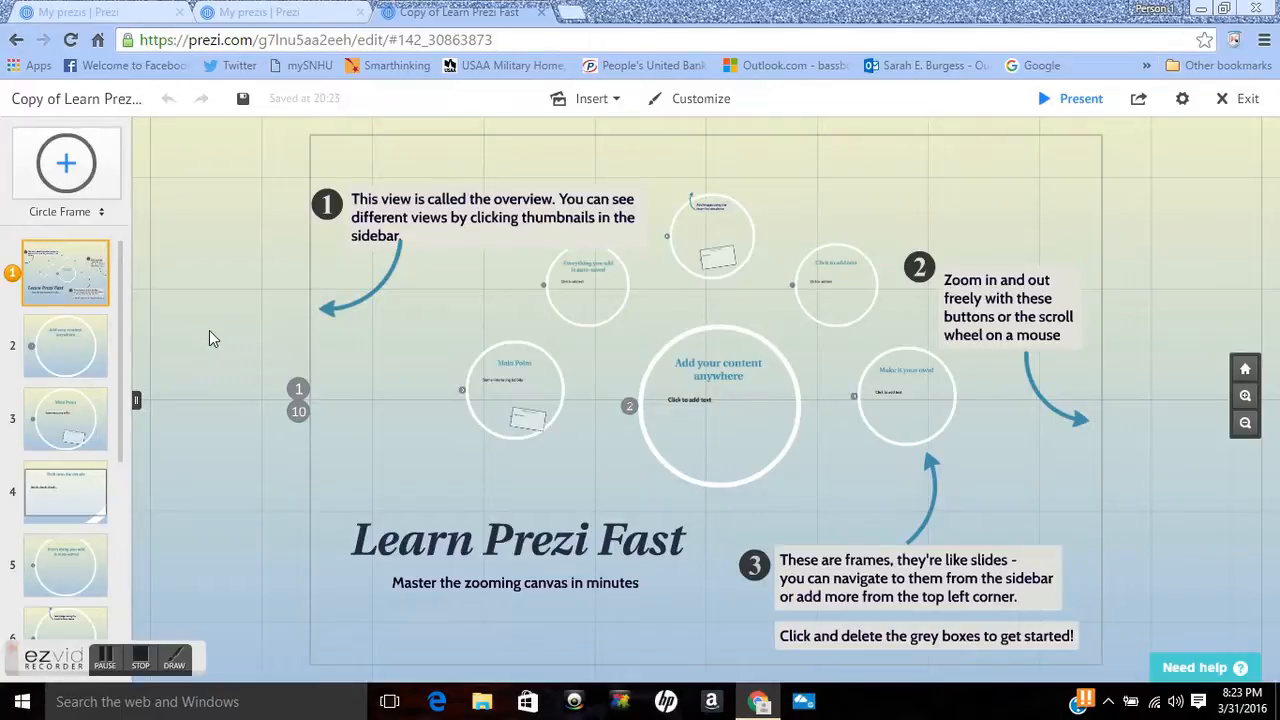
mouse_move(93, 228)
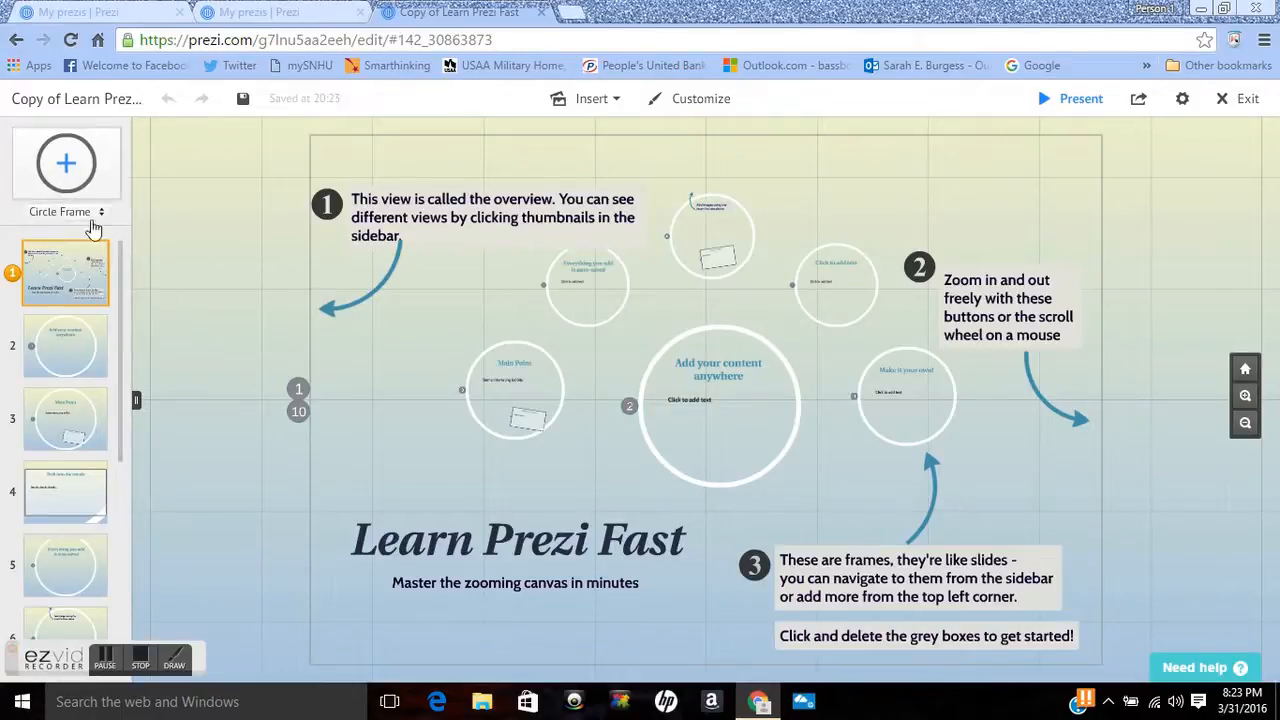
mouse_move(89, 315)
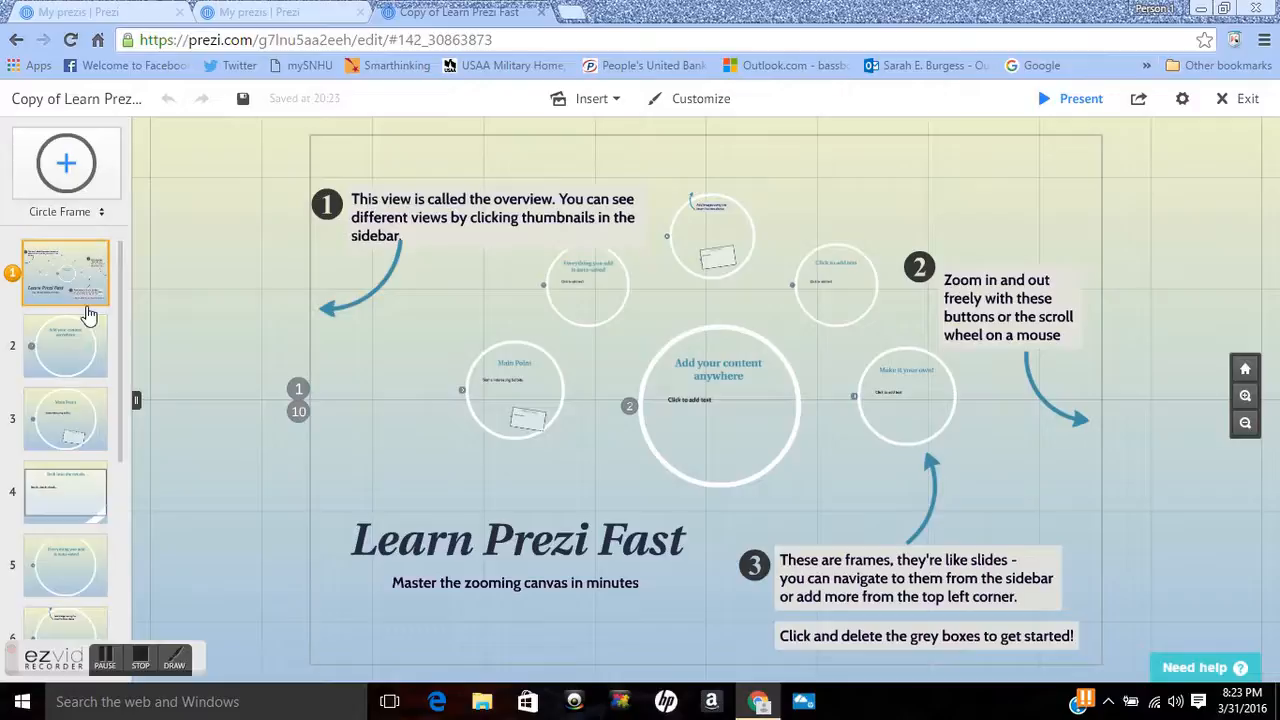
mouse_move(172, 372)
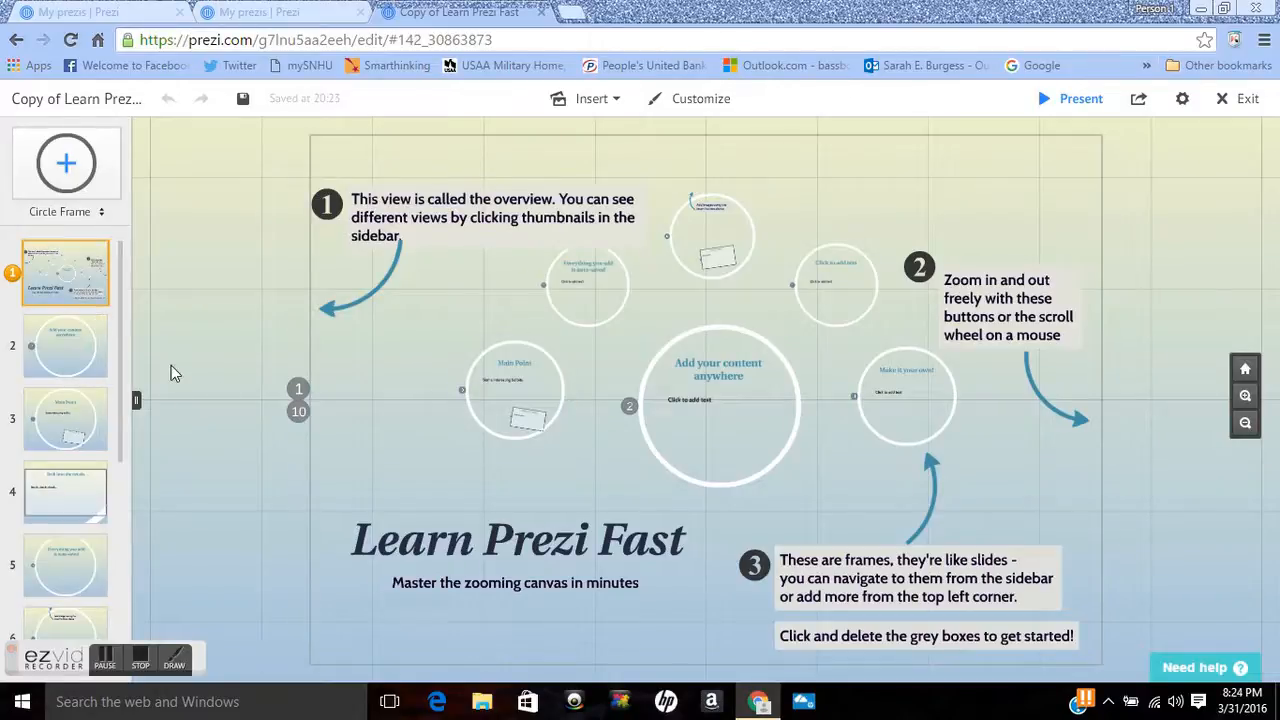
click(64, 211)
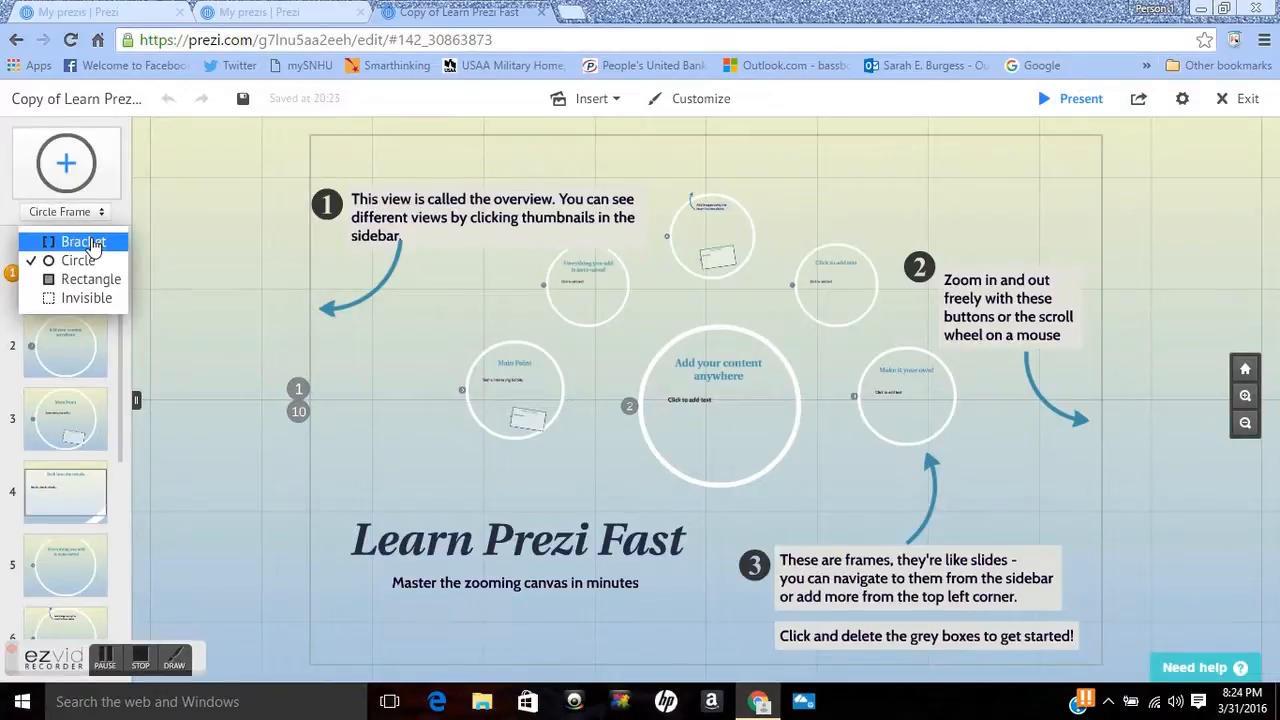
mouse_move(90, 279)
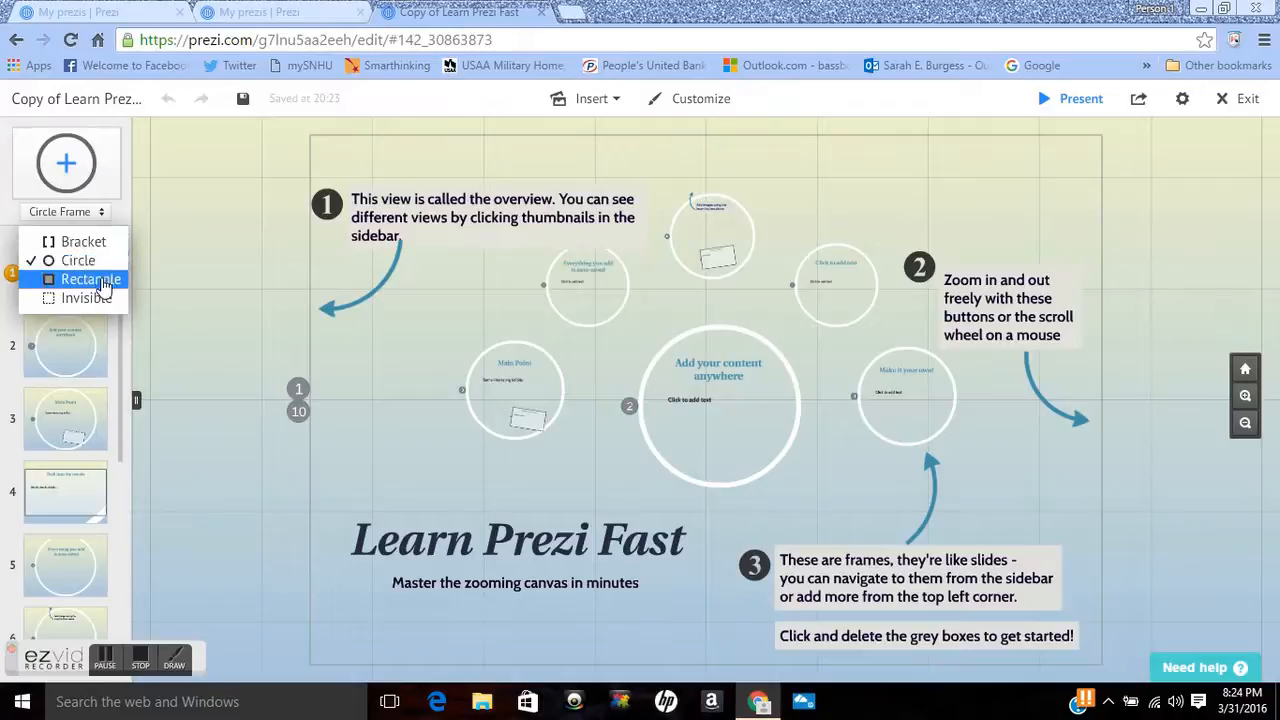
mouse_move(90, 298)
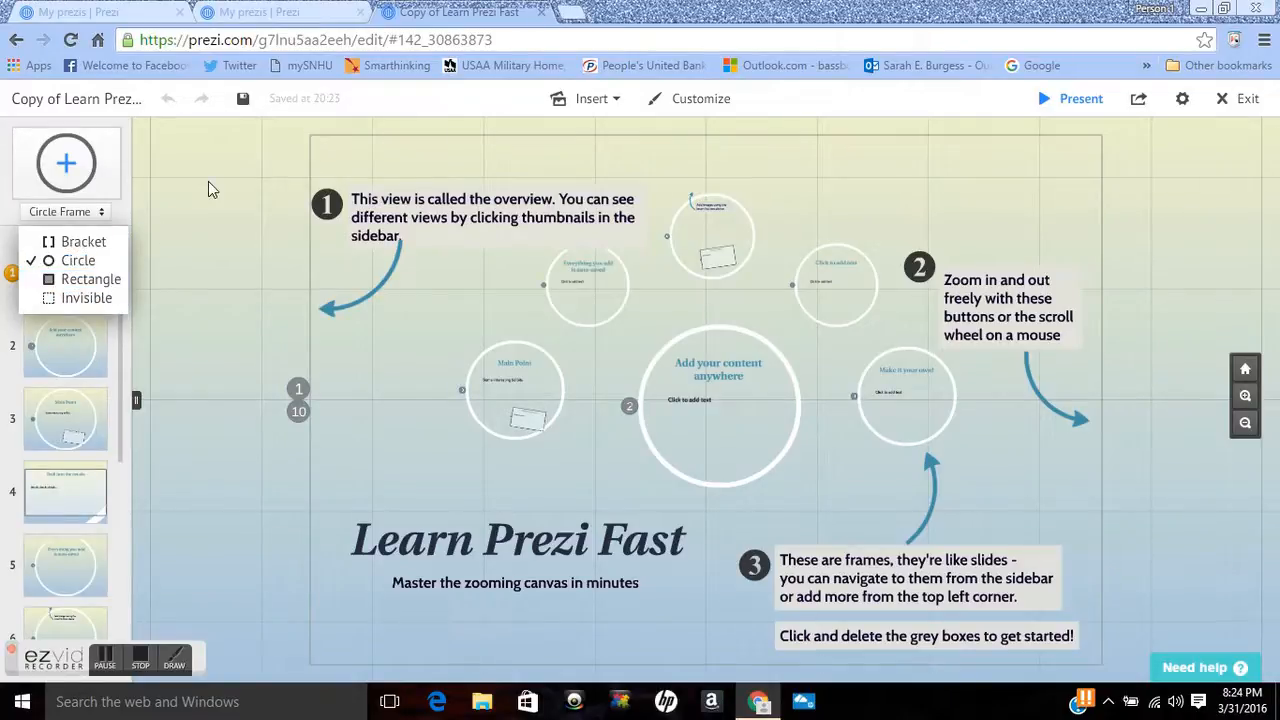
click(66, 162)
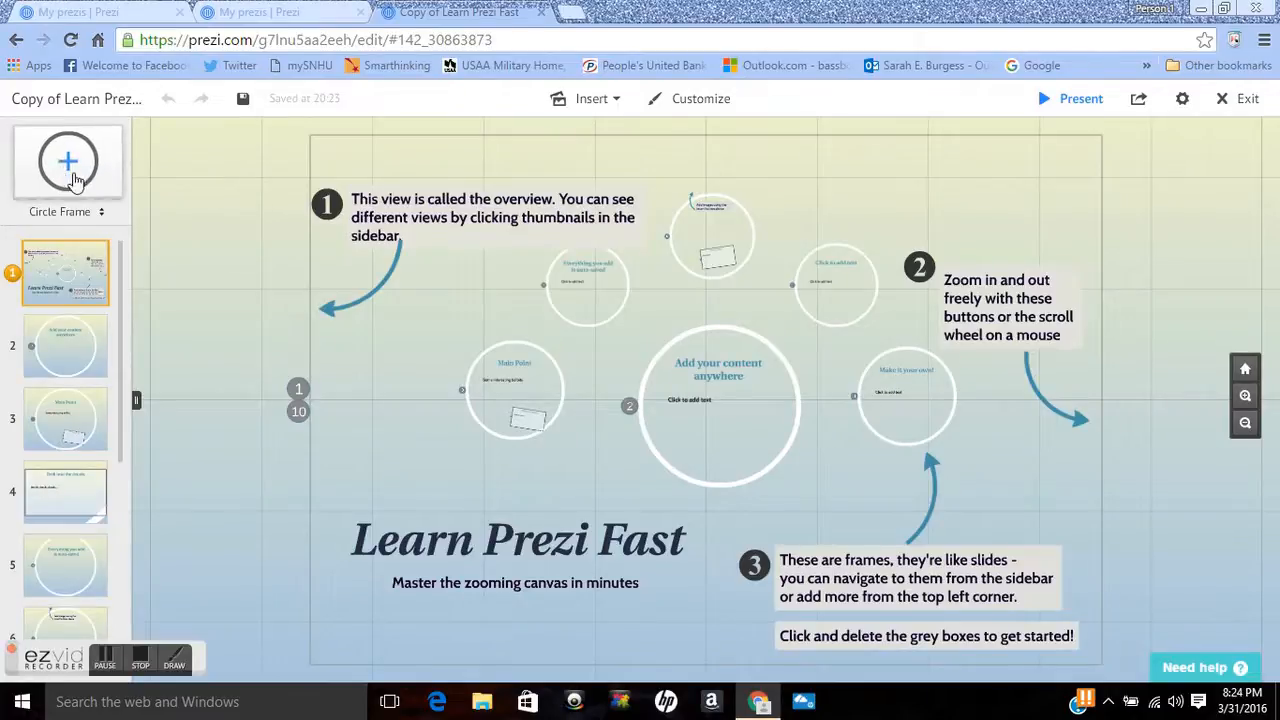
mouse_move(70, 180)
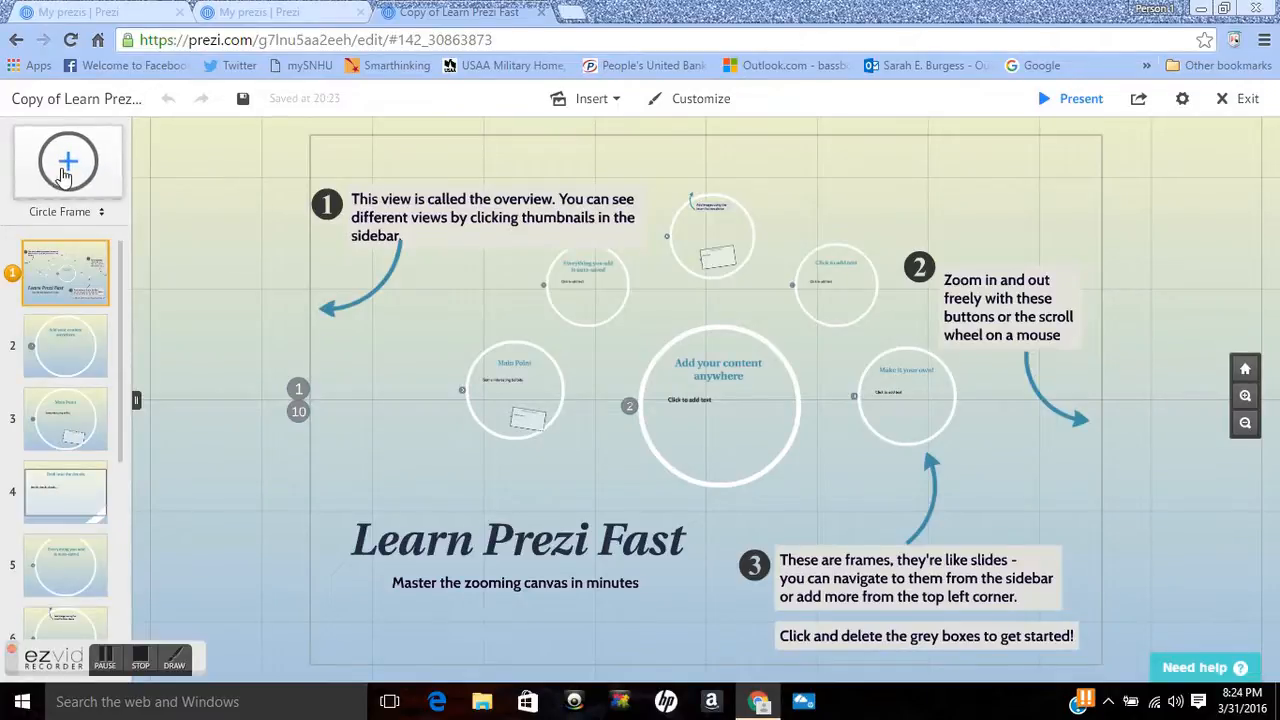
mouse_move(193, 245)
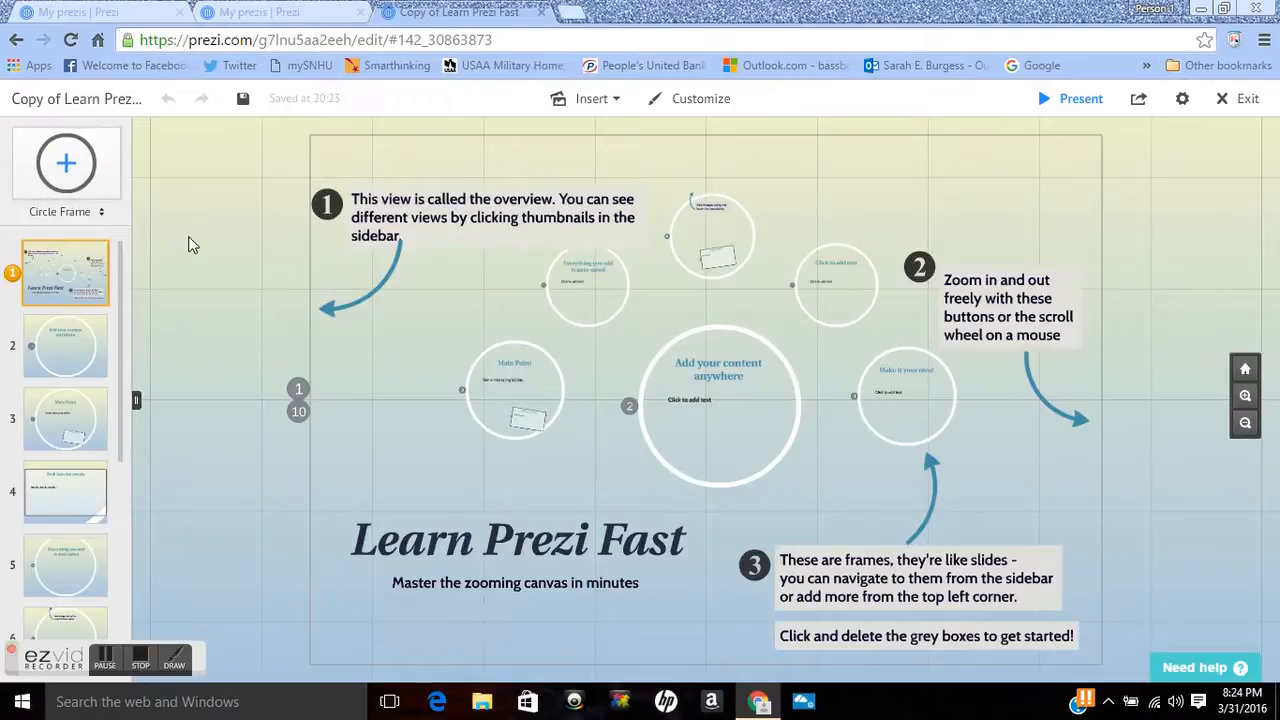
mouse_move(198, 293)
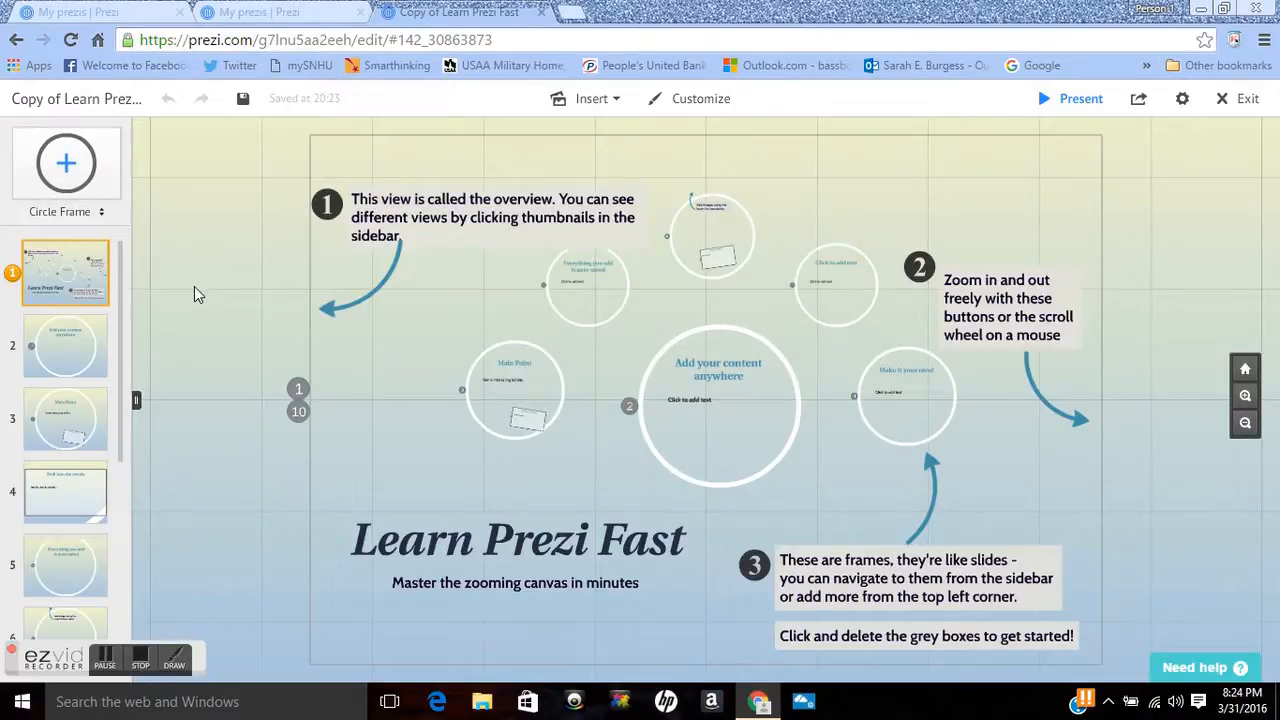
mouse_move(75, 366)
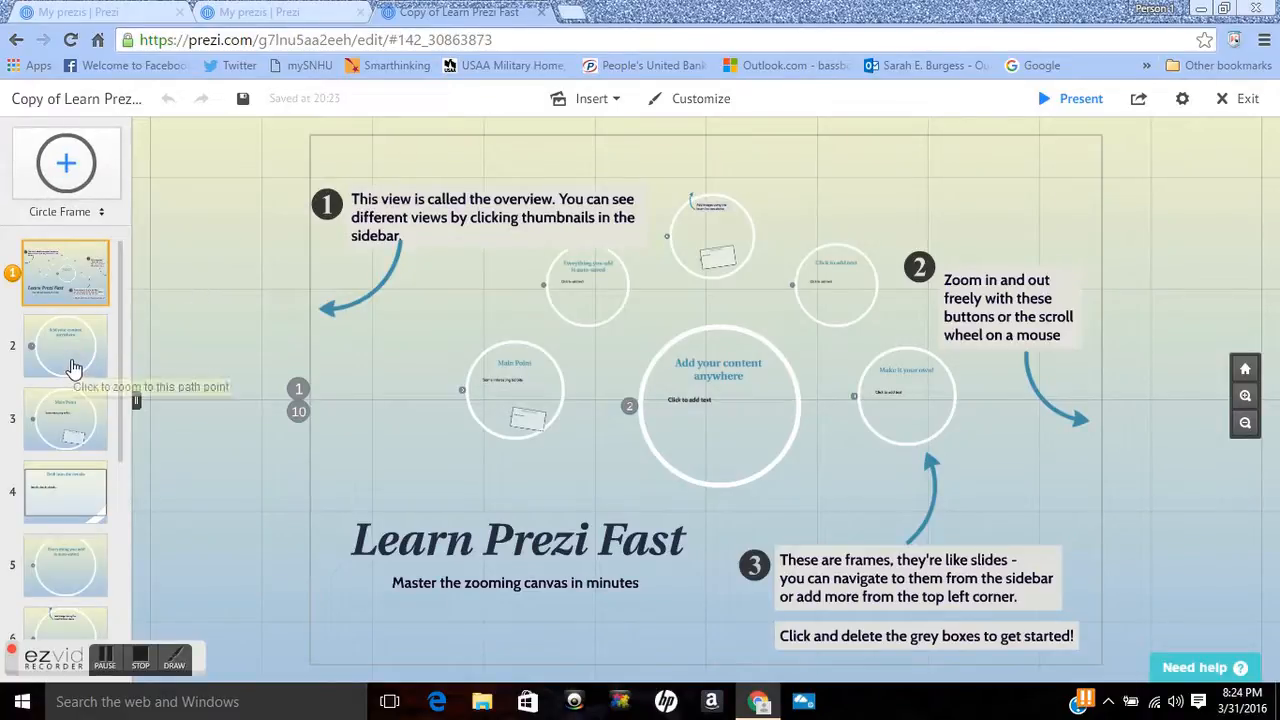
mouse_move(74, 366)
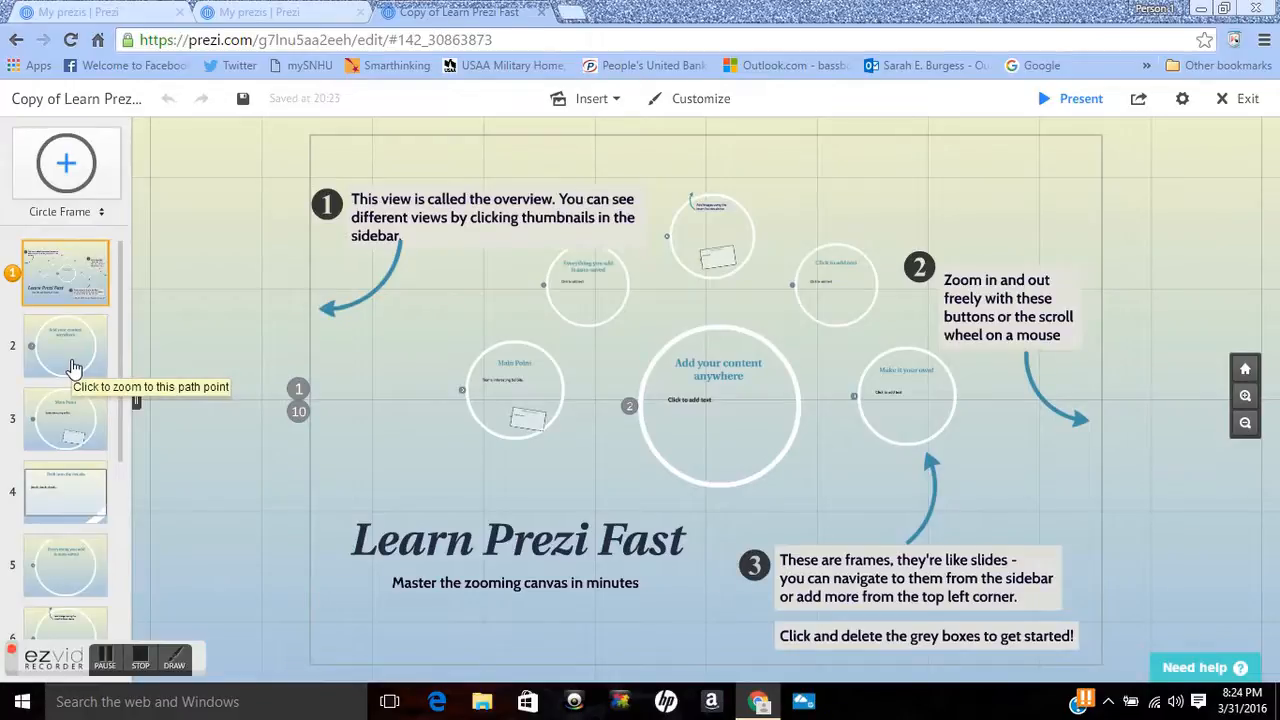
click(65, 345)
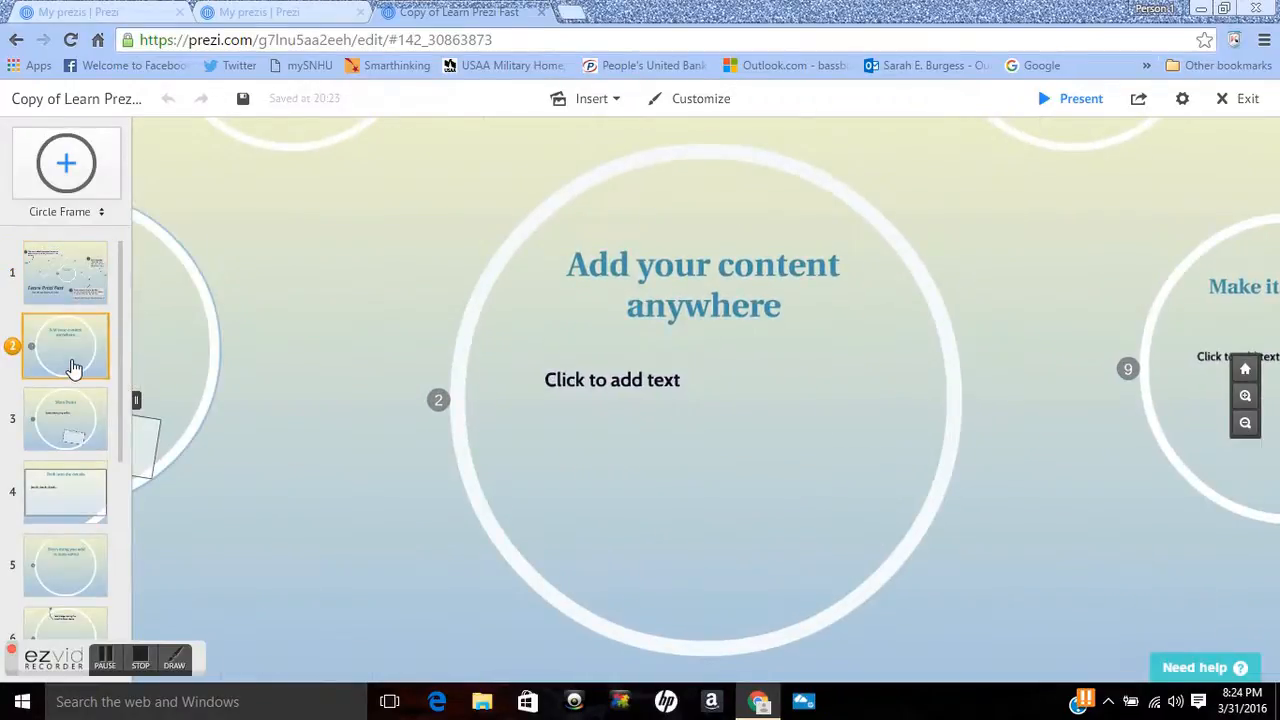
click(703, 285)
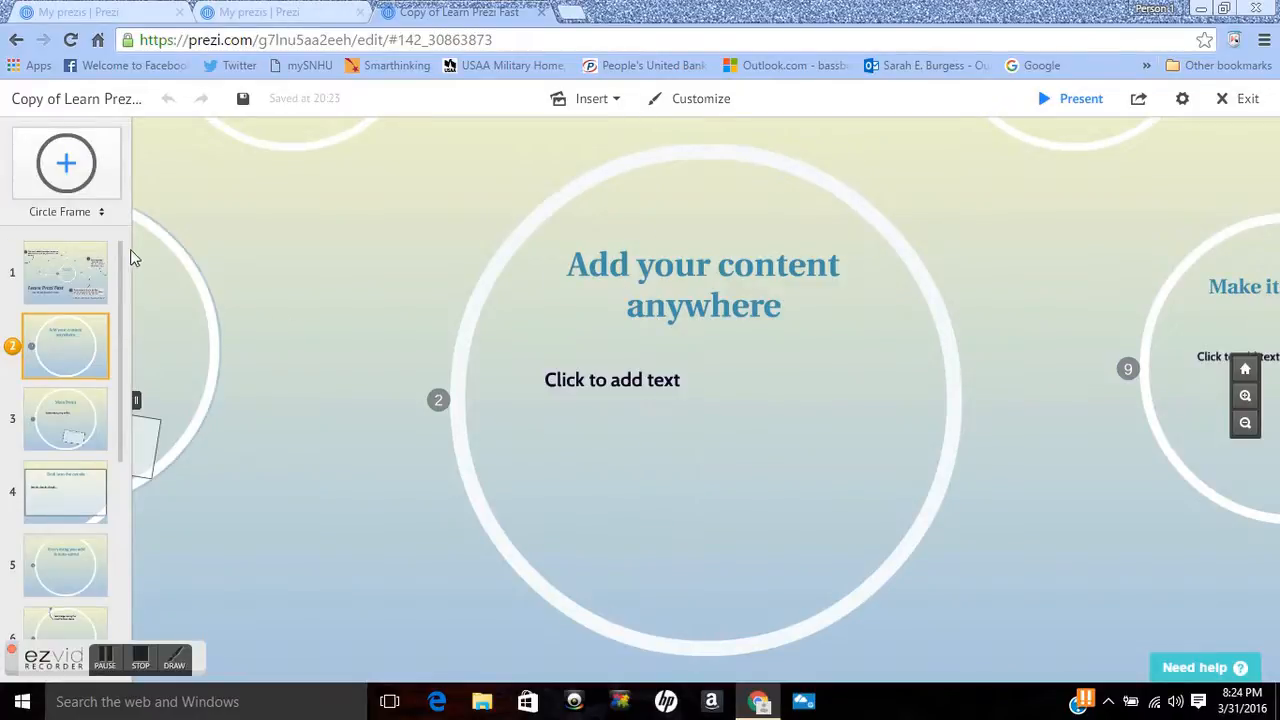
click(65, 272)
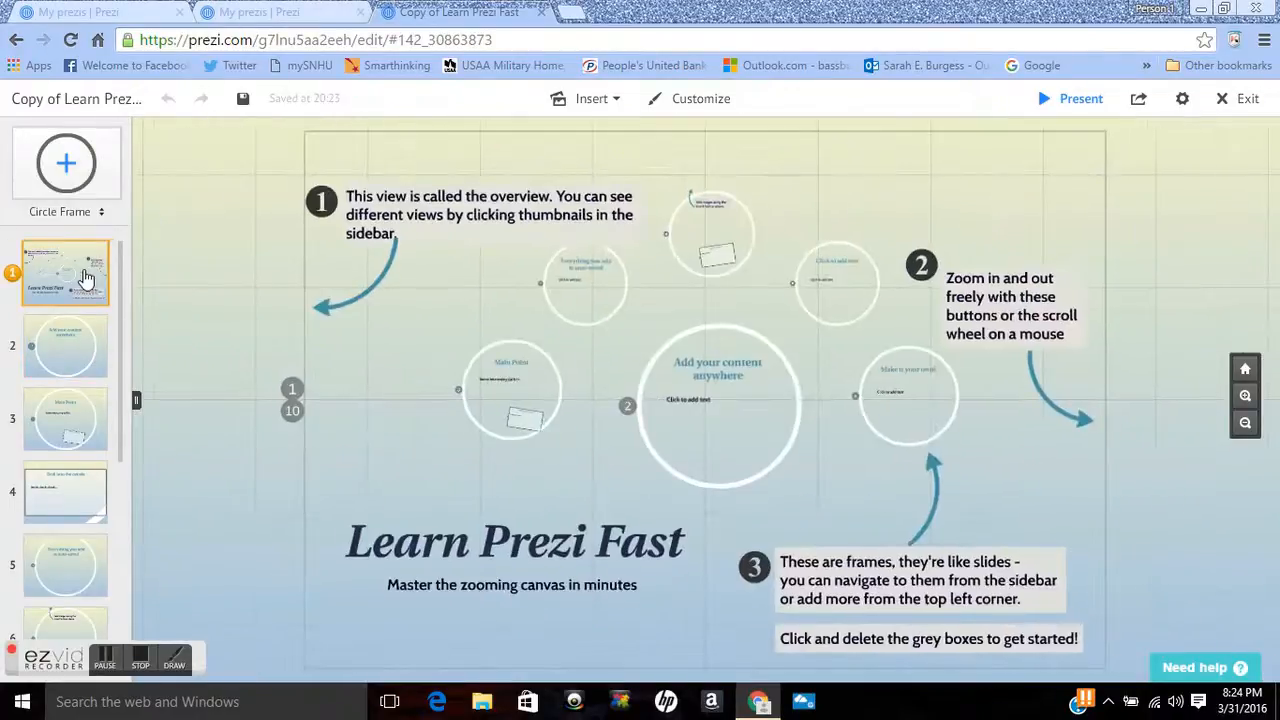
click(62, 345)
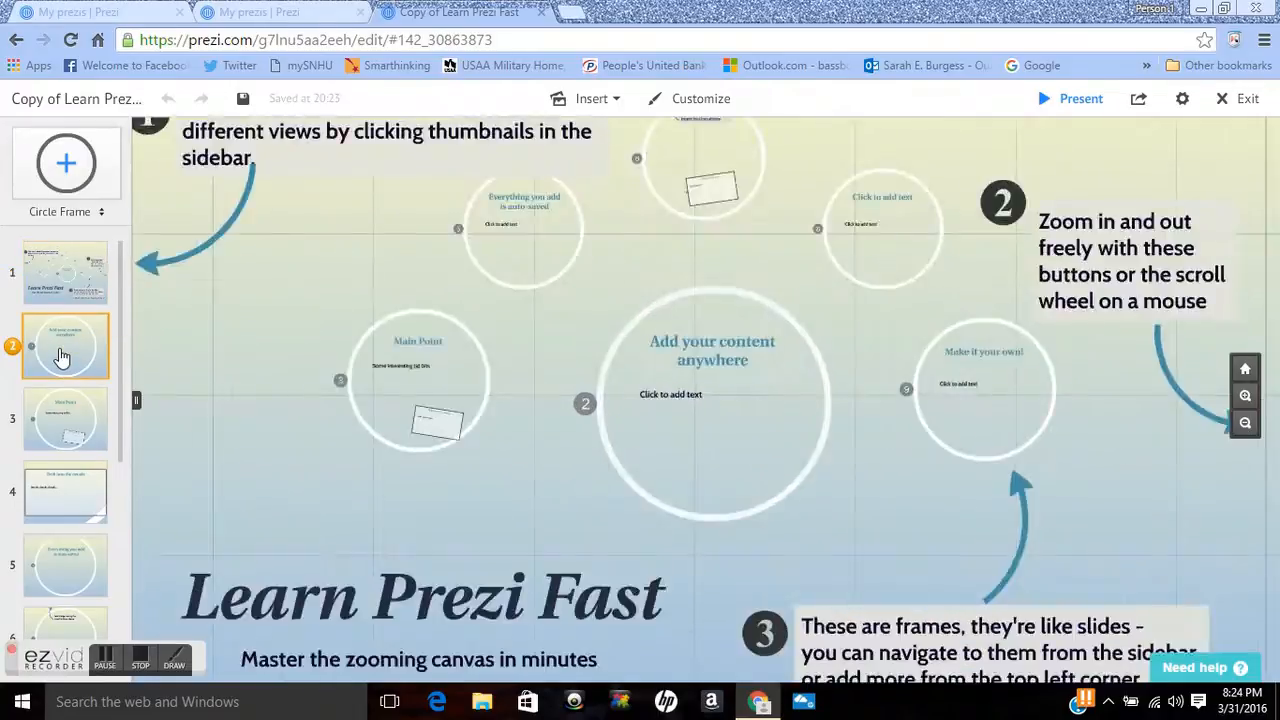
click(63, 345)
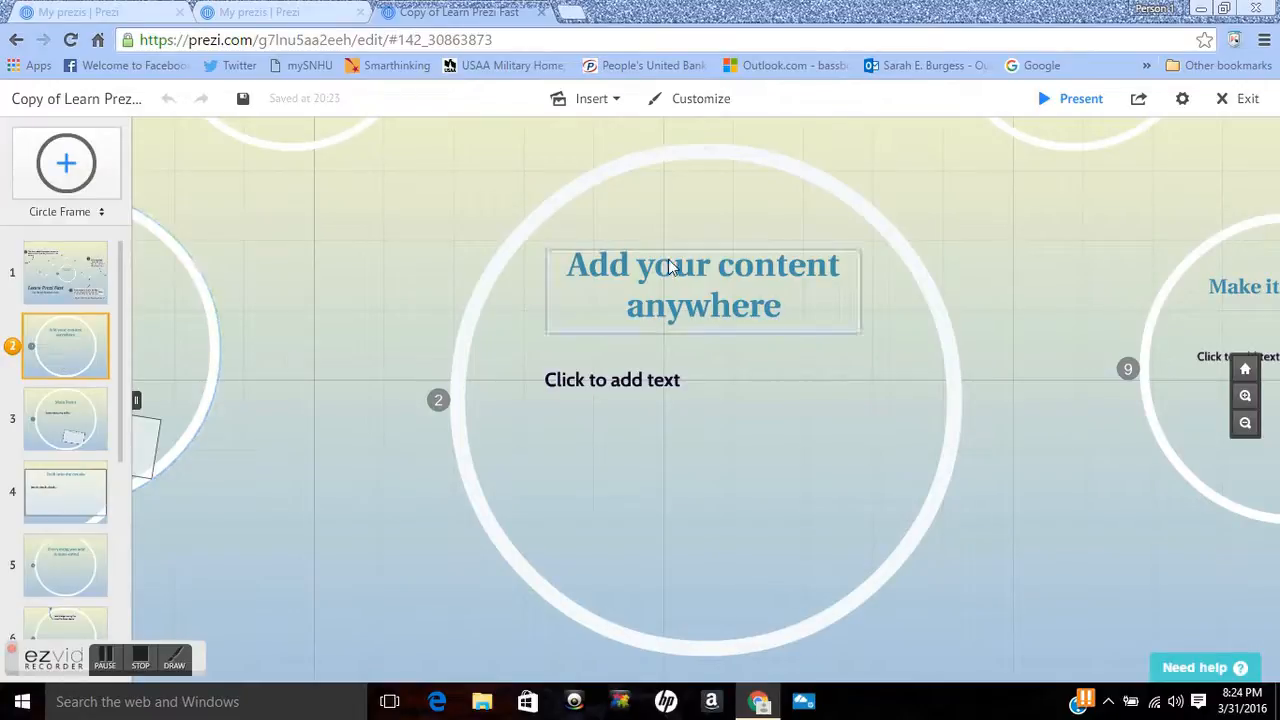
Step: Nudge the 'Add your content anywhere' title slightly higher inside its circle frame
click(703, 285)
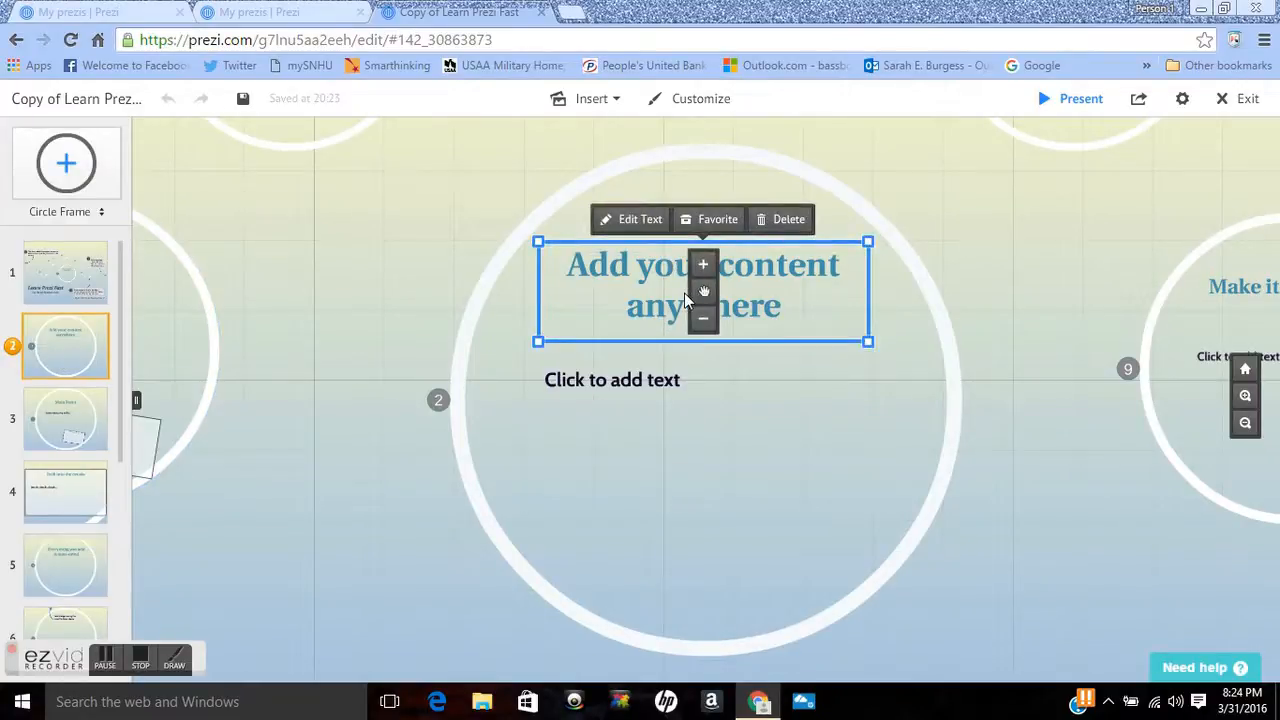
mouse_move(630, 344)
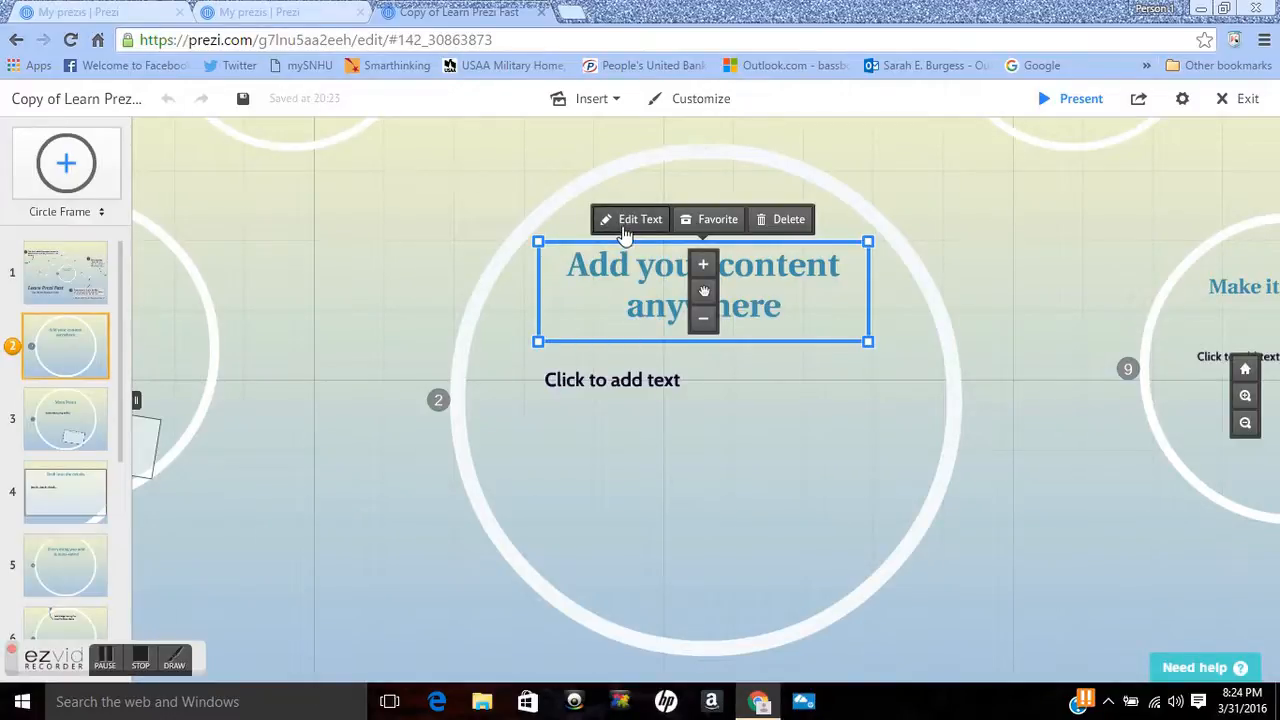
mouse_move(800, 272)
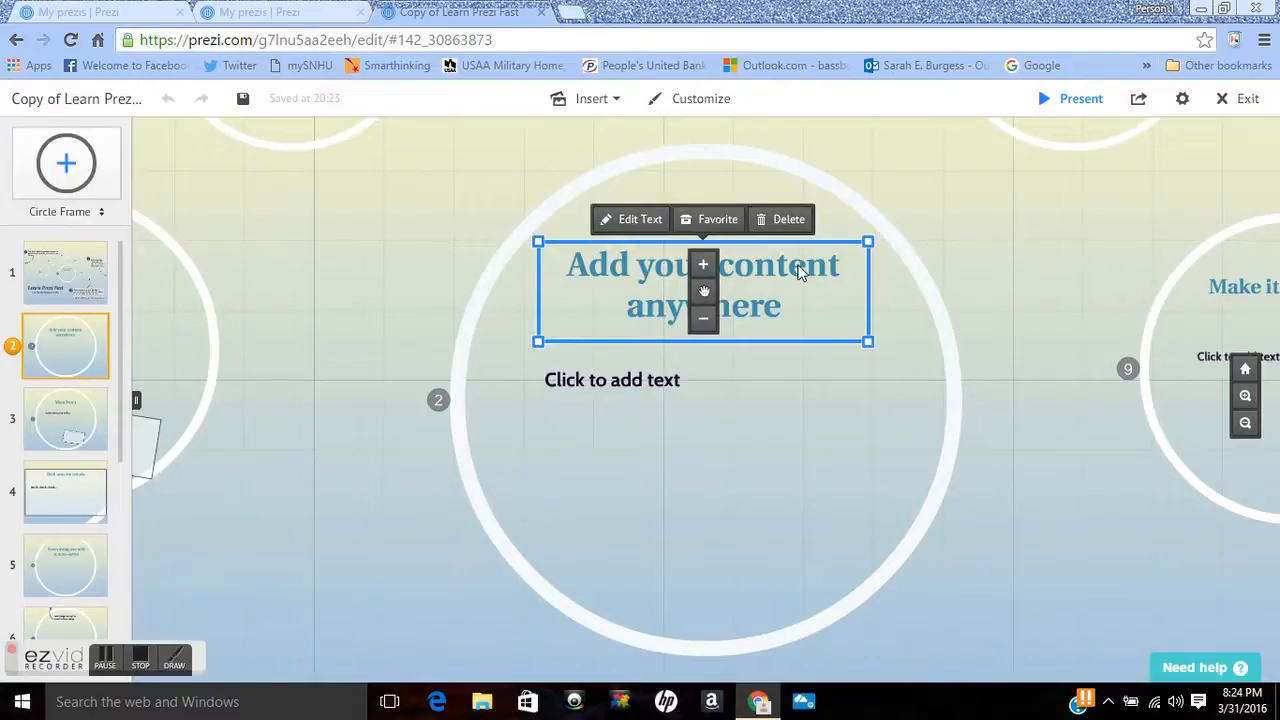
mouse_move(705, 291)
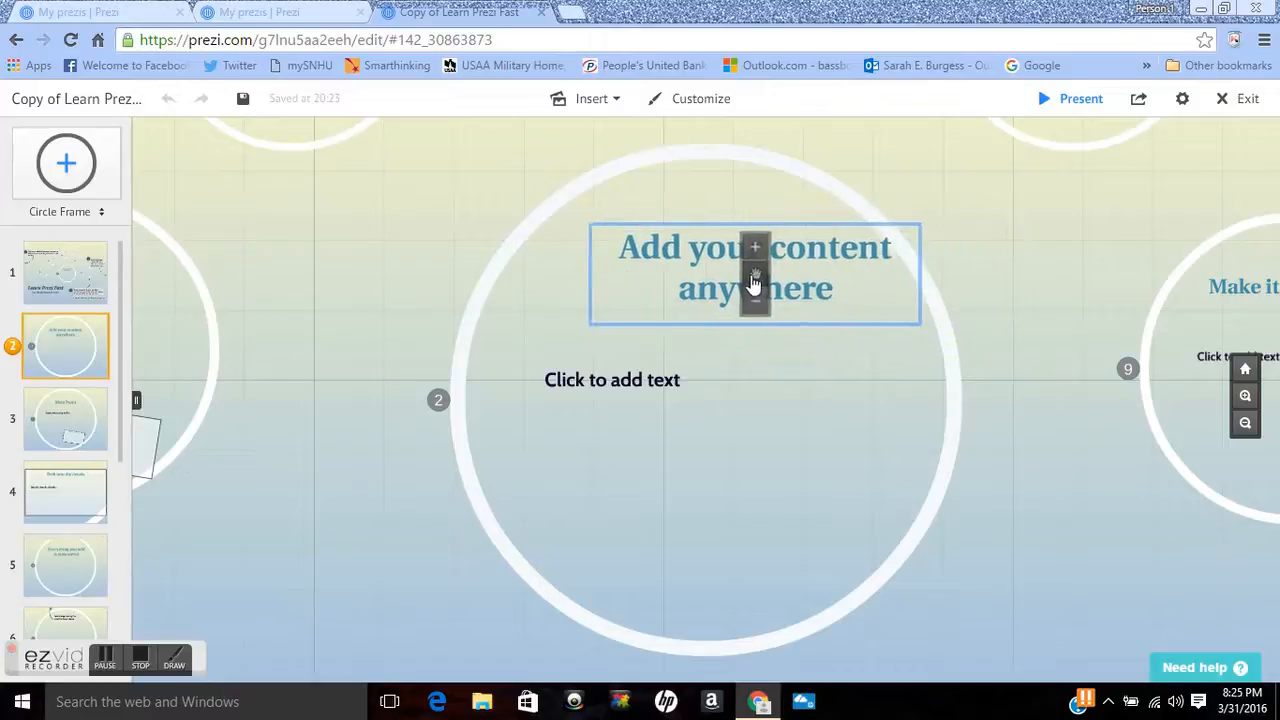
click(755, 280)
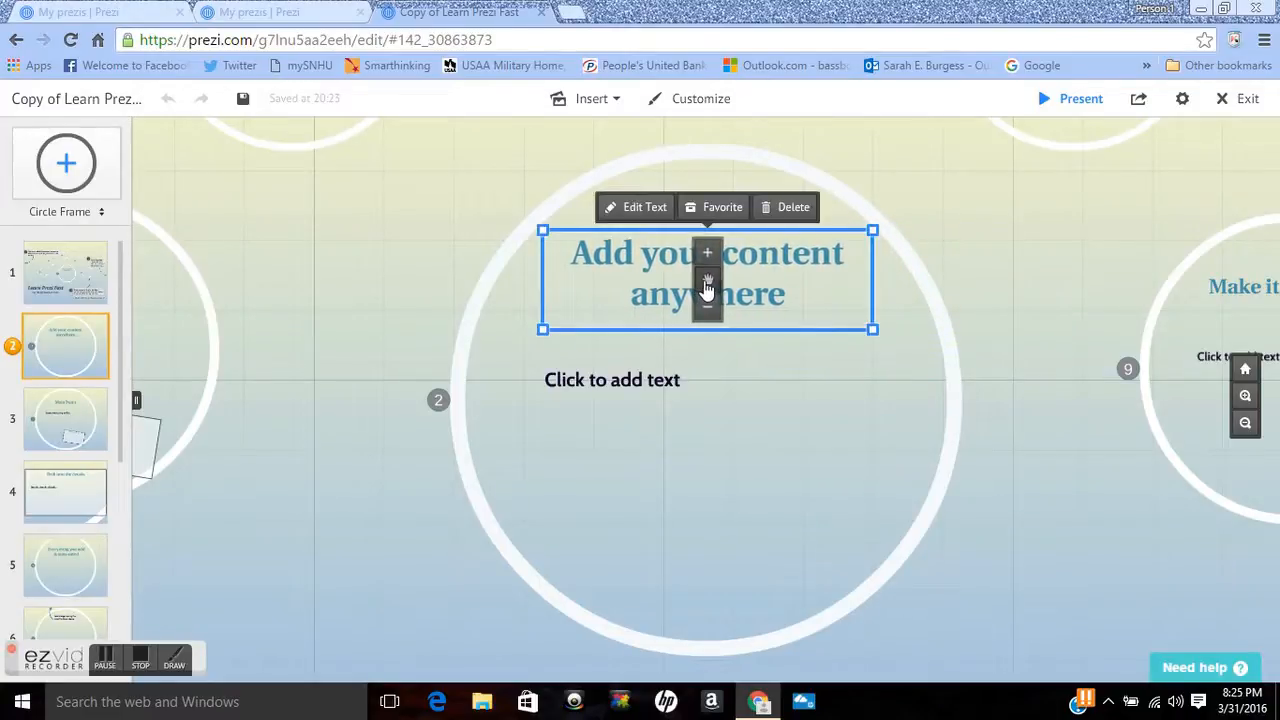
click(701, 411)
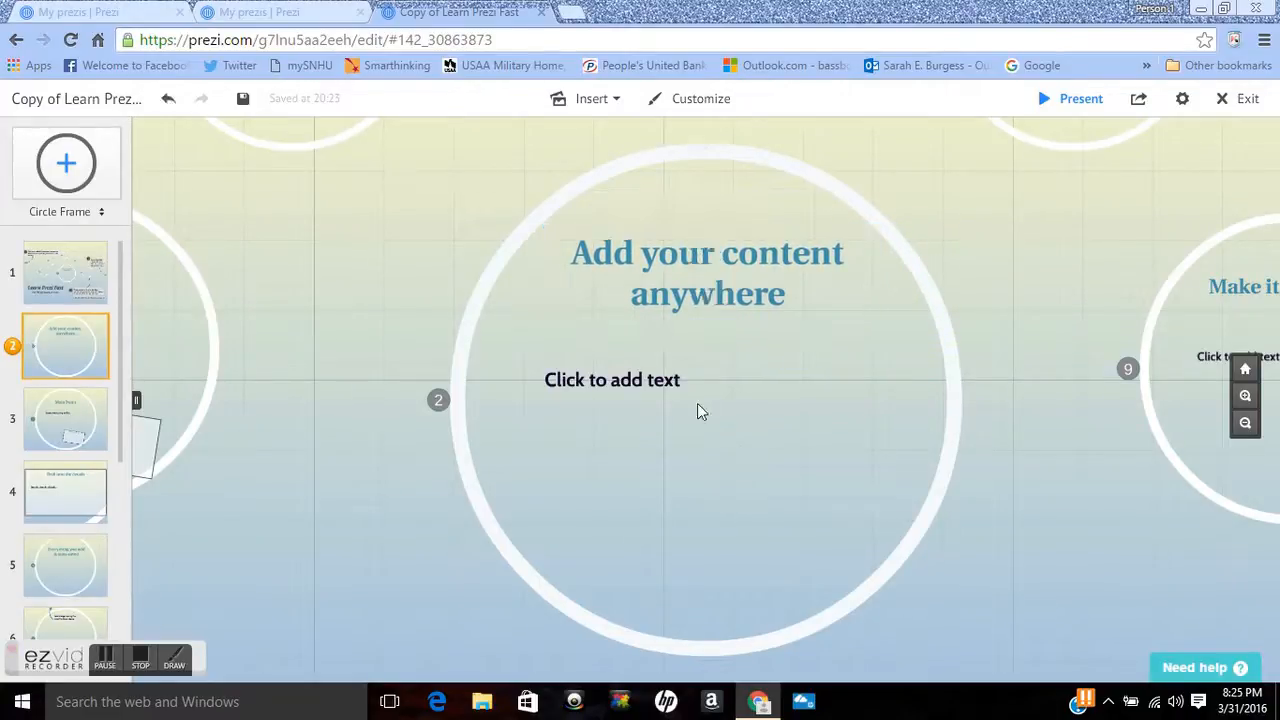
Step: Clear frame 2's 'Click to add text' placeholder and save the prezi
click(612, 379)
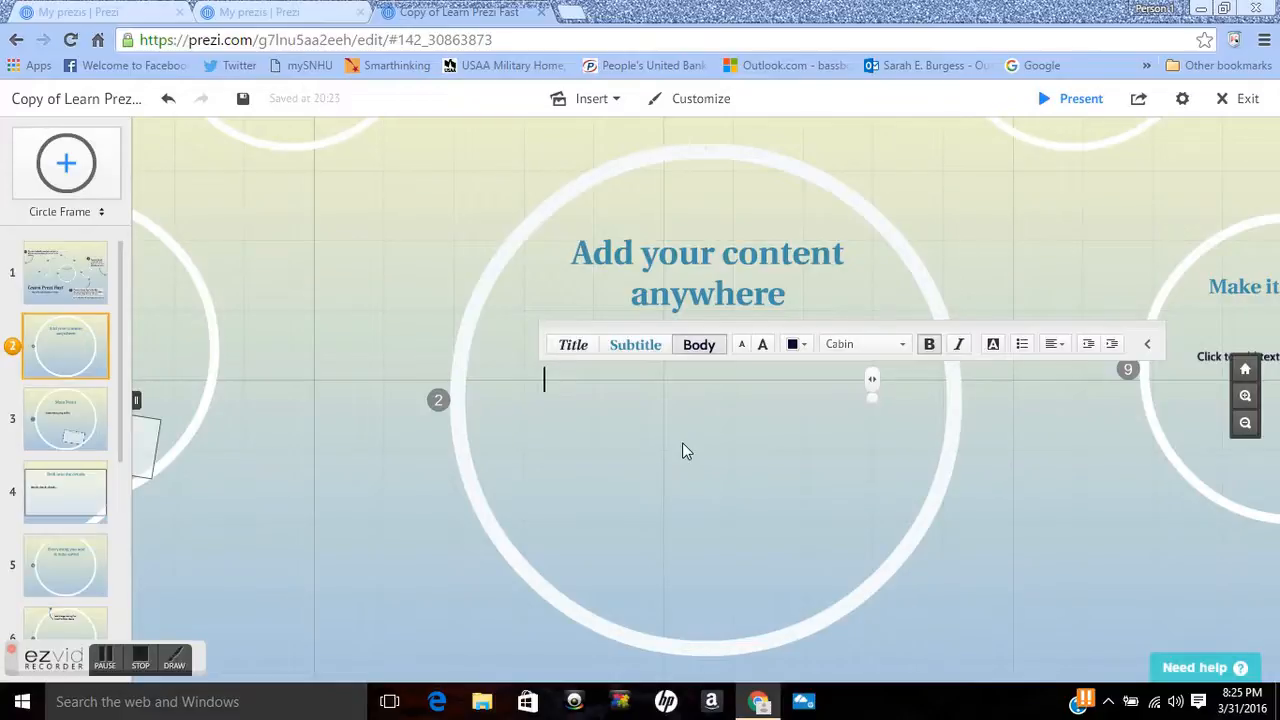
mouse_move(705, 488)
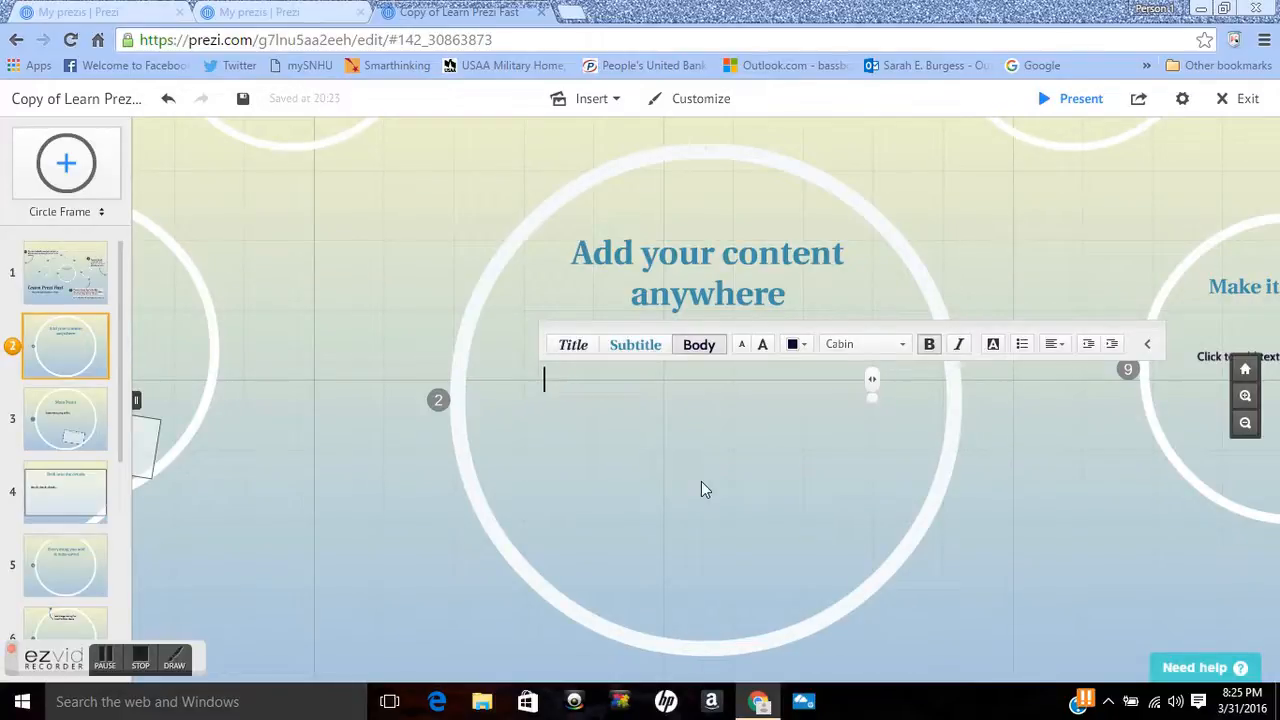
mouse_move(617, 382)
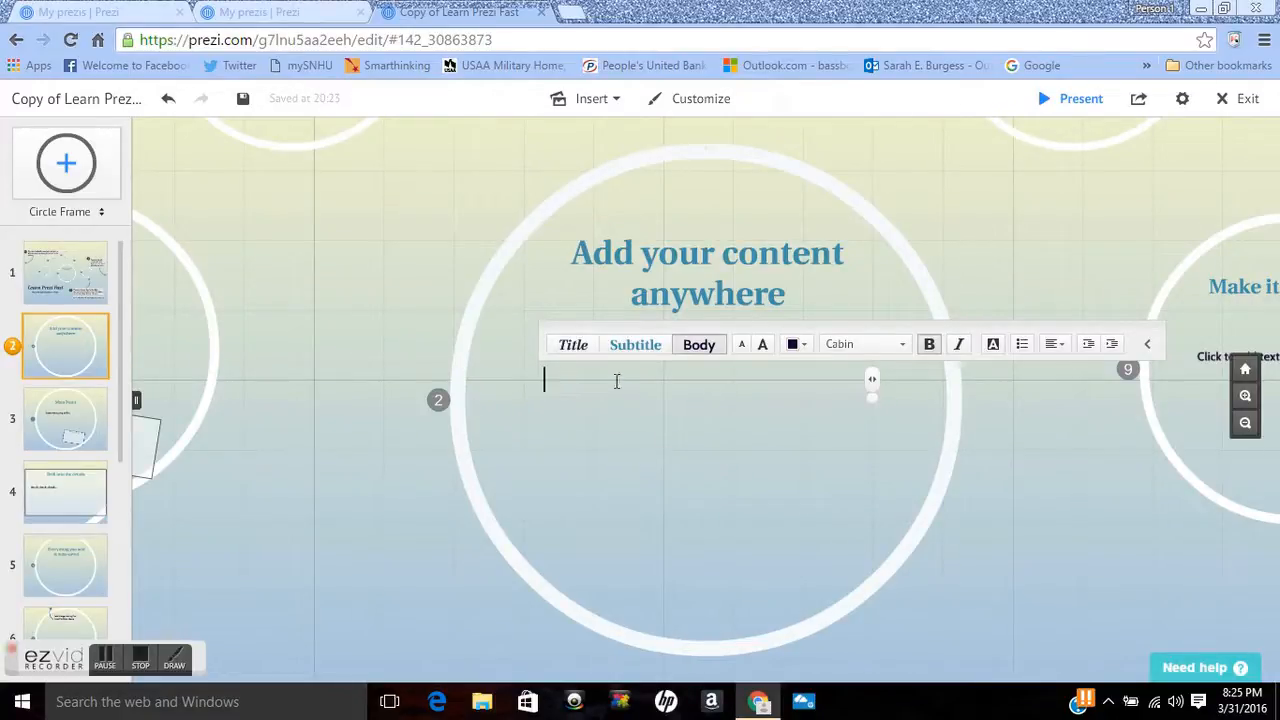
mouse_move(814, 371)
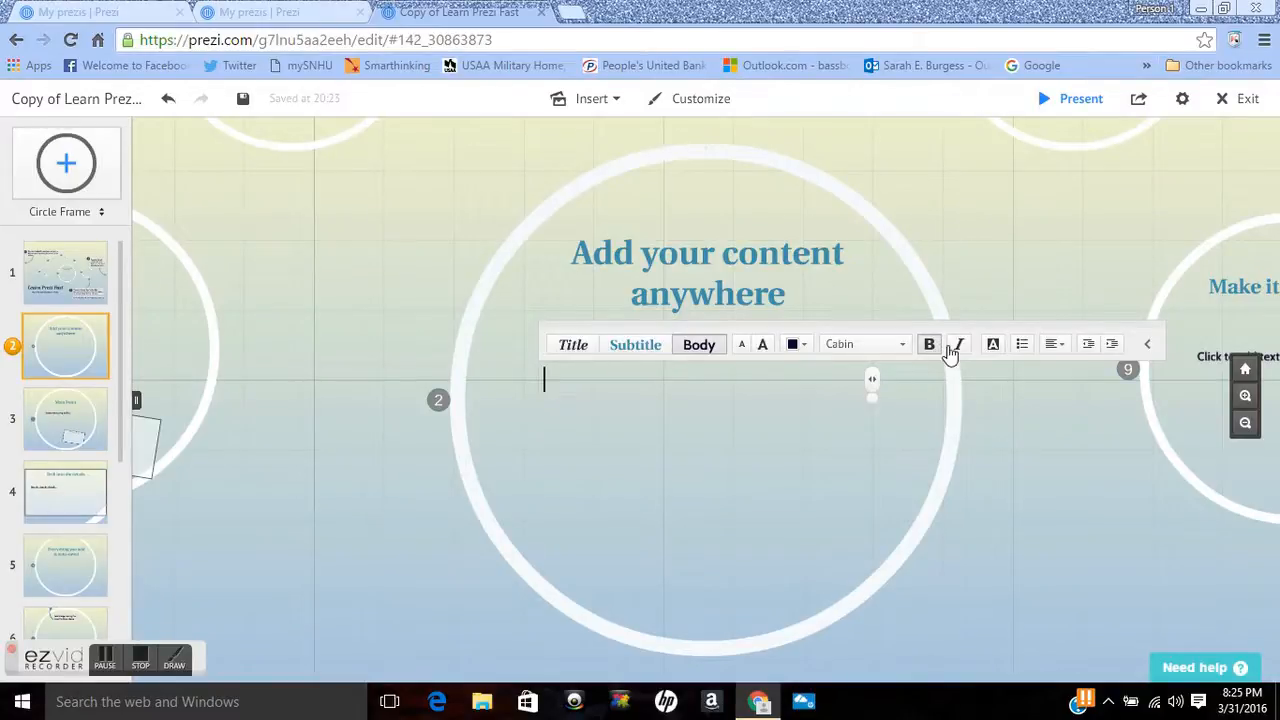
mouse_move(969, 382)
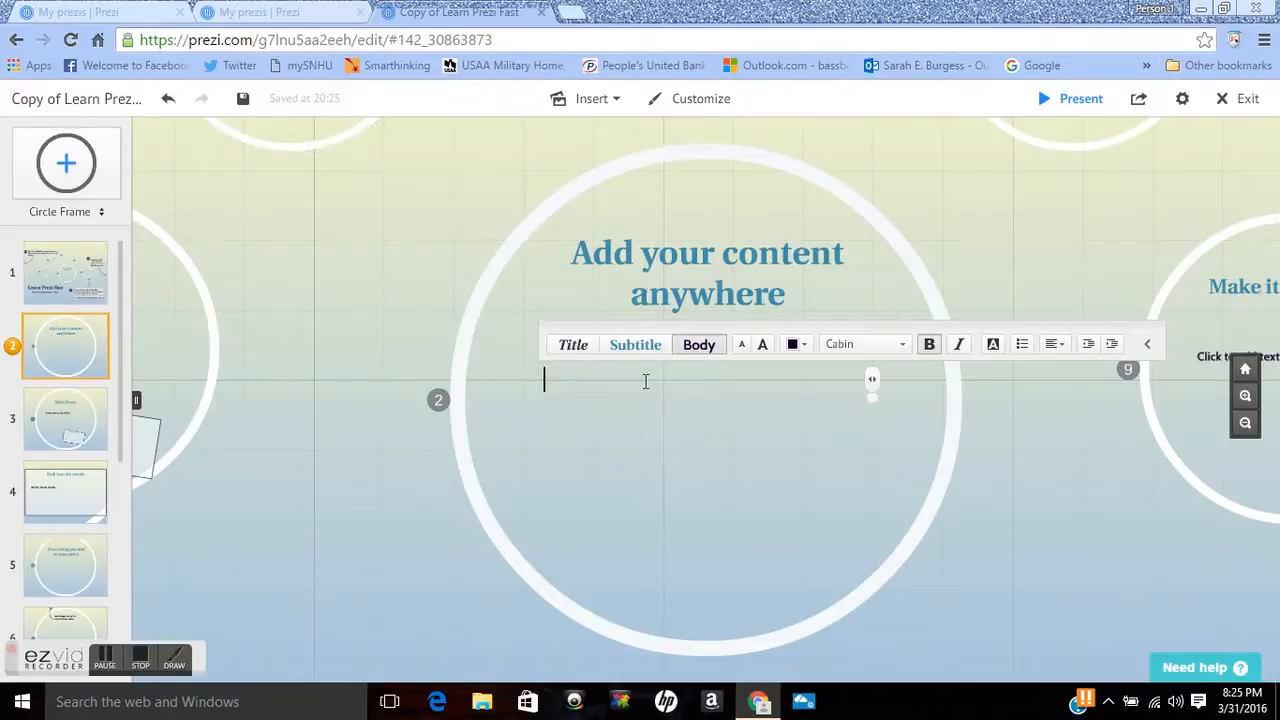
text(iii)
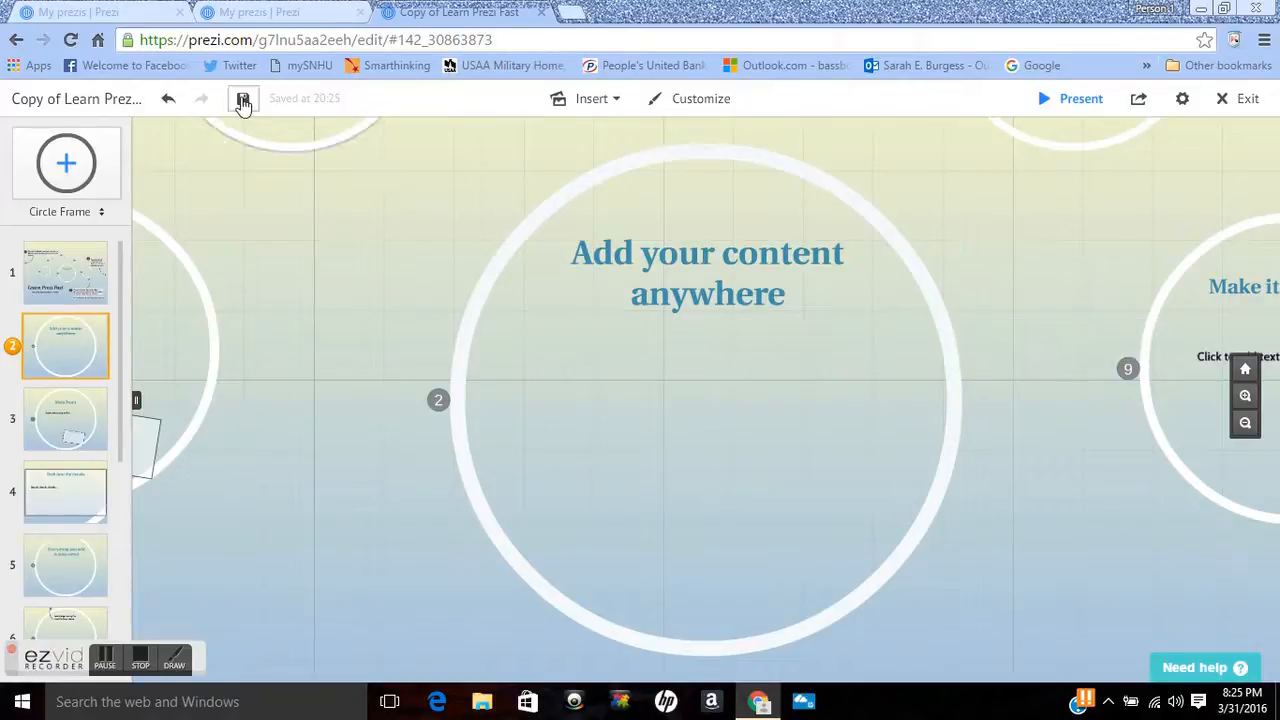
click(241, 99)
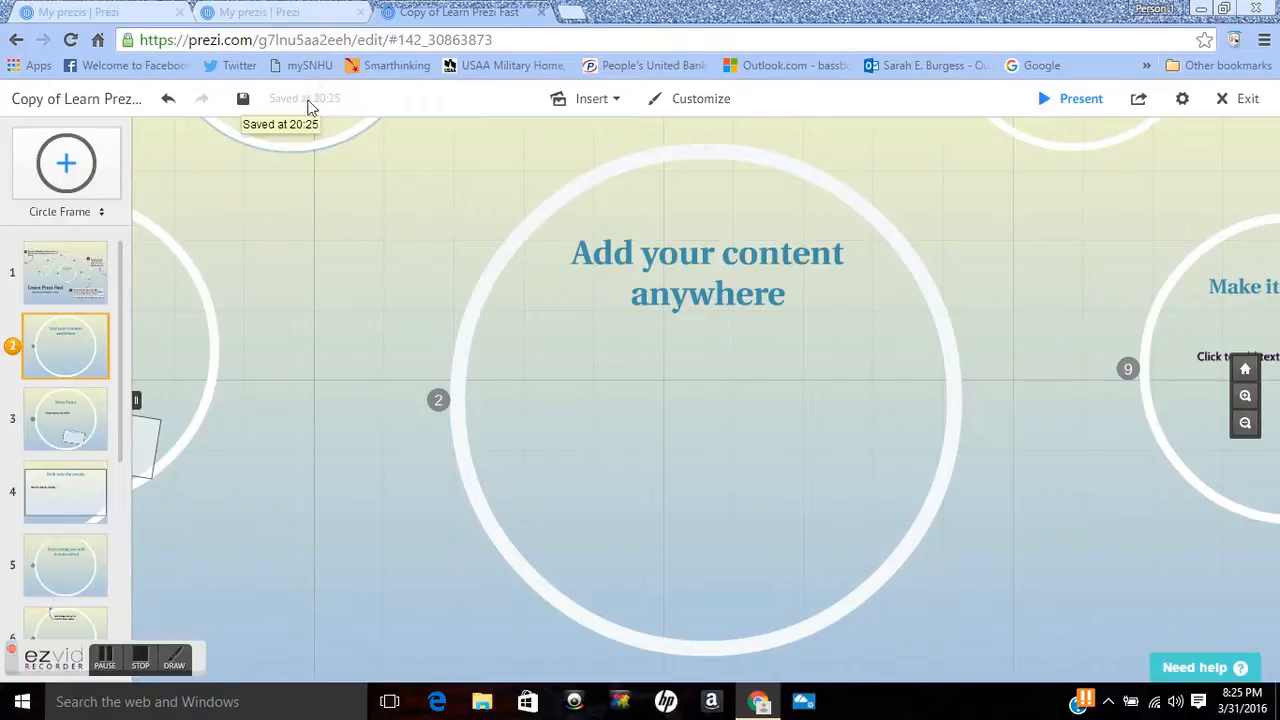
mouse_move(66, 420)
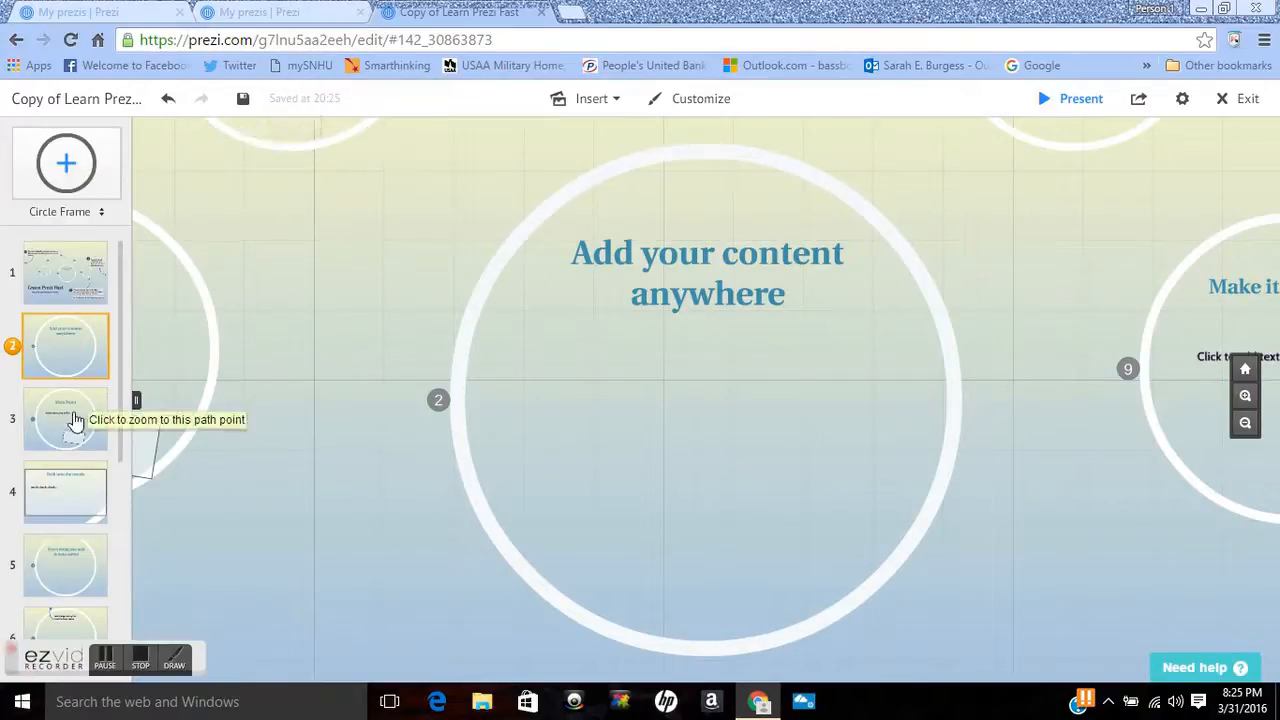
Step: On frame 3 'Main Point', move the 'Drill into the details' box toward the circle's center
click(65, 419)
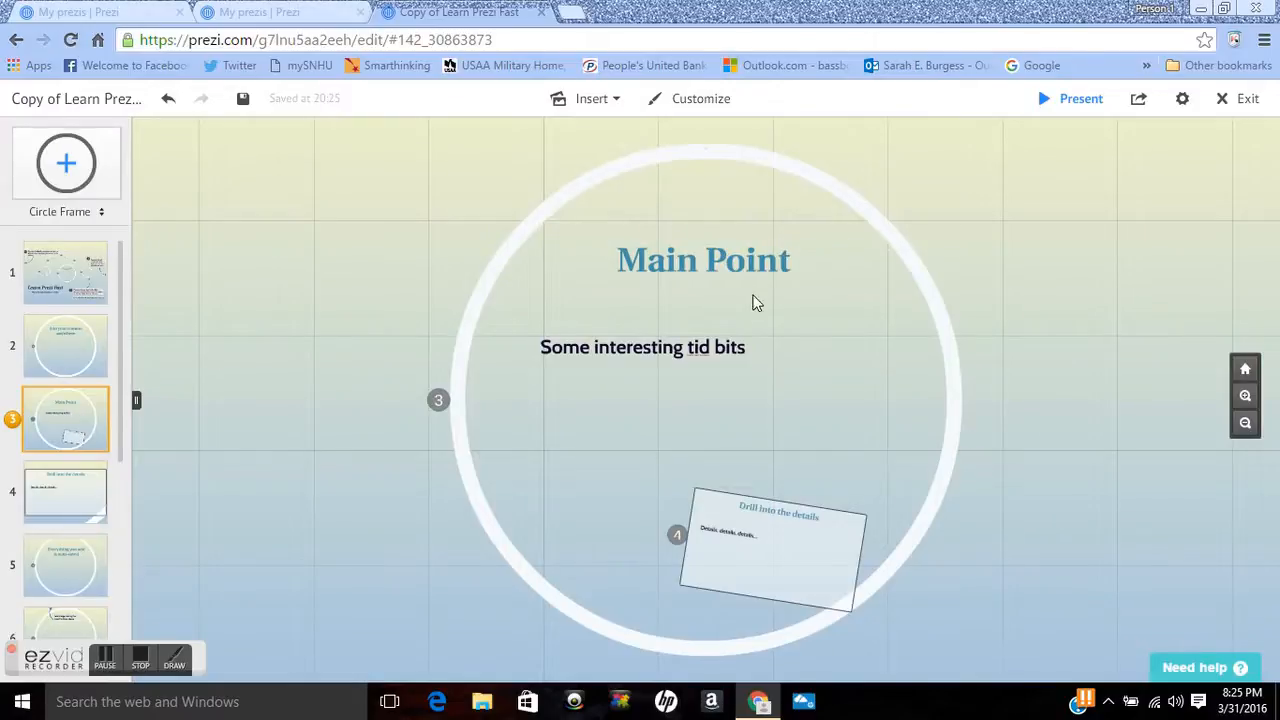
mouse_move(625, 307)
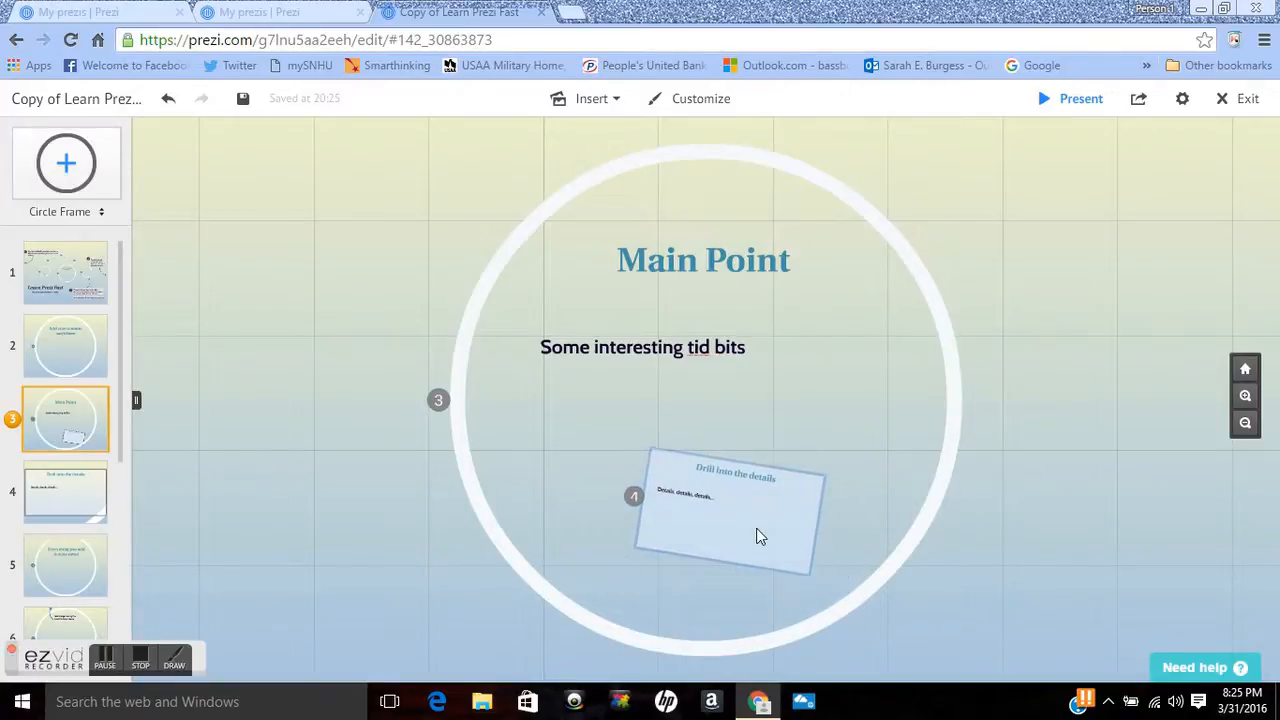
drag(755, 535, 463, 551)
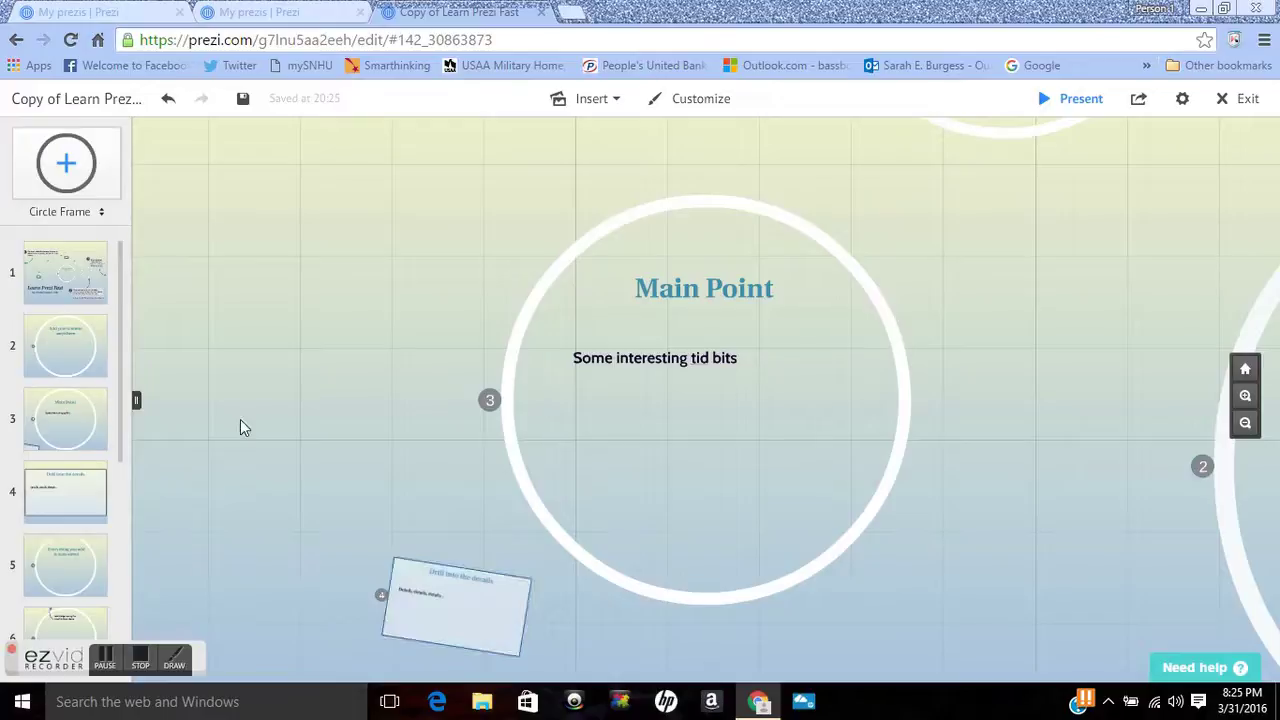
mouse_move(445, 590)
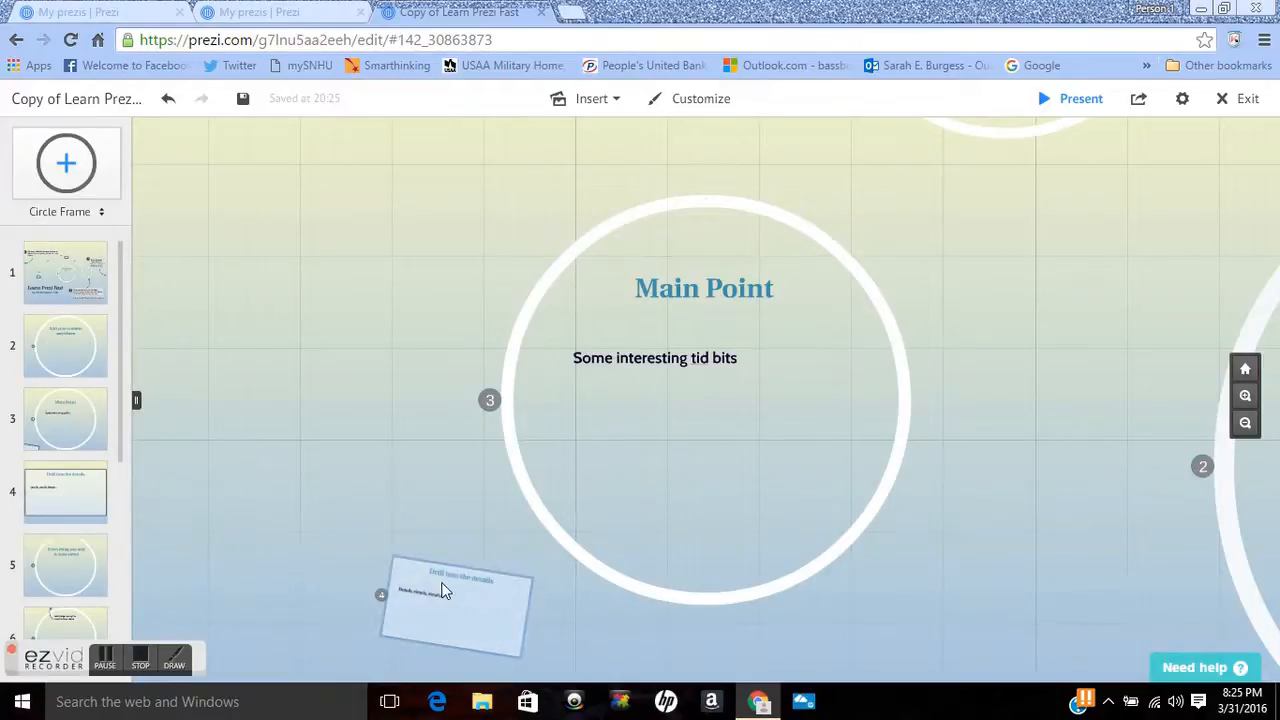
drag(455, 605, 727, 477)
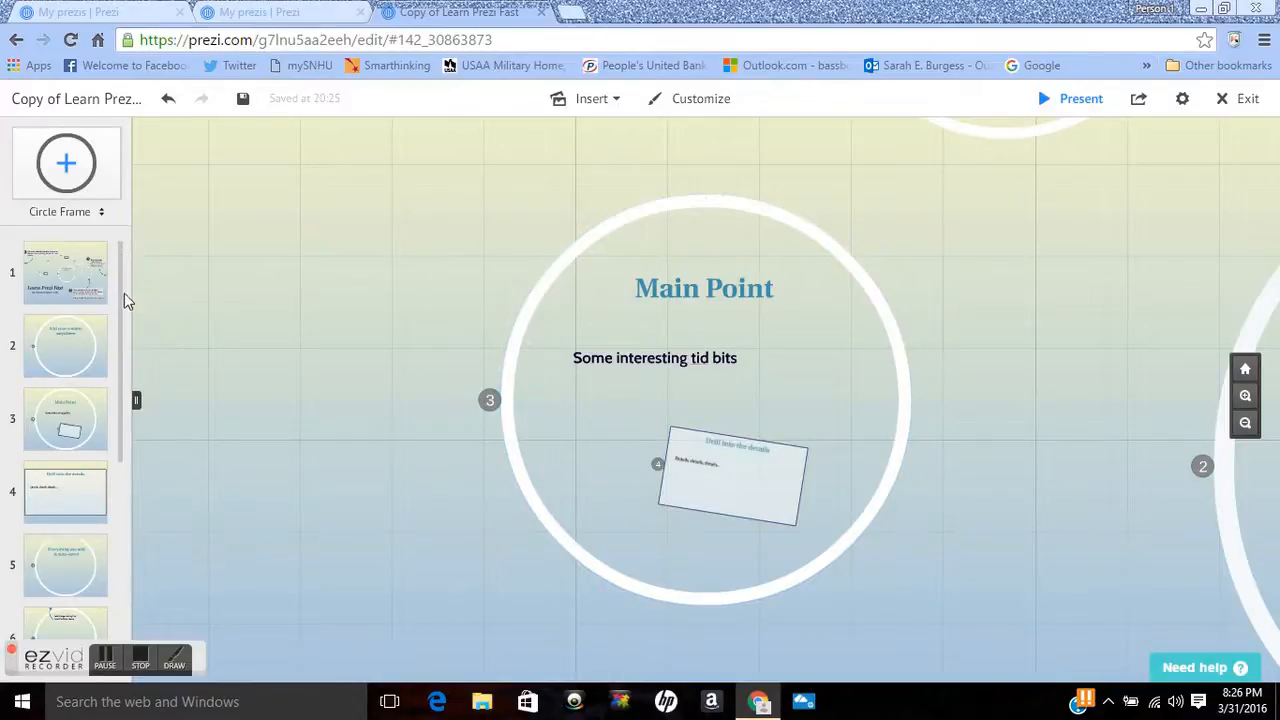
scroll(down, 3)
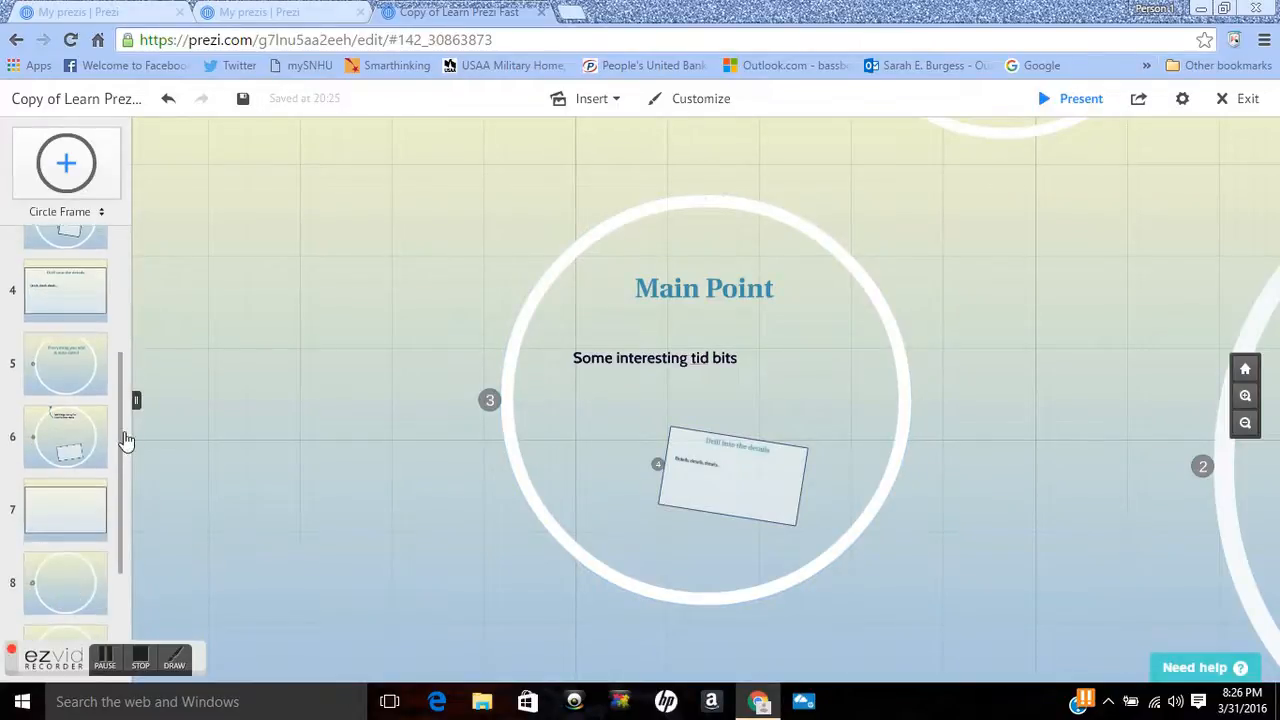
scroll(down, 3)
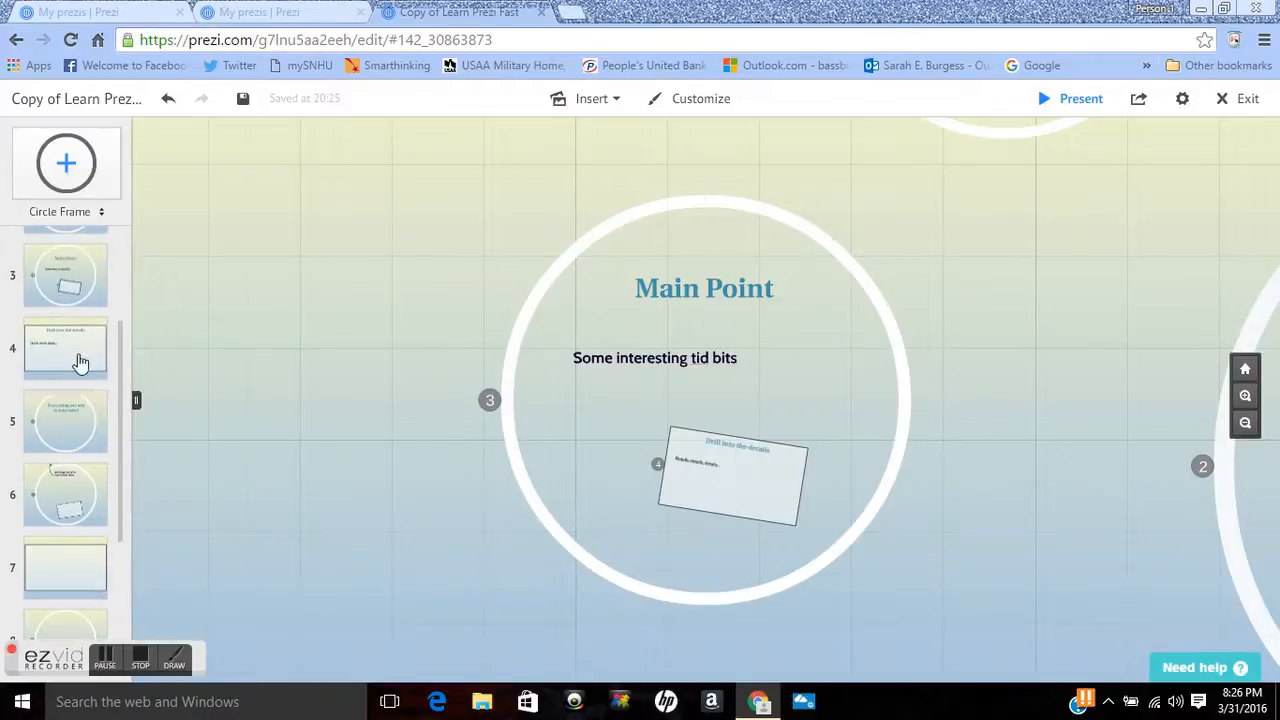
Step: Jump to frame 5 'Everything you add is auto-saved' and look through the Insert menu
click(65, 420)
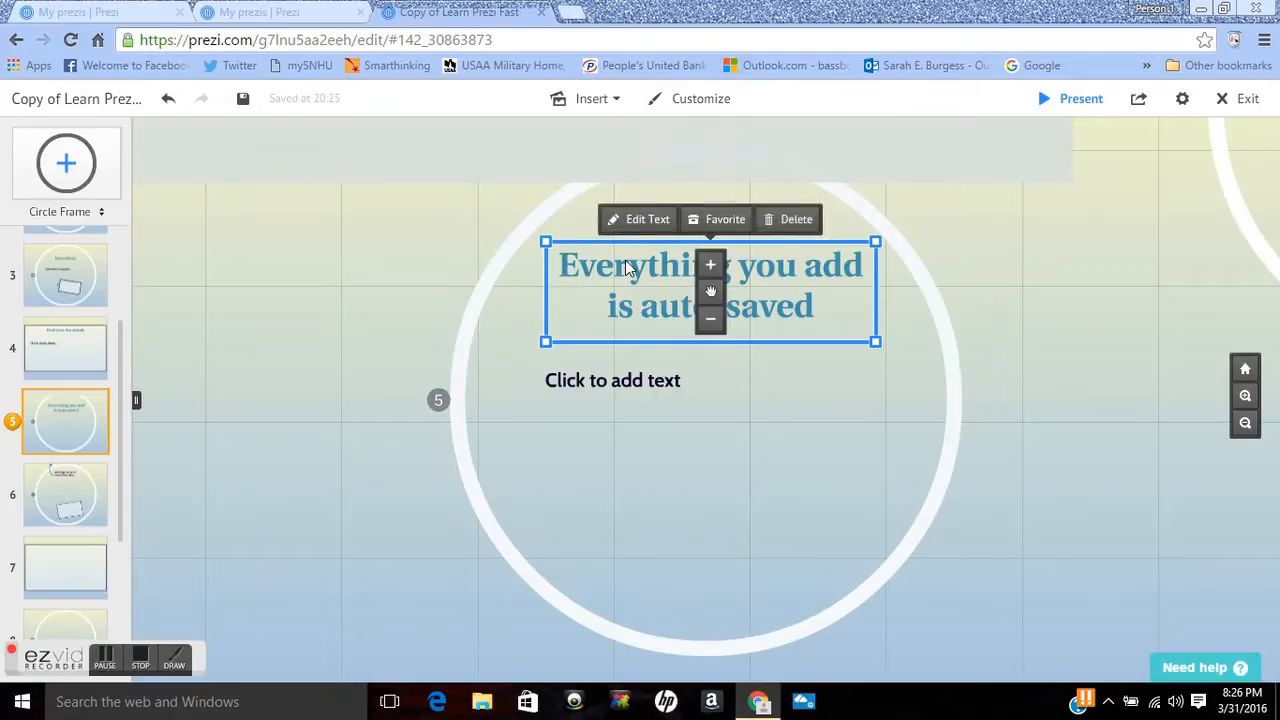
click(589, 98)
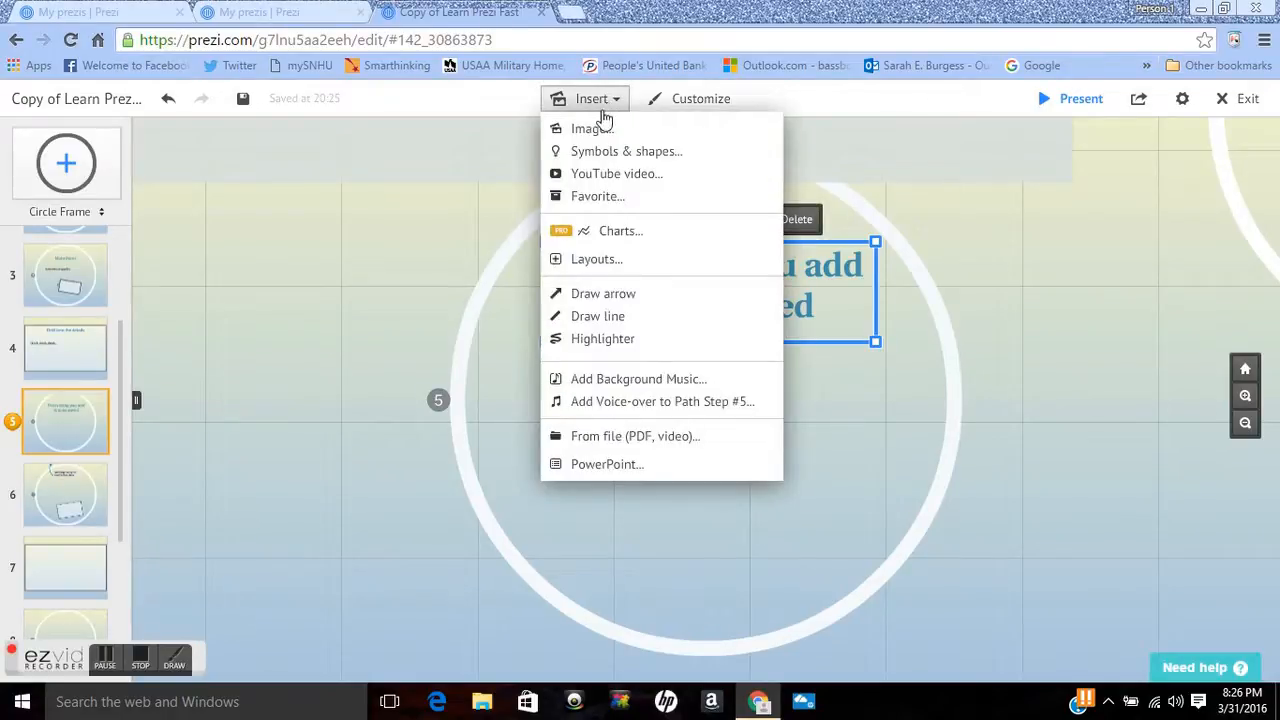
mouse_move(585, 128)
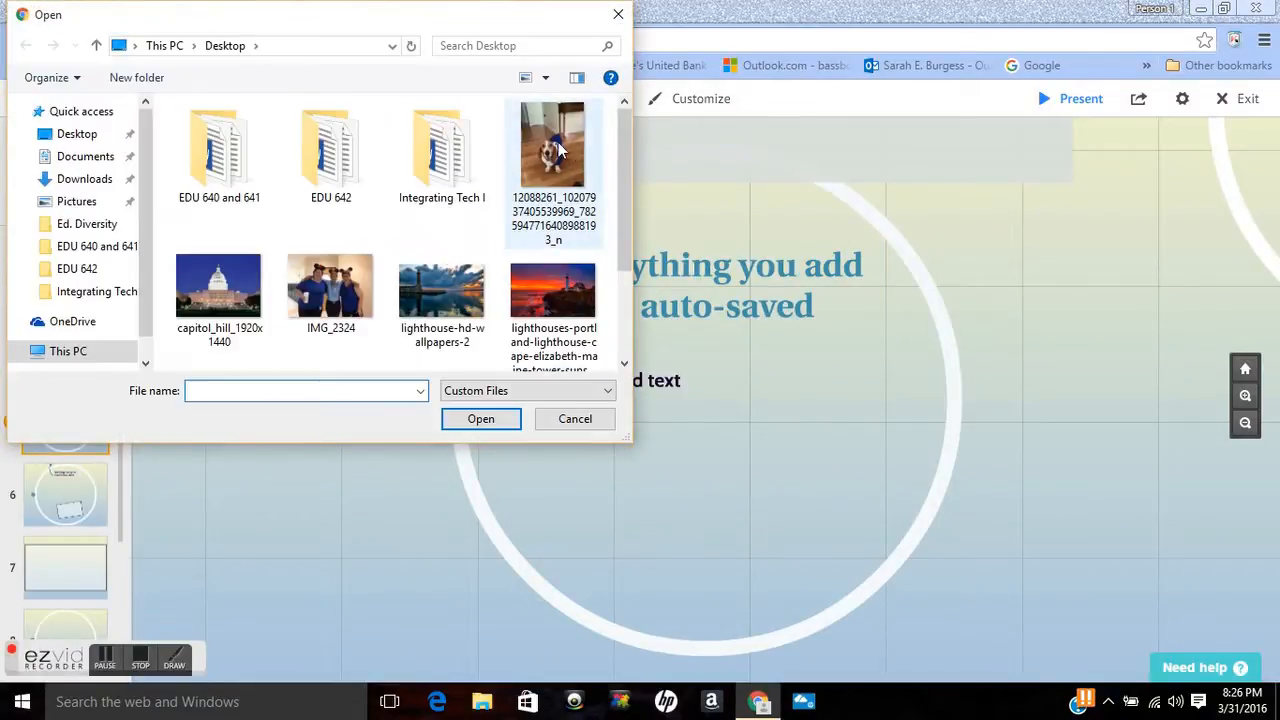
mouse_move(530, 185)
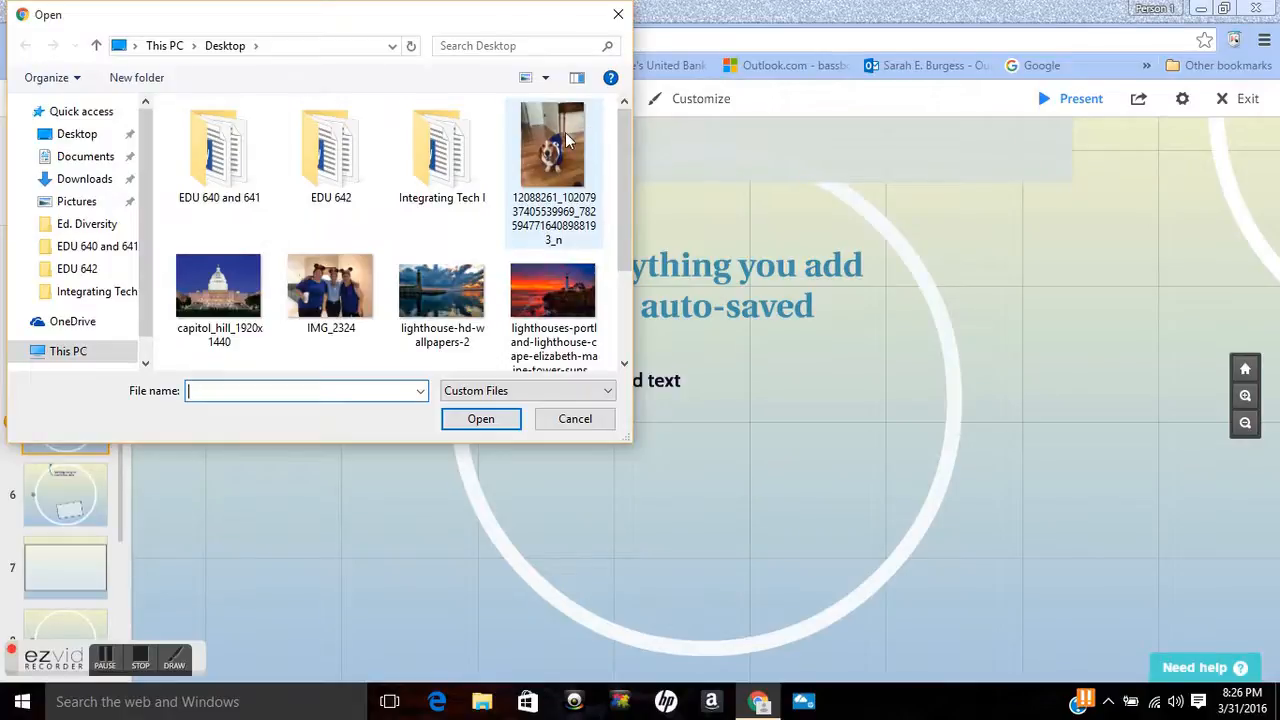
click(574, 418)
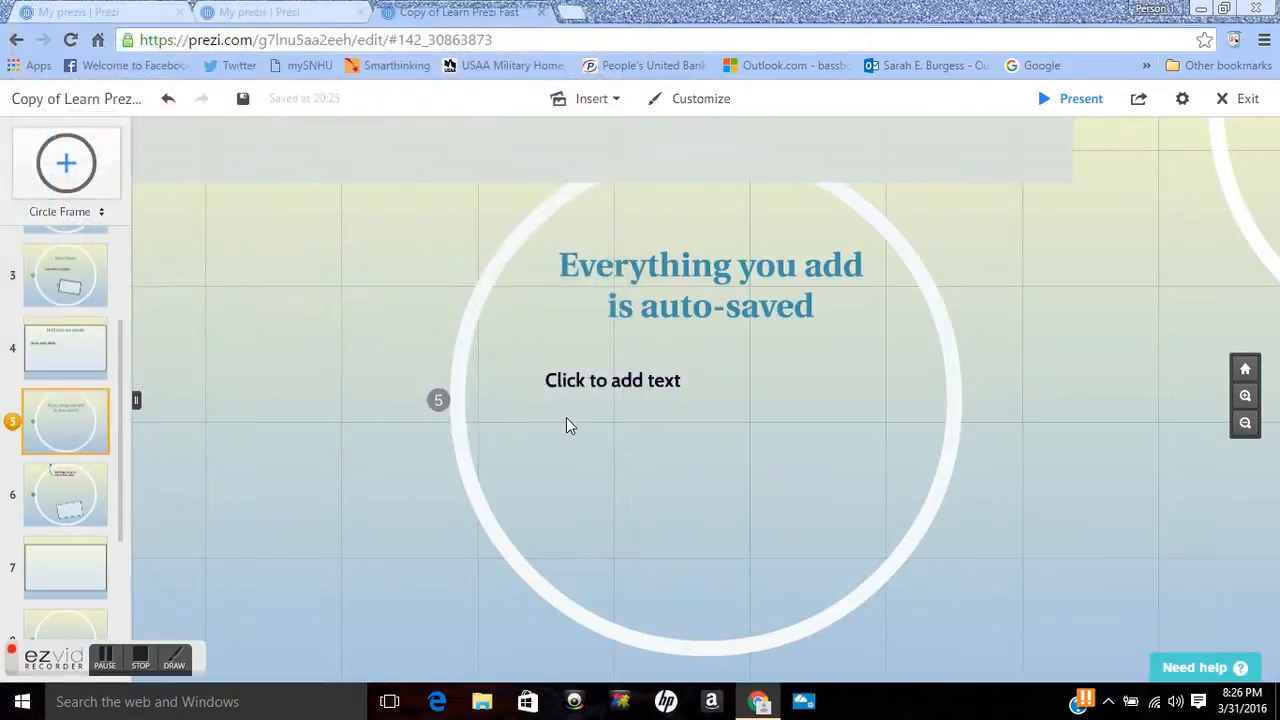
click(590, 98)
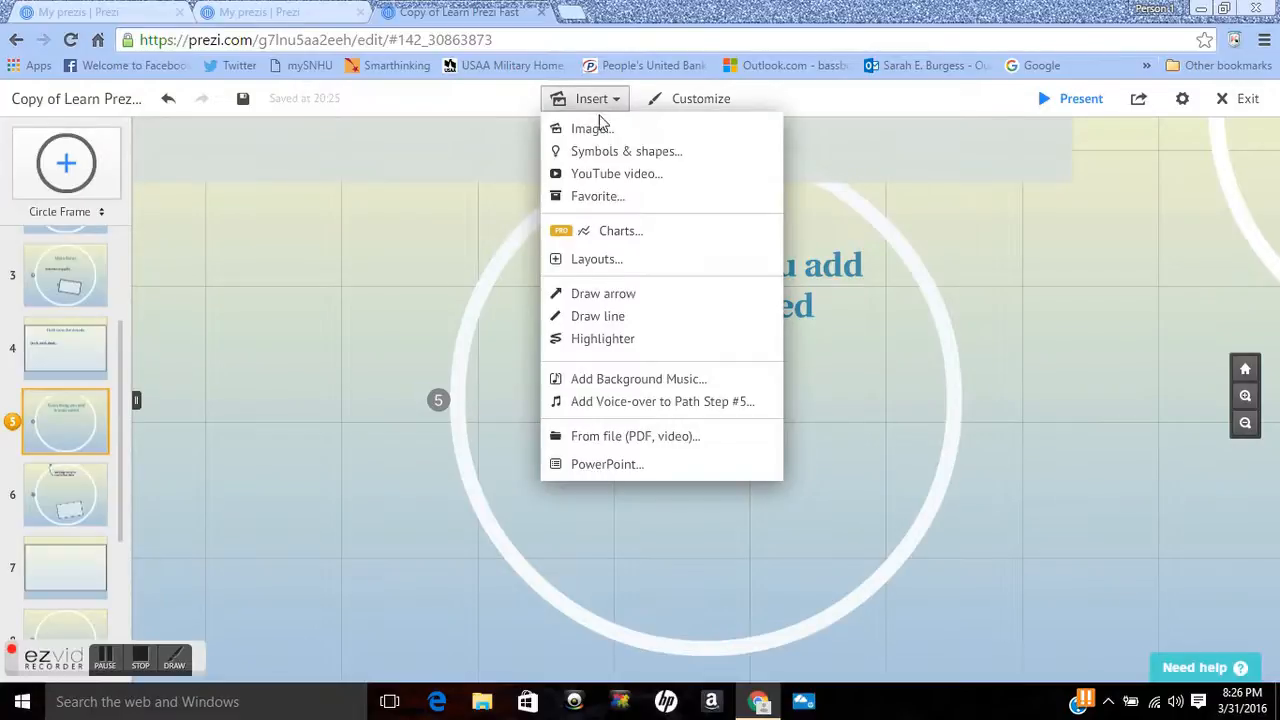
mouse_move(616, 173)
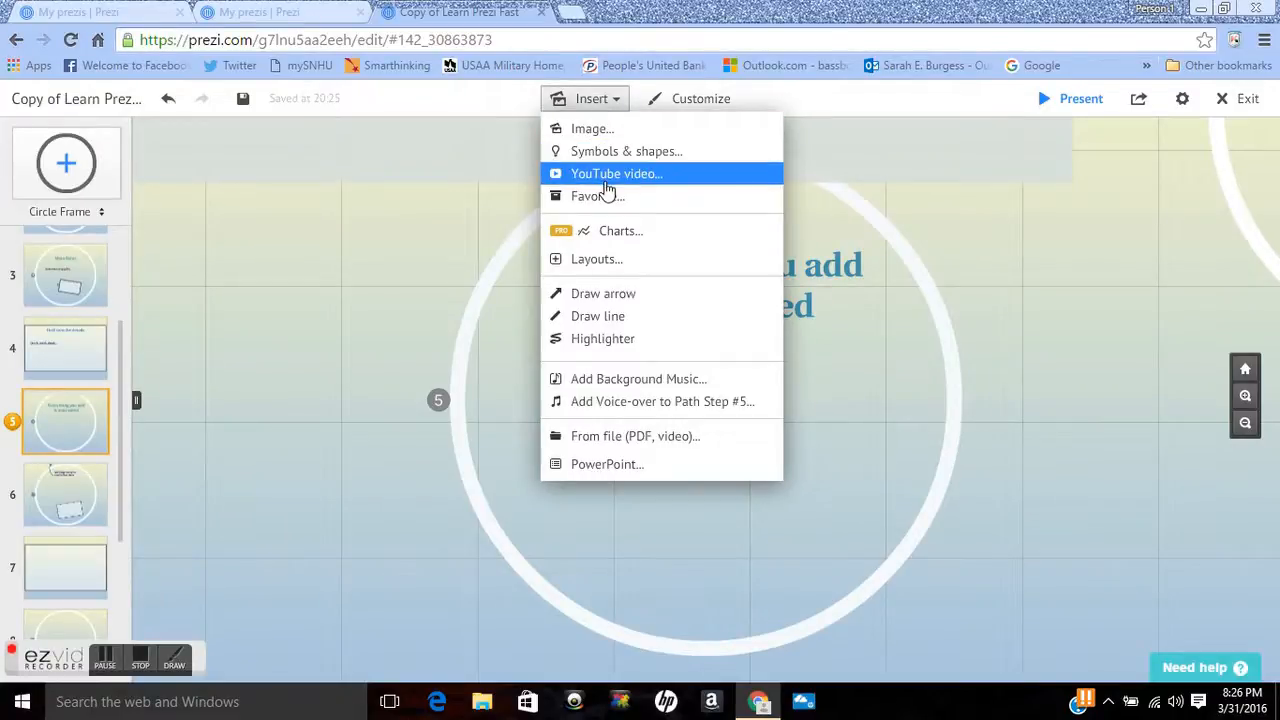
mouse_move(615, 238)
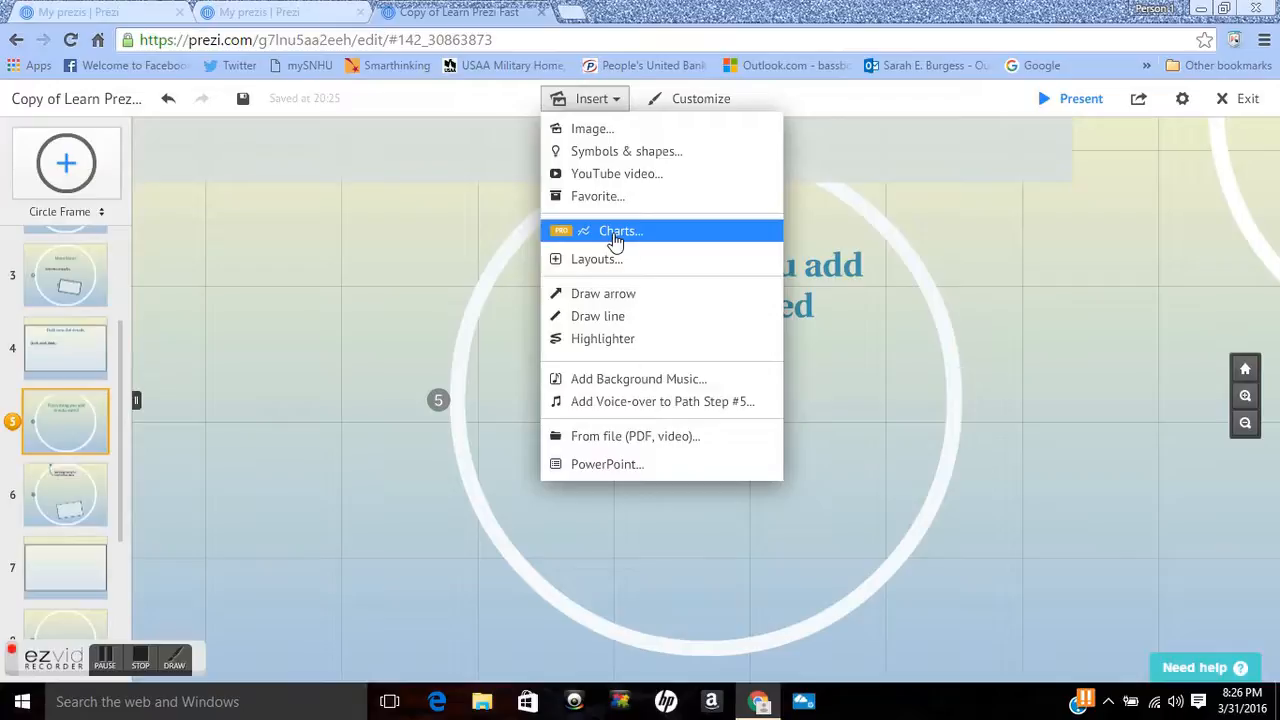
mouse_move(567, 242)
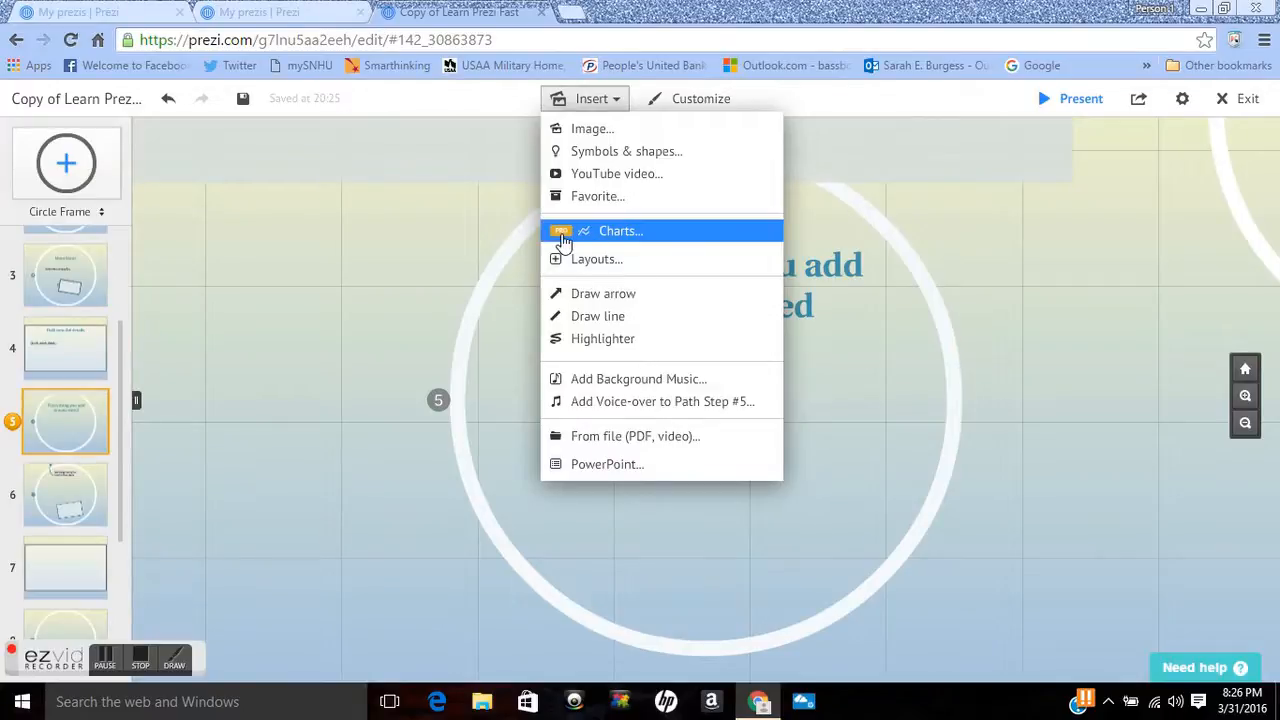
mouse_move(632, 240)
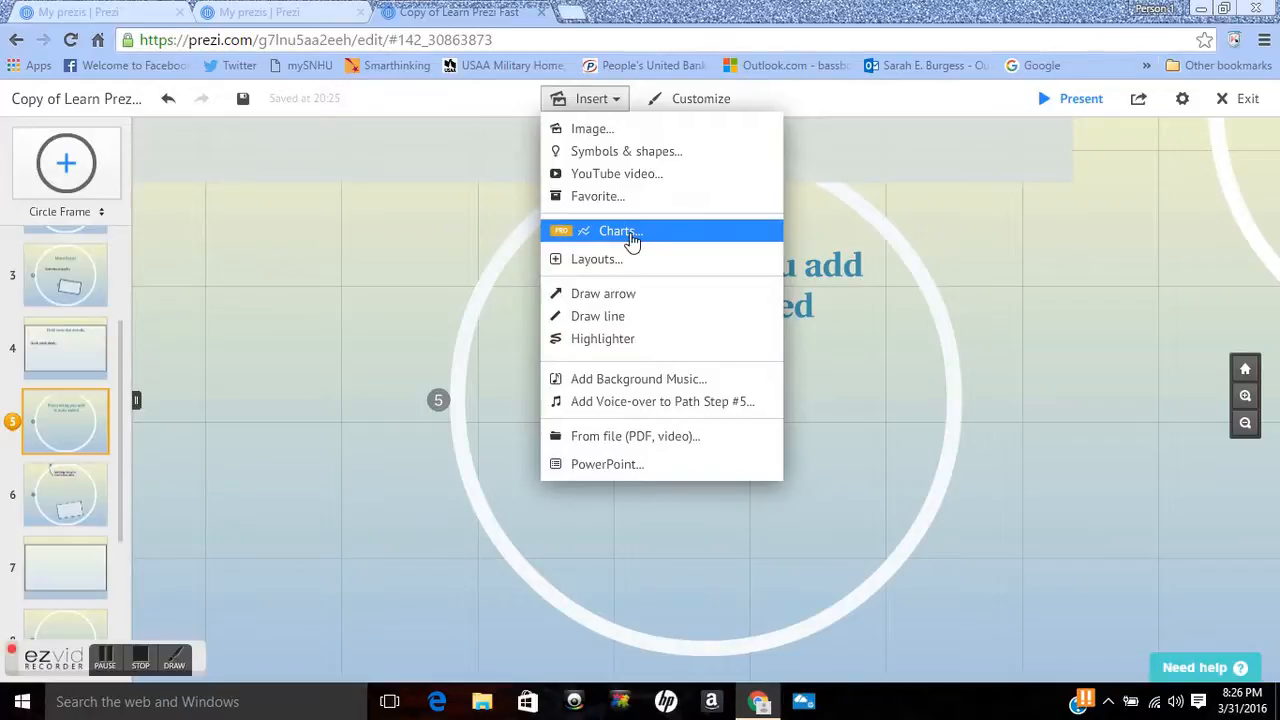
mouse_move(401, 253)
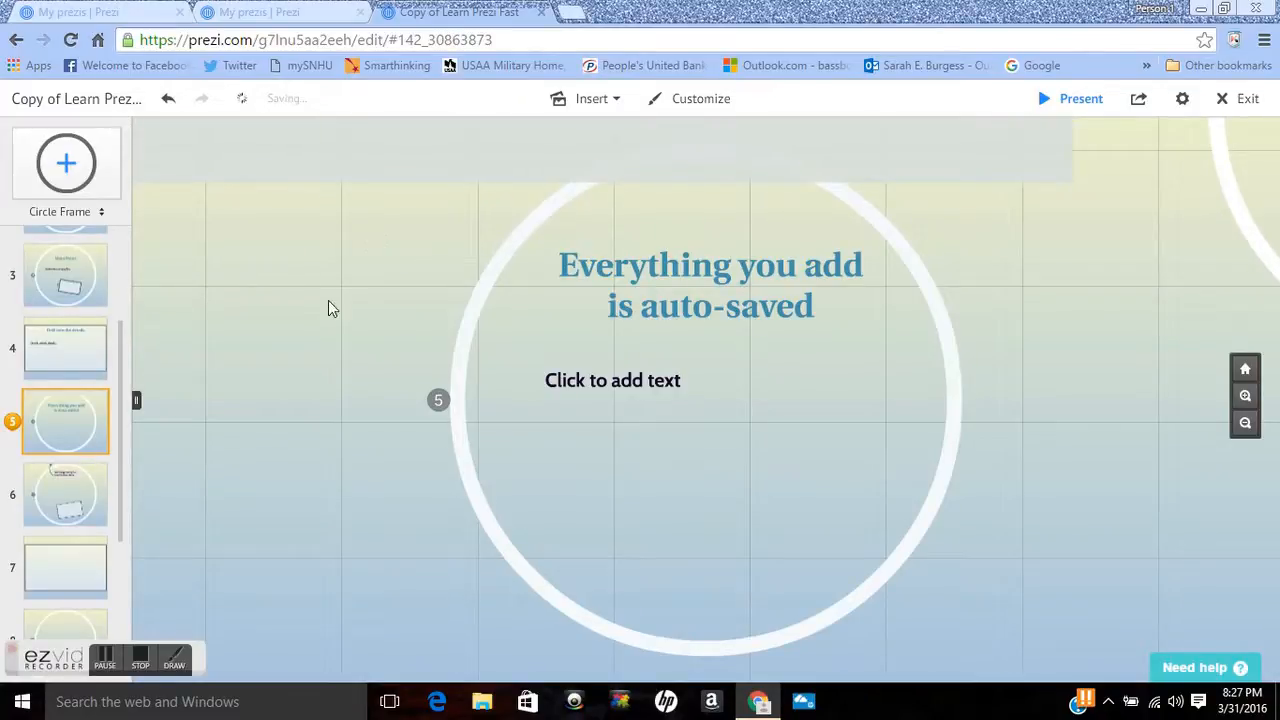
Step: Shift frame 5's 'Click to add text' placeholder slightly right beneath the heading
click(612, 380)
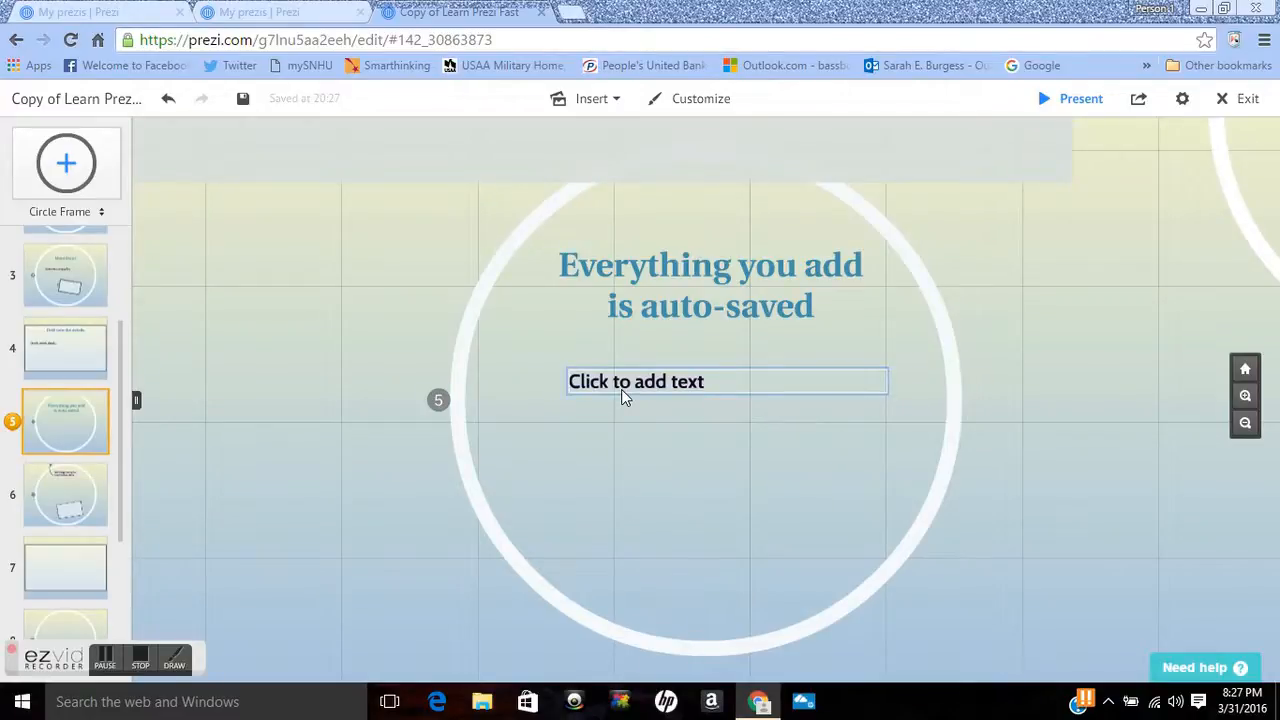
click(741, 434)
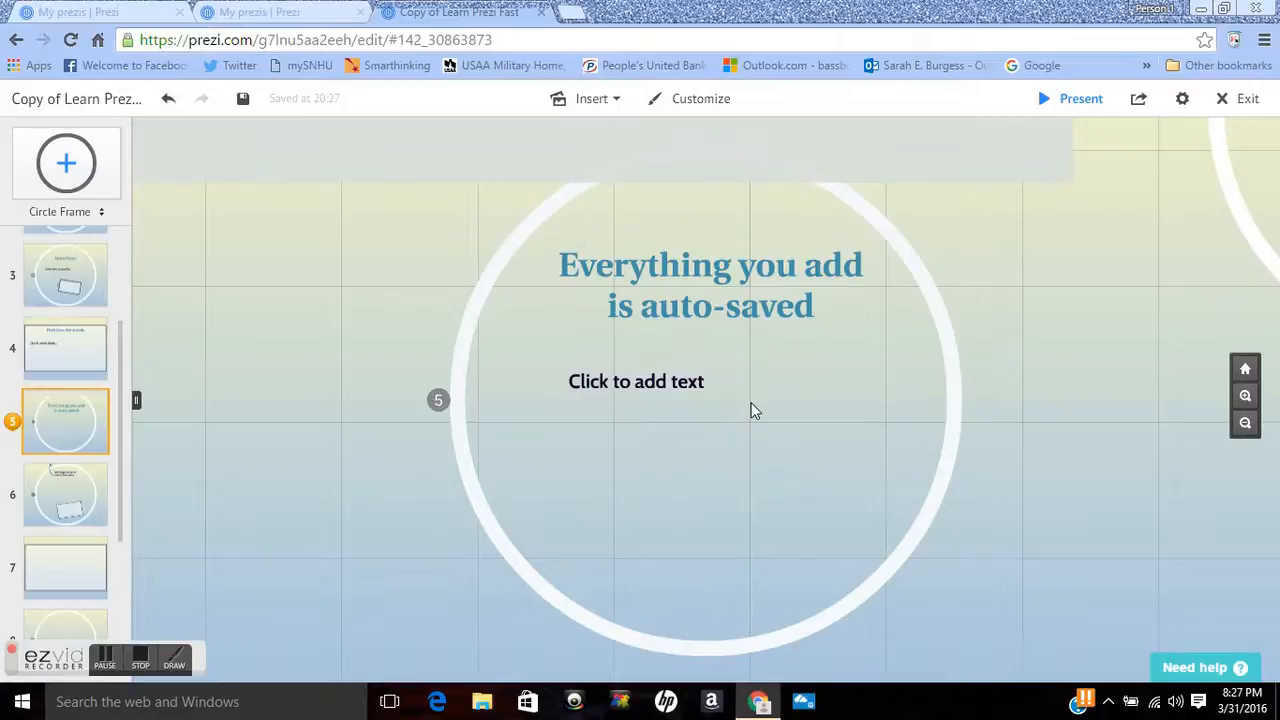
mouse_move(687, 472)
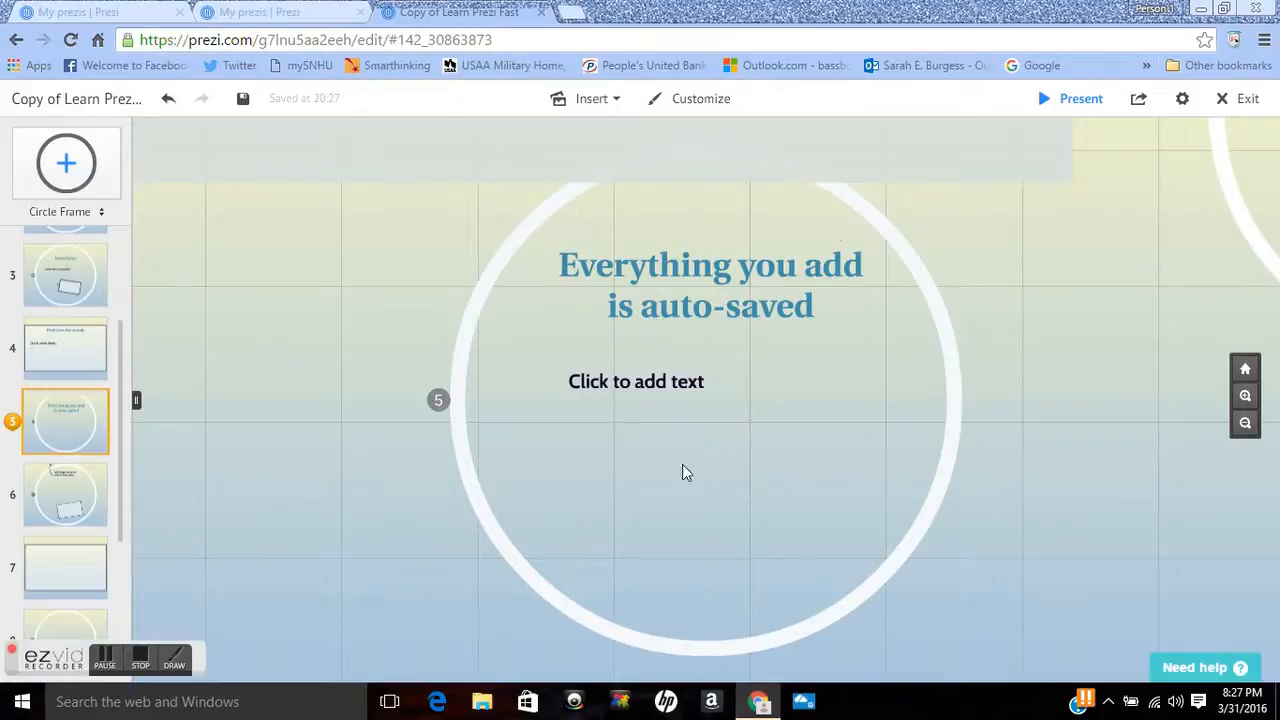
mouse_move(126, 301)
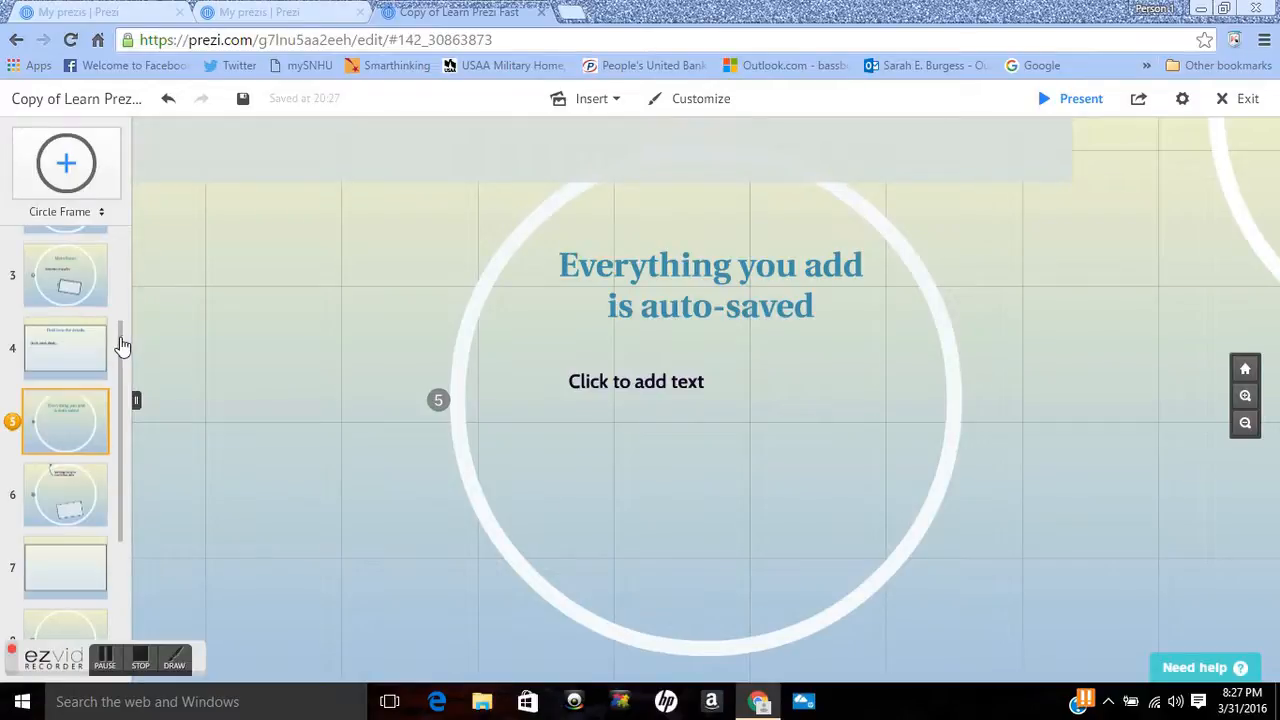
Step: Scroll the thumbnail sidebar and zoom to frame 9, 'Make it your own!'
scroll(down, 3)
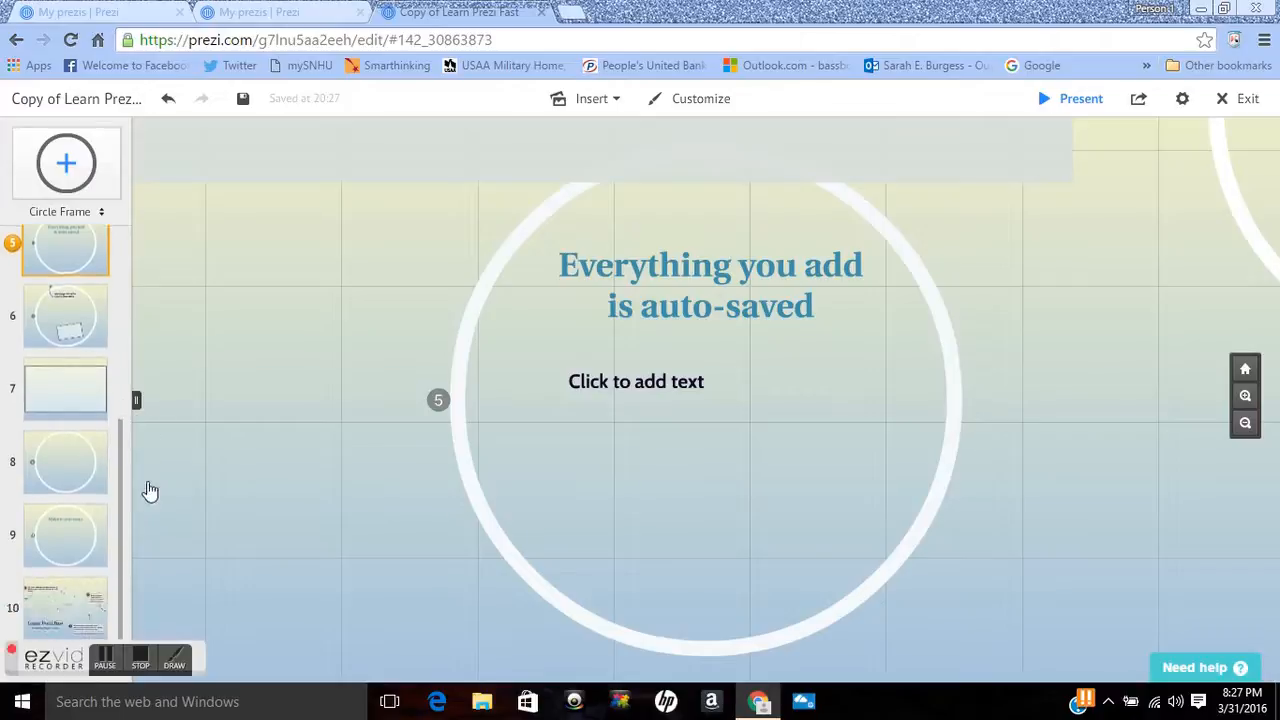
click(65, 535)
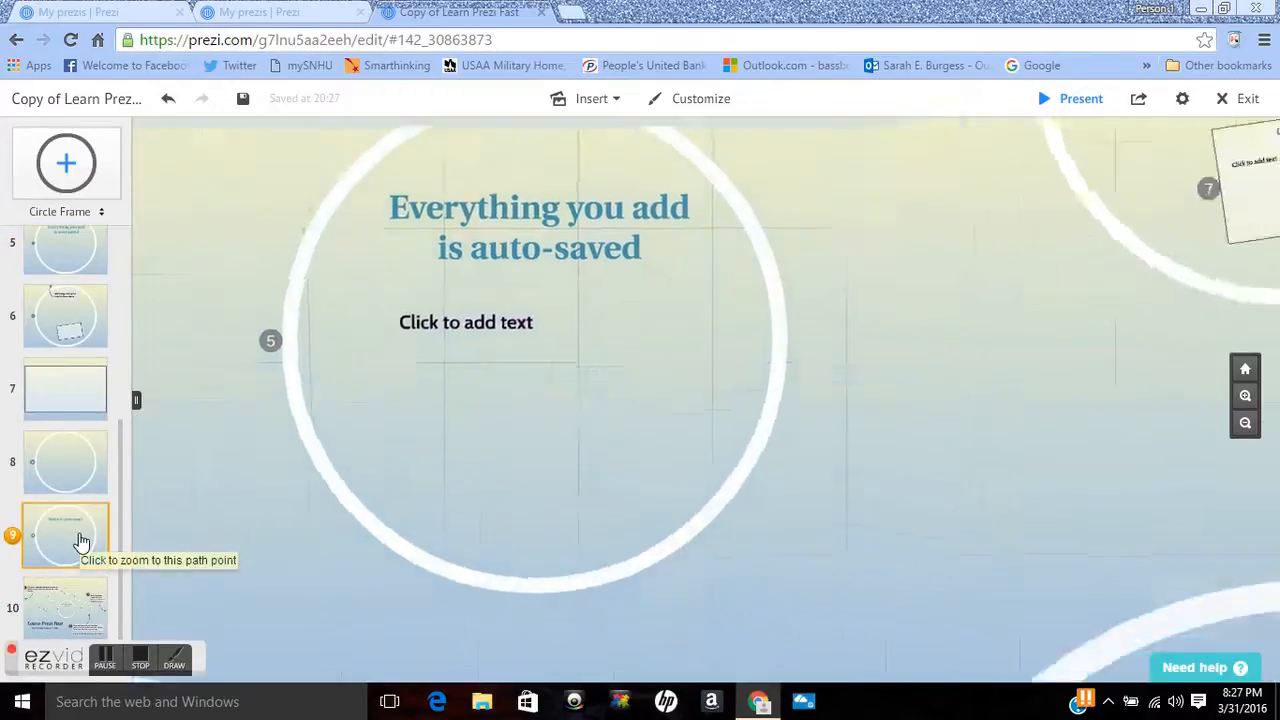
click(65, 535)
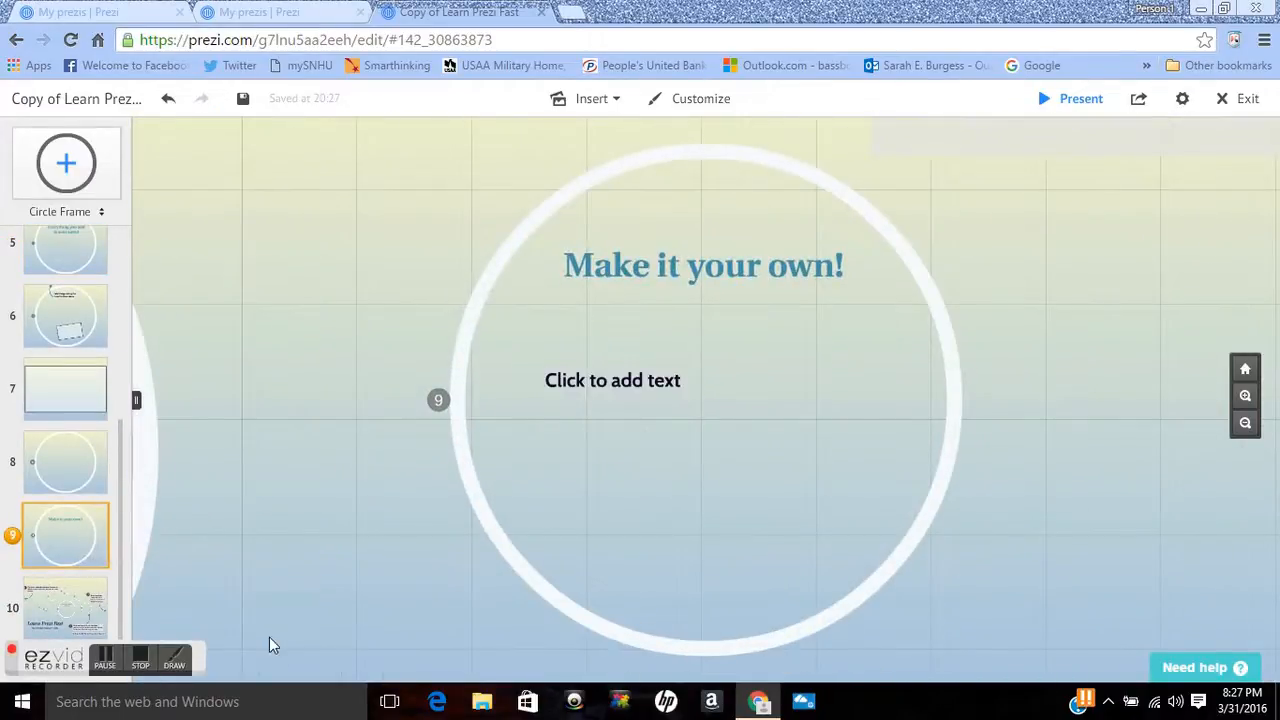
mouse_move(113, 178)
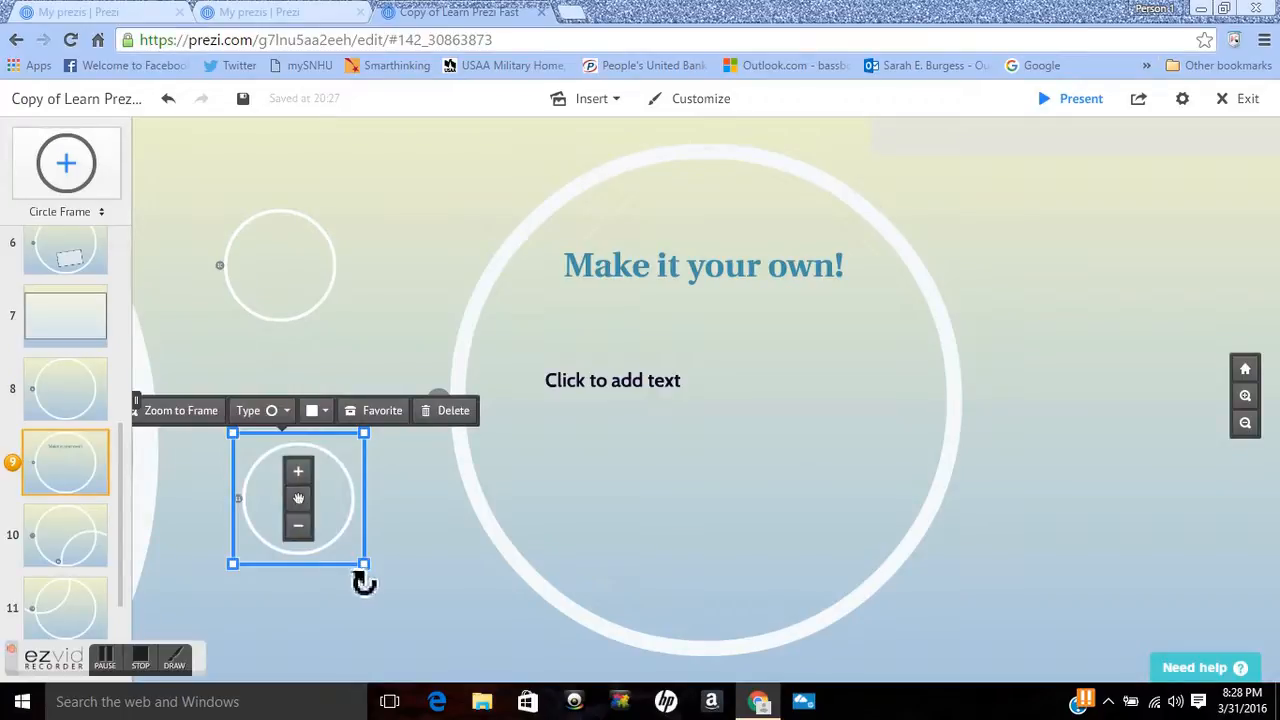
Step: Enlarge the new circle frame and move it to the upper right beside the heading
drag(364, 565, 411, 610)
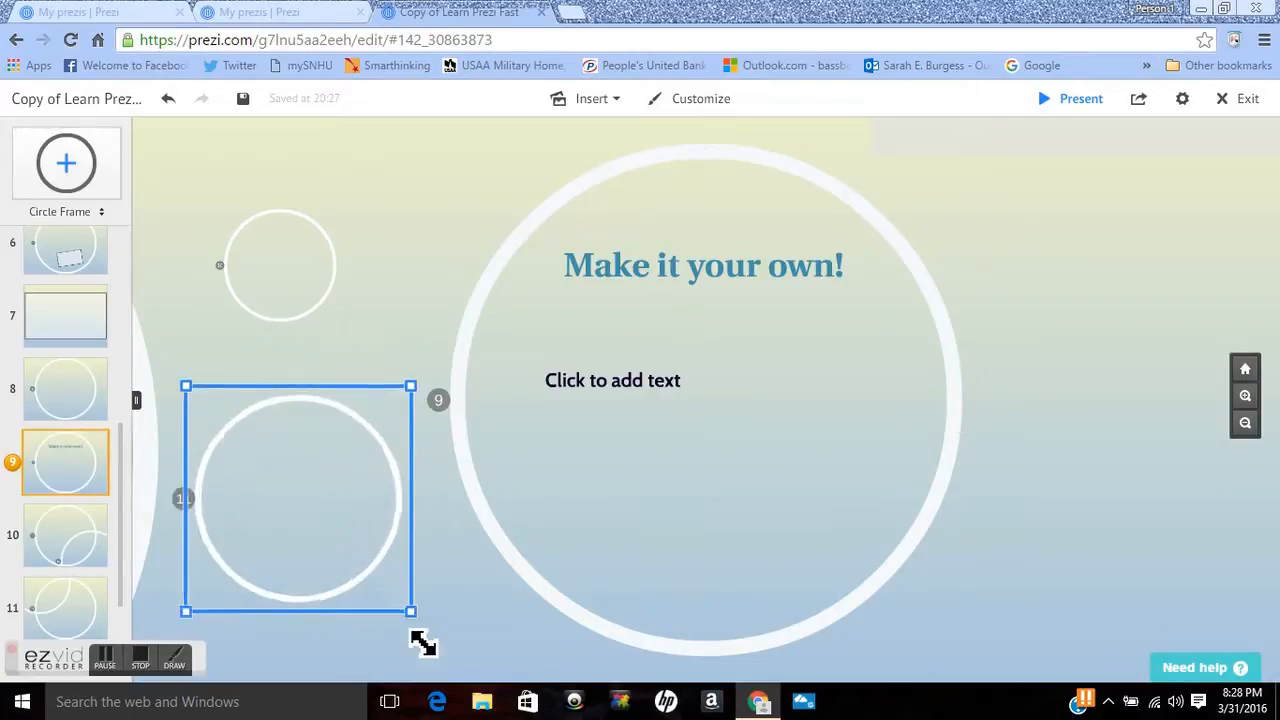
click(300, 497)
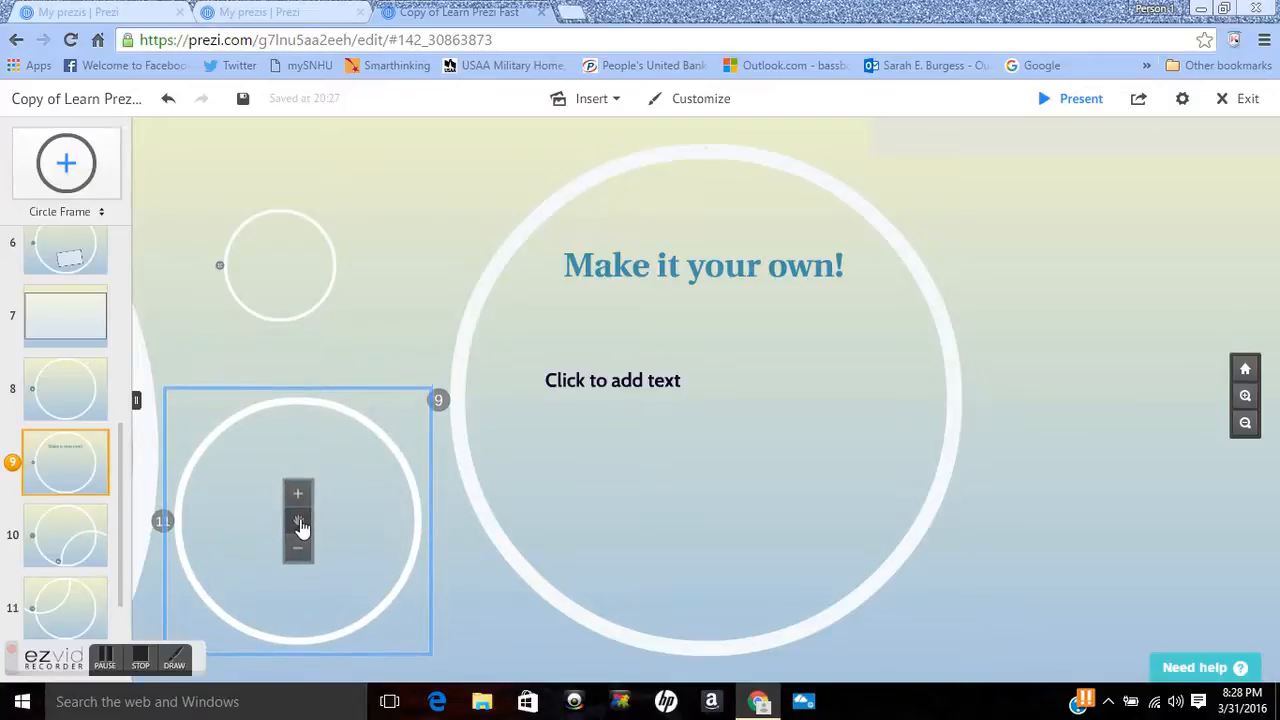
click(299, 523)
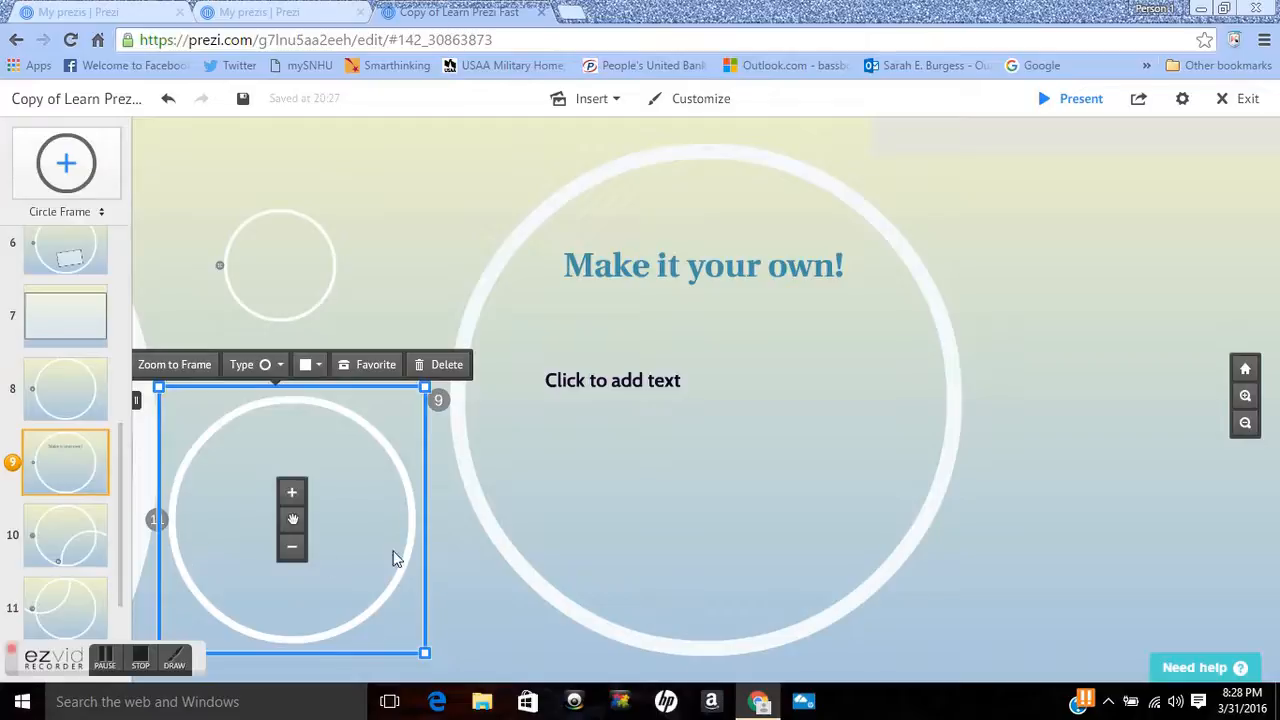
mouse_move(428, 587)
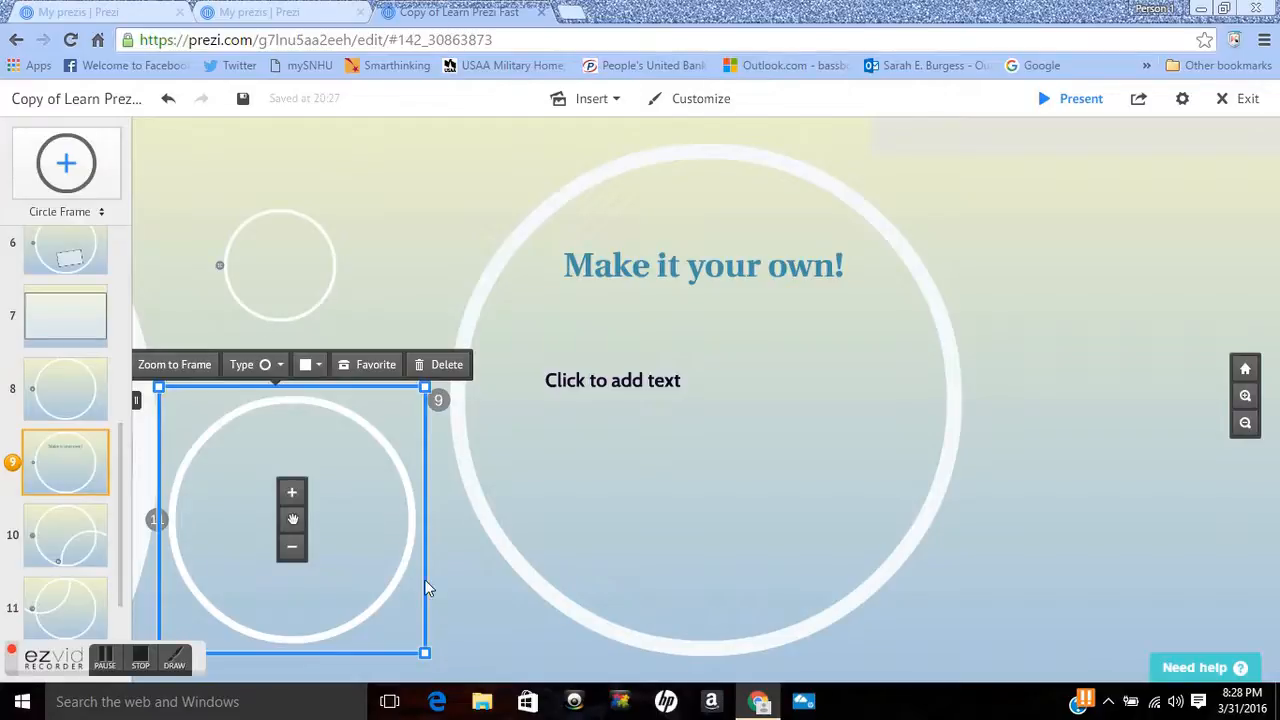
mouse_move(255, 505)
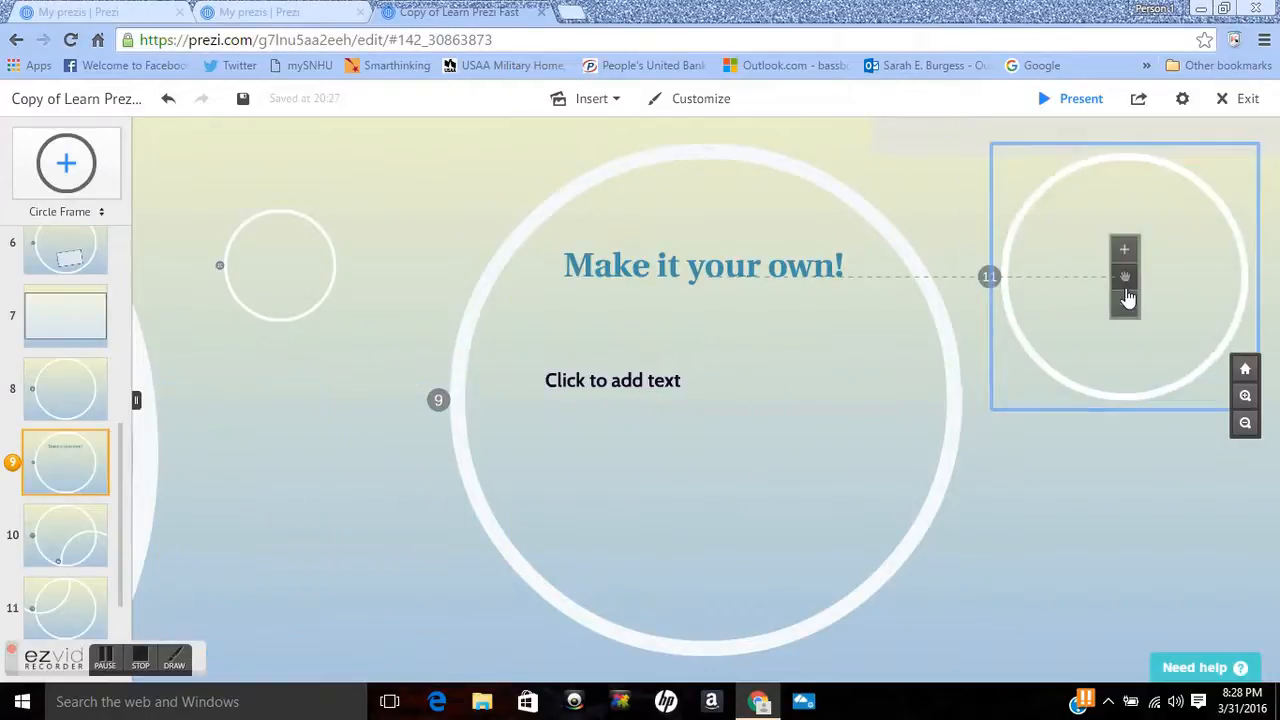
click(1125, 297)
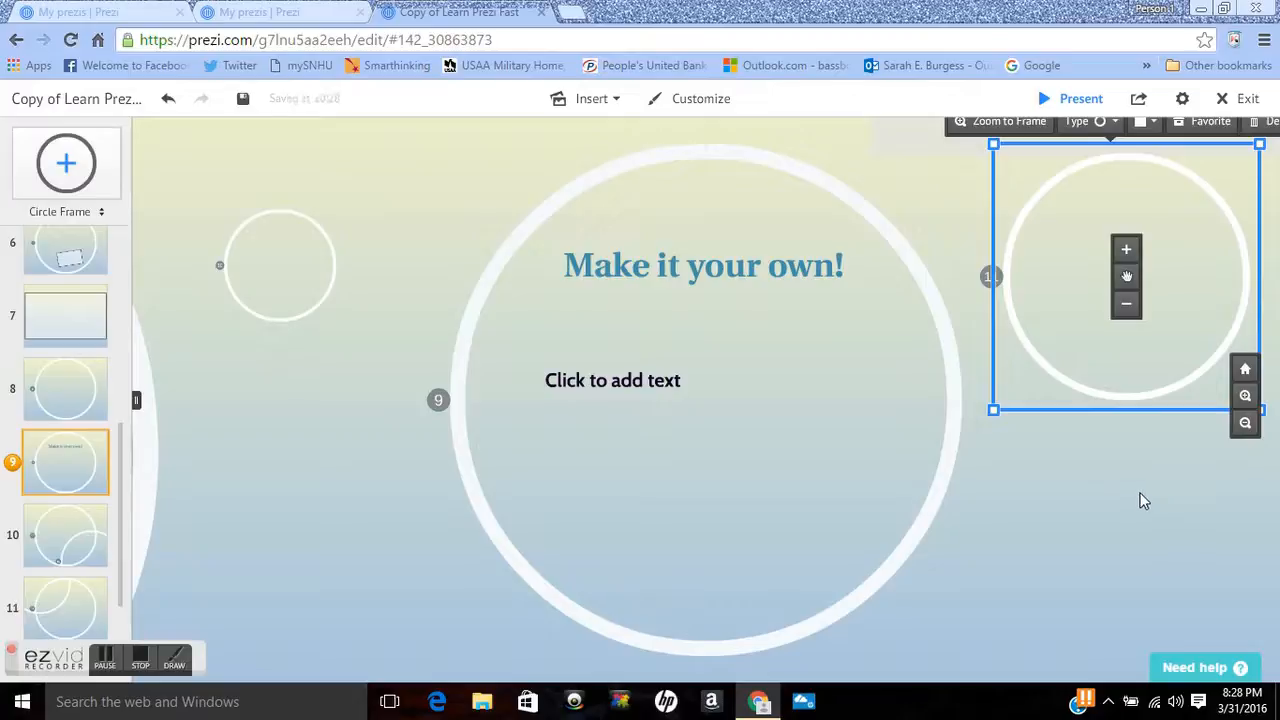
mouse_move(337, 374)
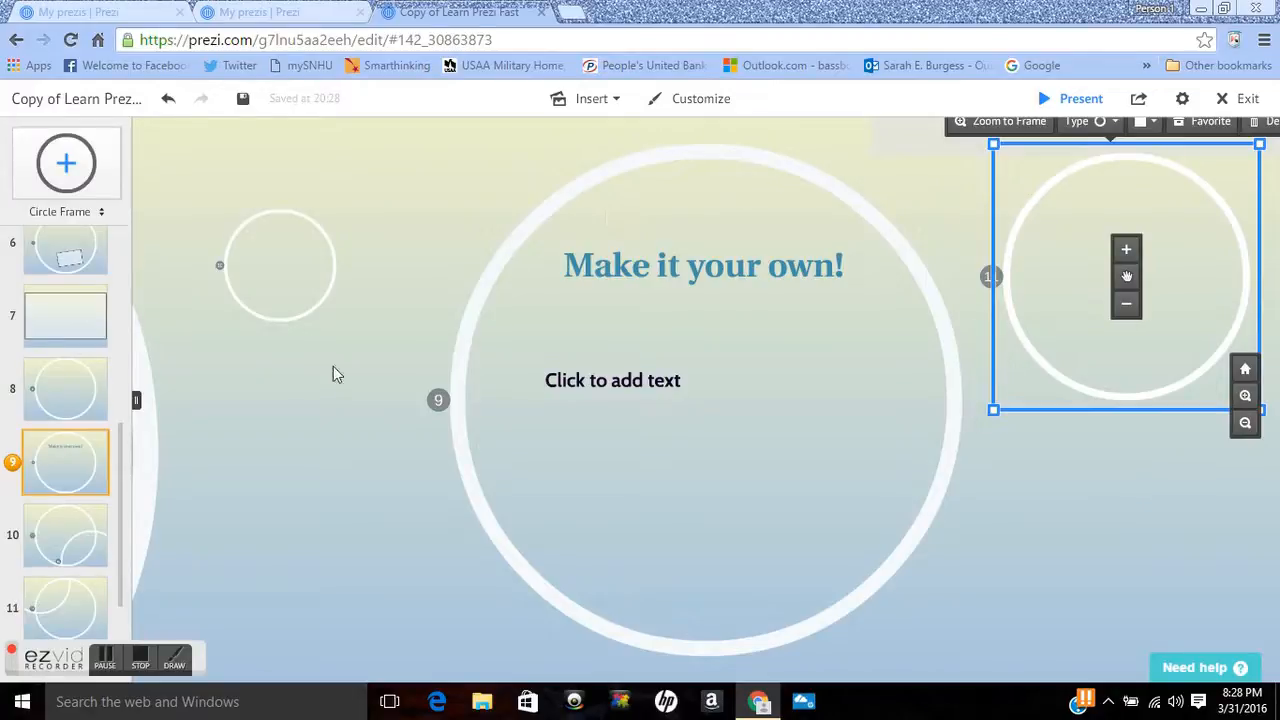
mouse_move(122, 493)
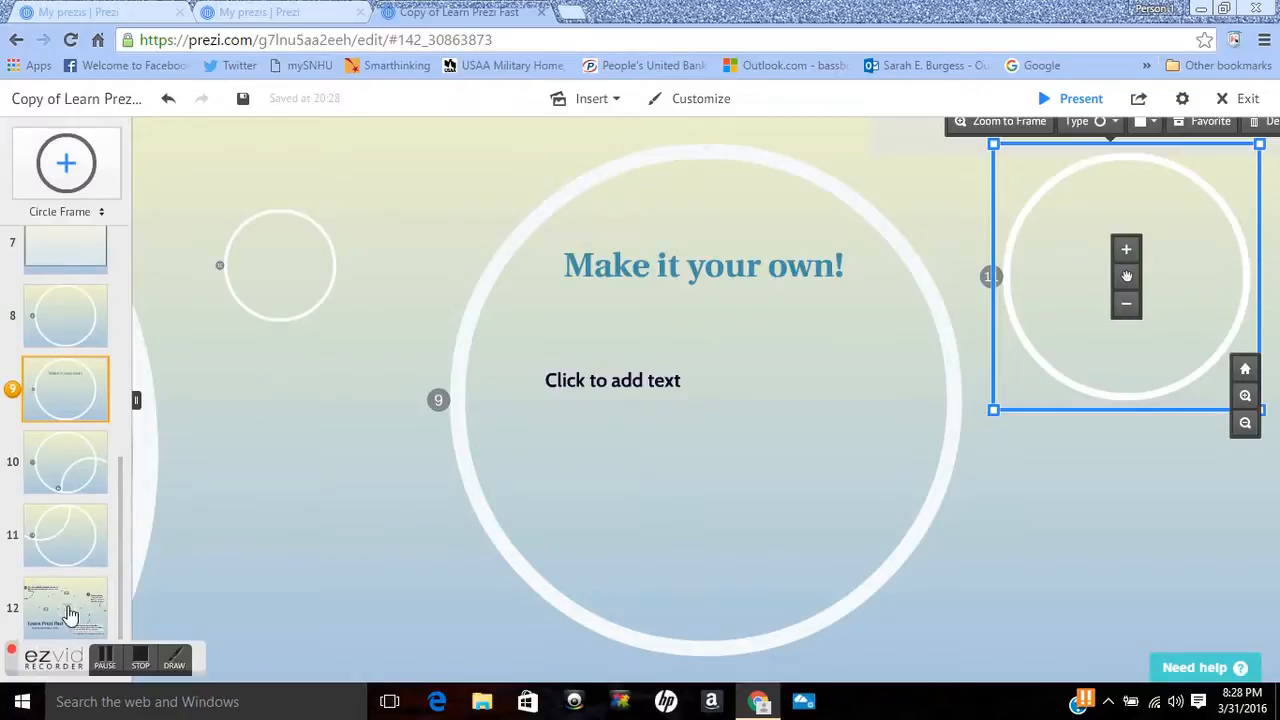
Step: Select thumbnail 12 to zoom out to the Learn Prezi Fast overview showing the new circle frame
click(65, 607)
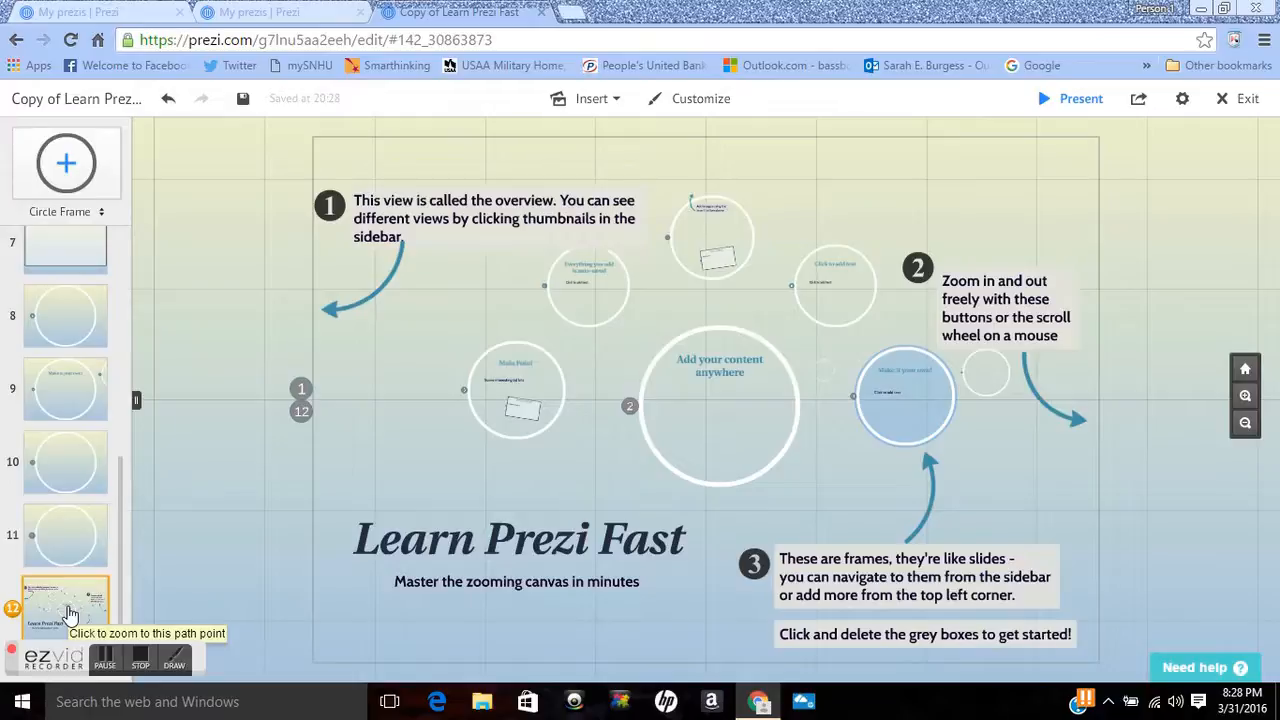
mouse_move(224, 344)
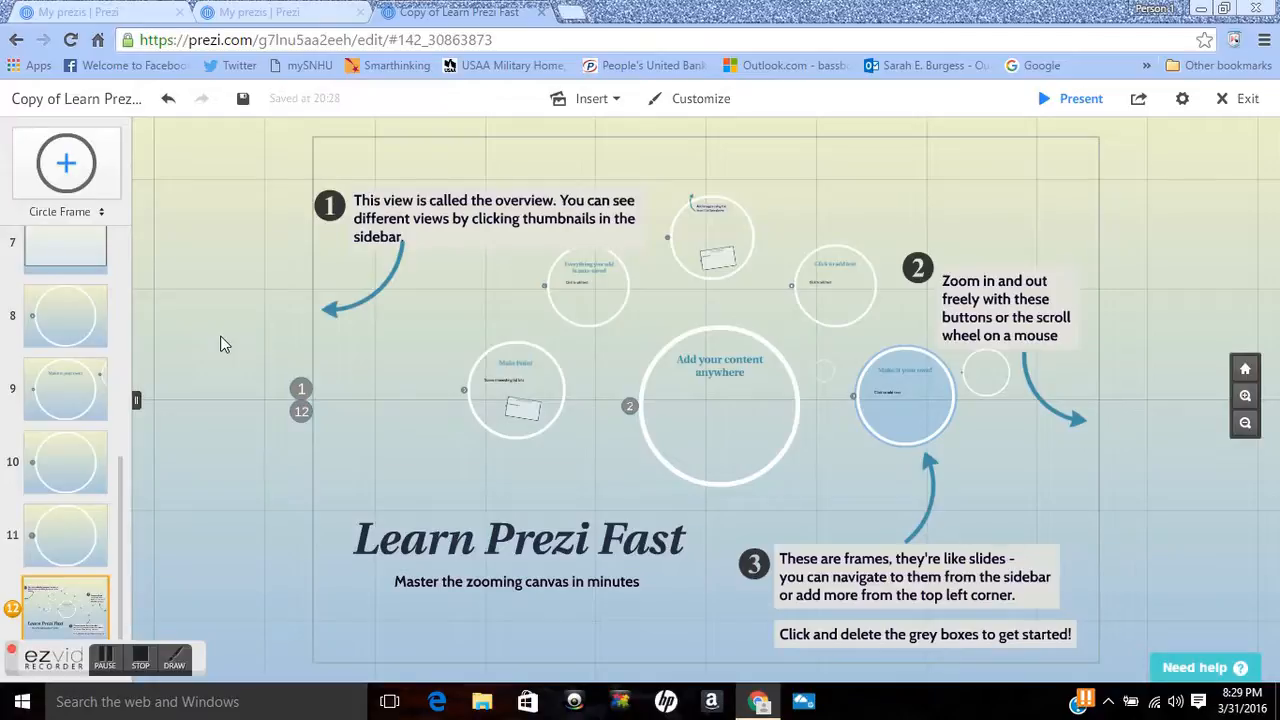
mouse_move(248, 261)
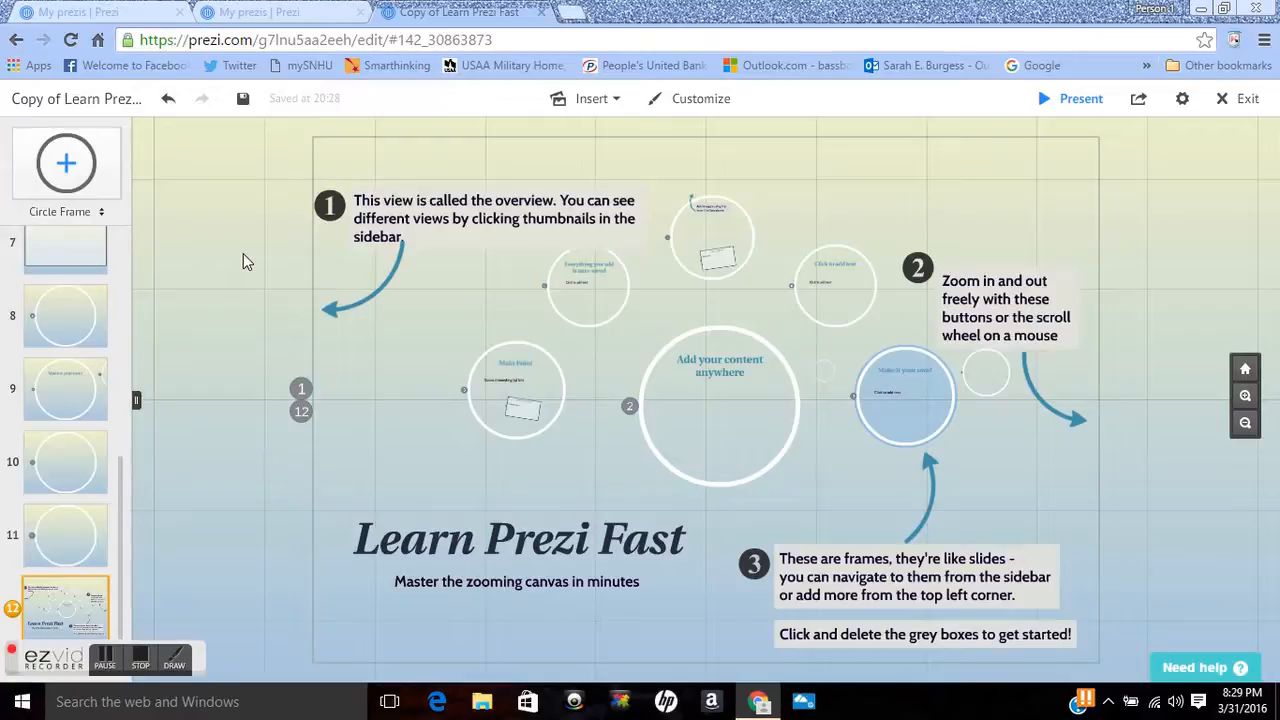
mouse_move(239, 289)
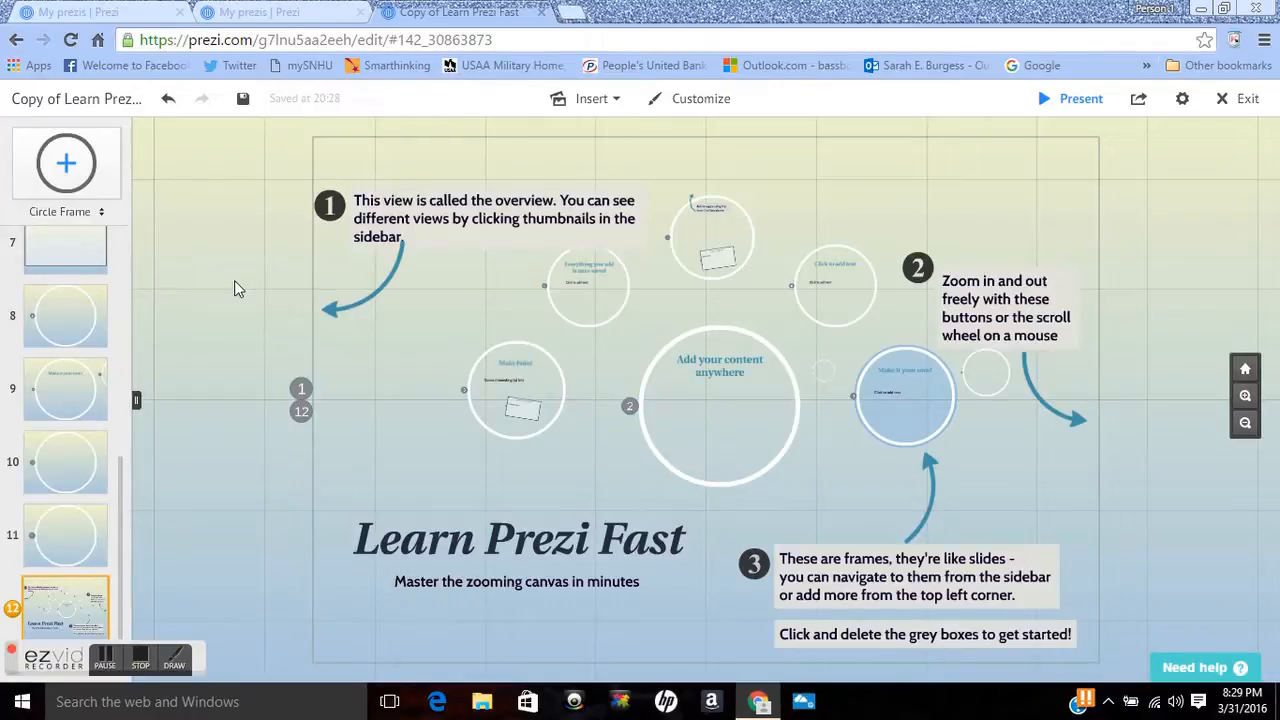
mouse_move(142, 657)
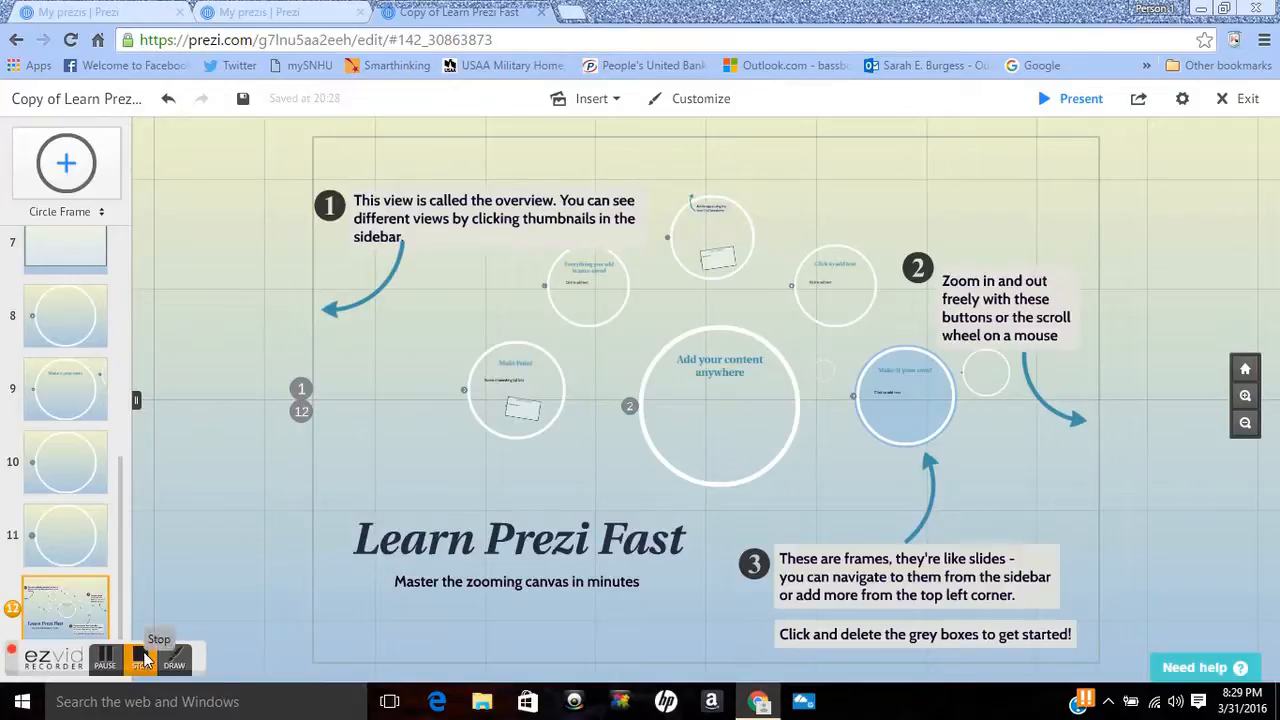